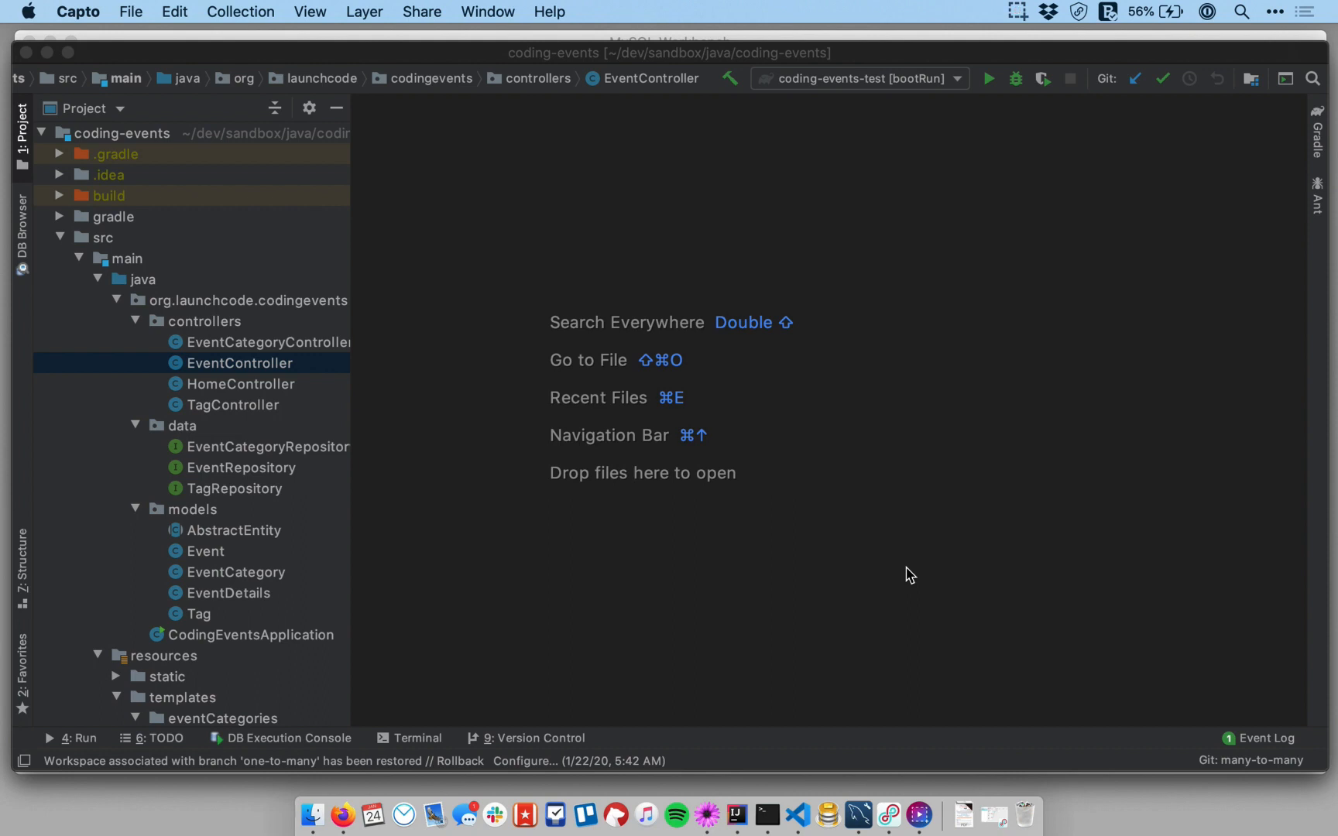
mouse_move(247, 558)
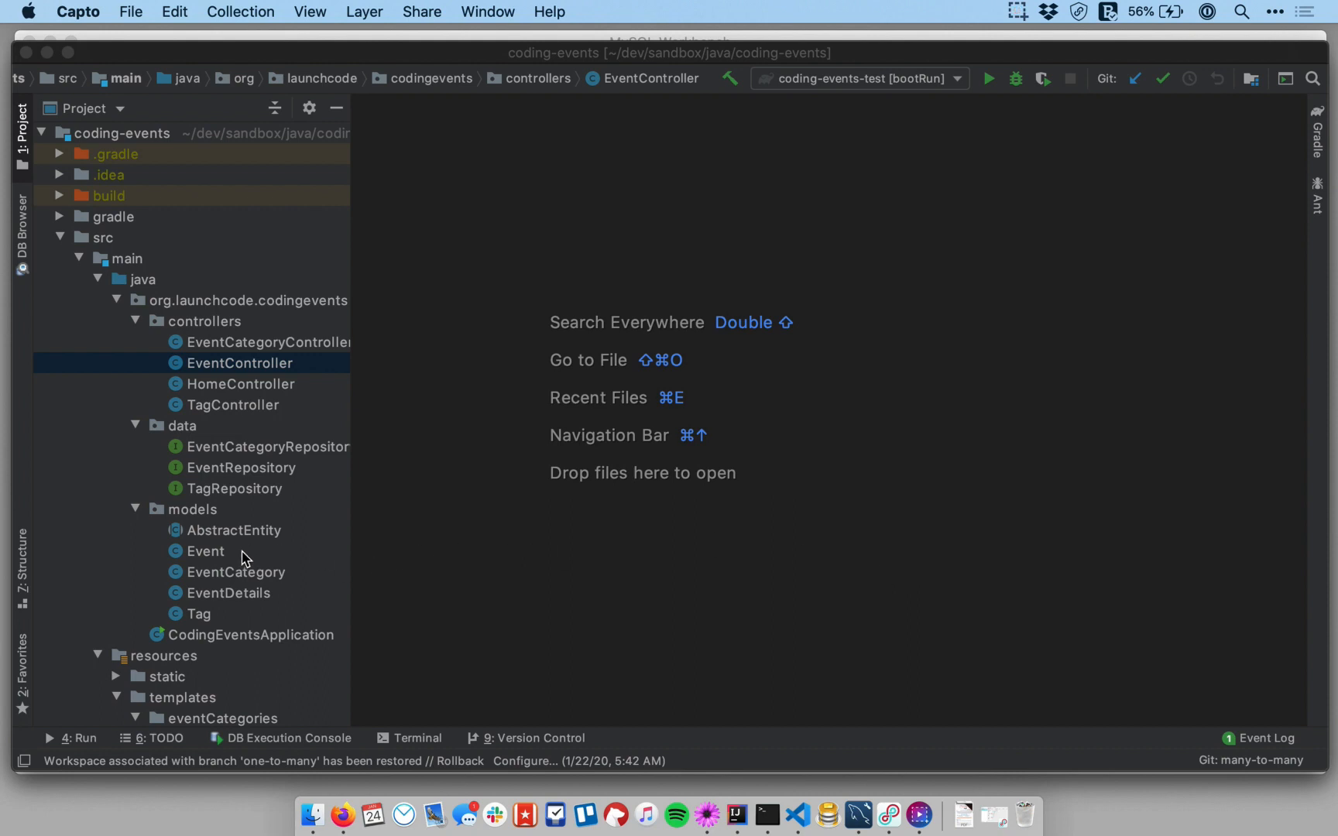
Open the Event and Tag model classes and return to Event below eventCategory
double_click(206, 551)
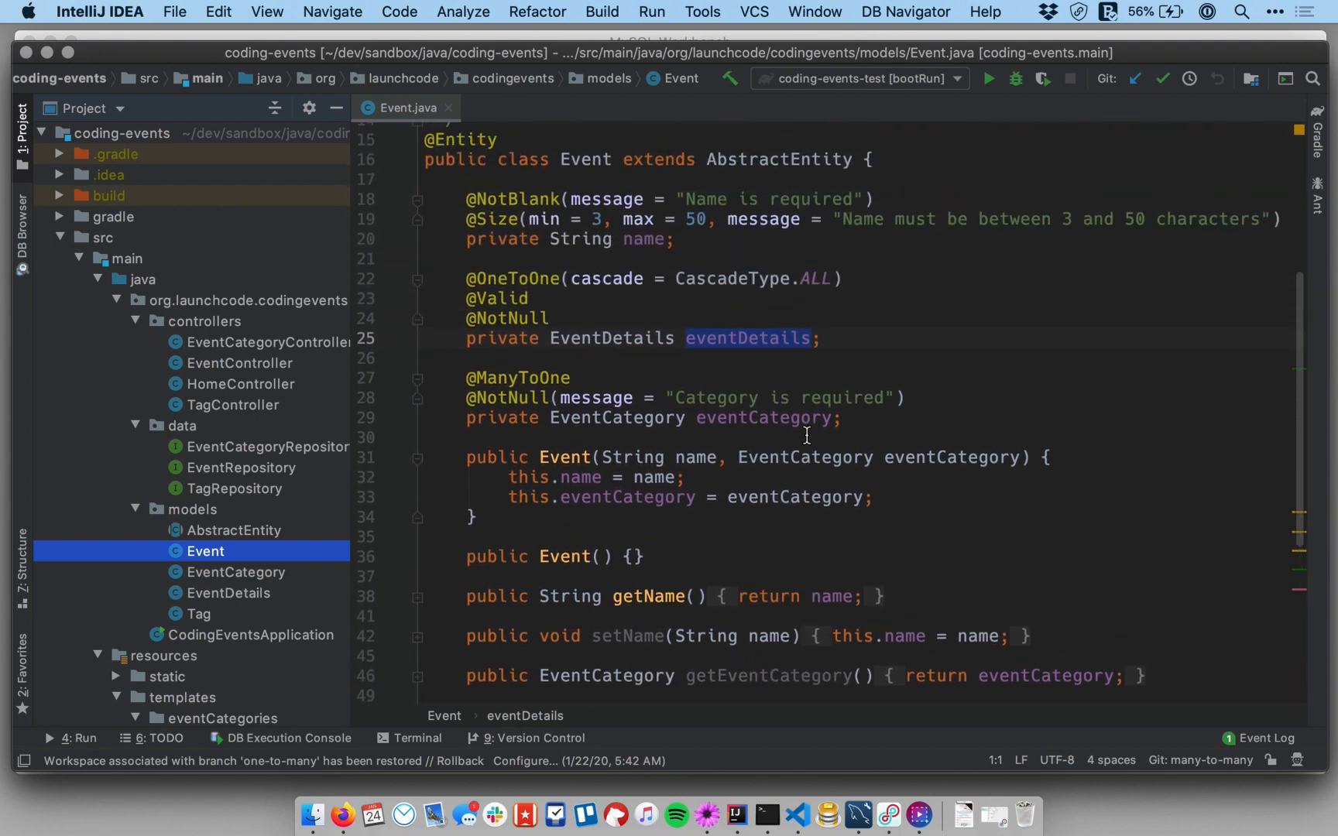
double_click(200, 614)
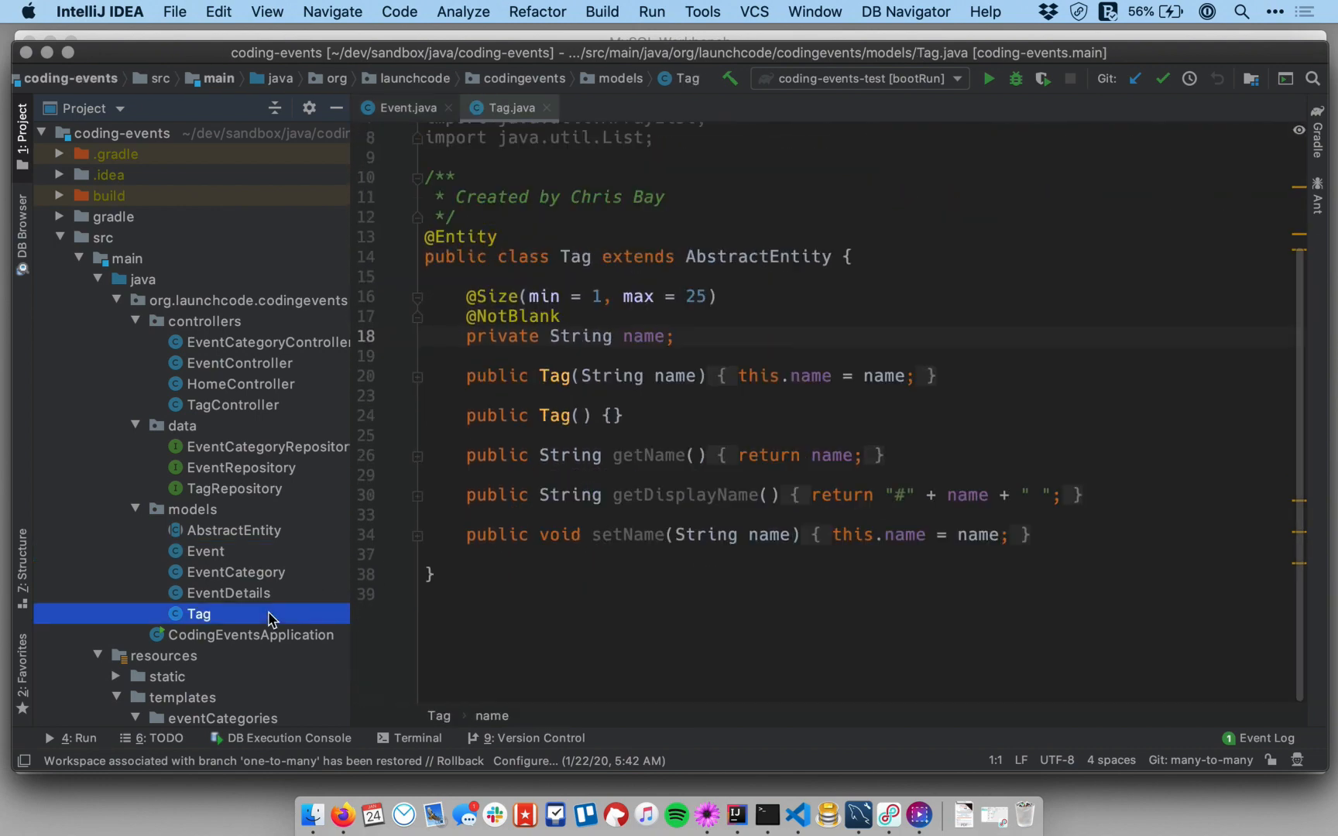
click(405, 107)
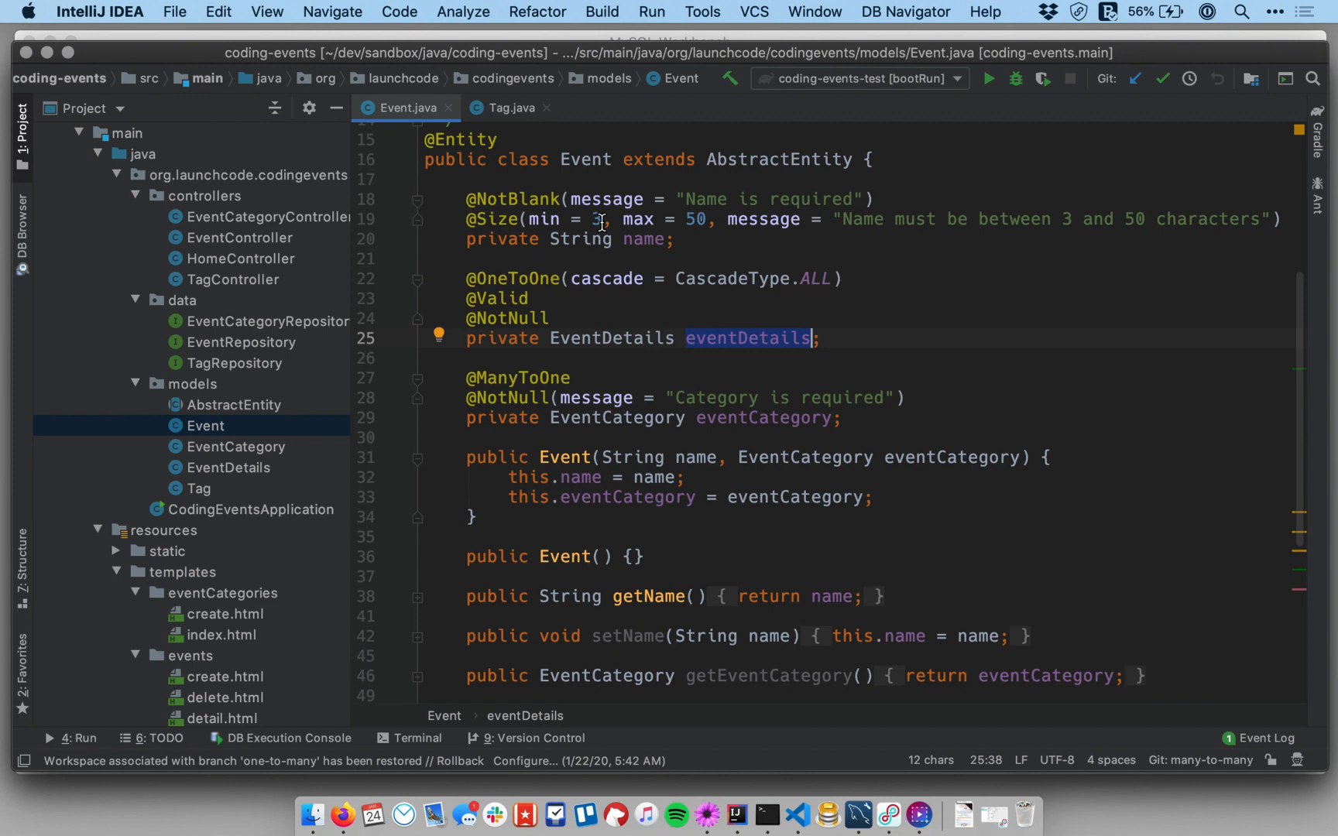
click(939, 340)
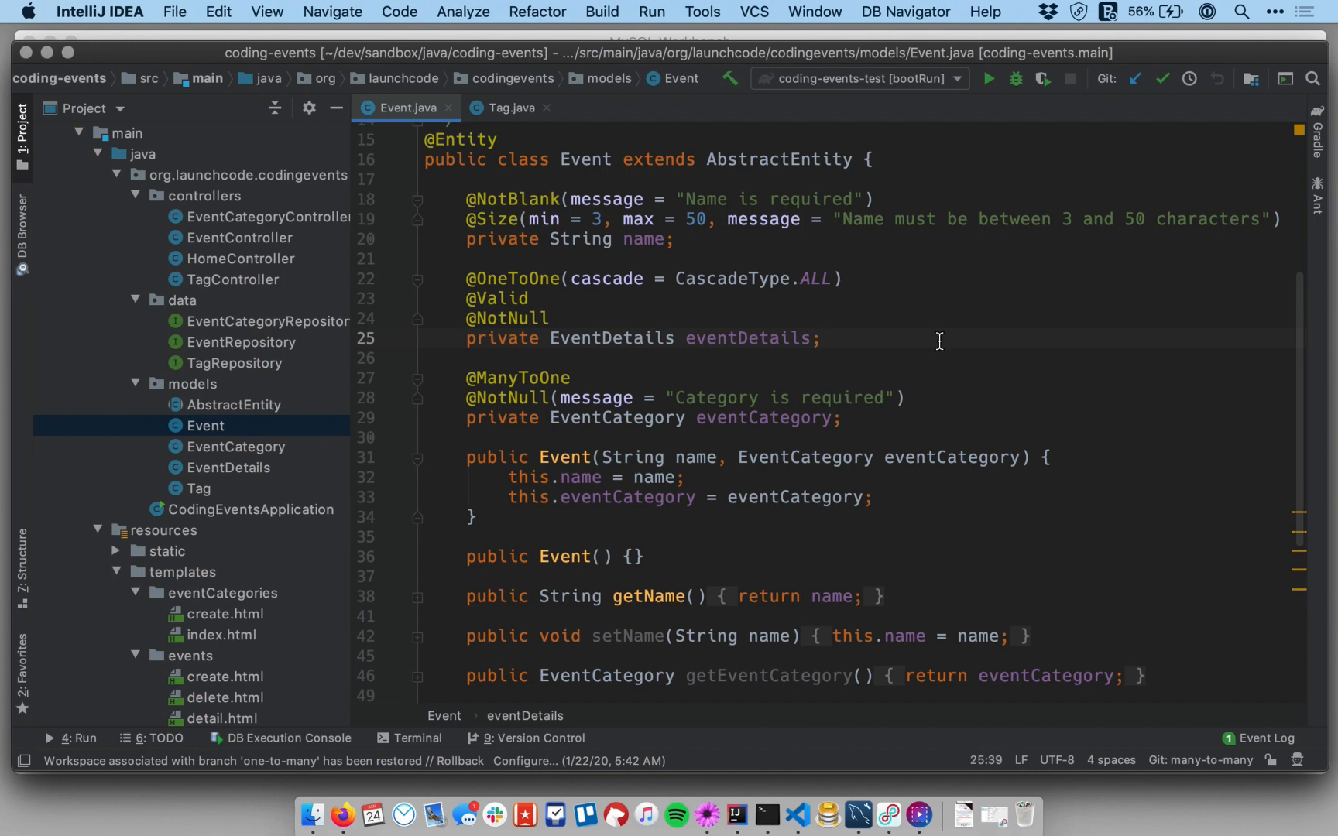
mouse_move(916, 369)
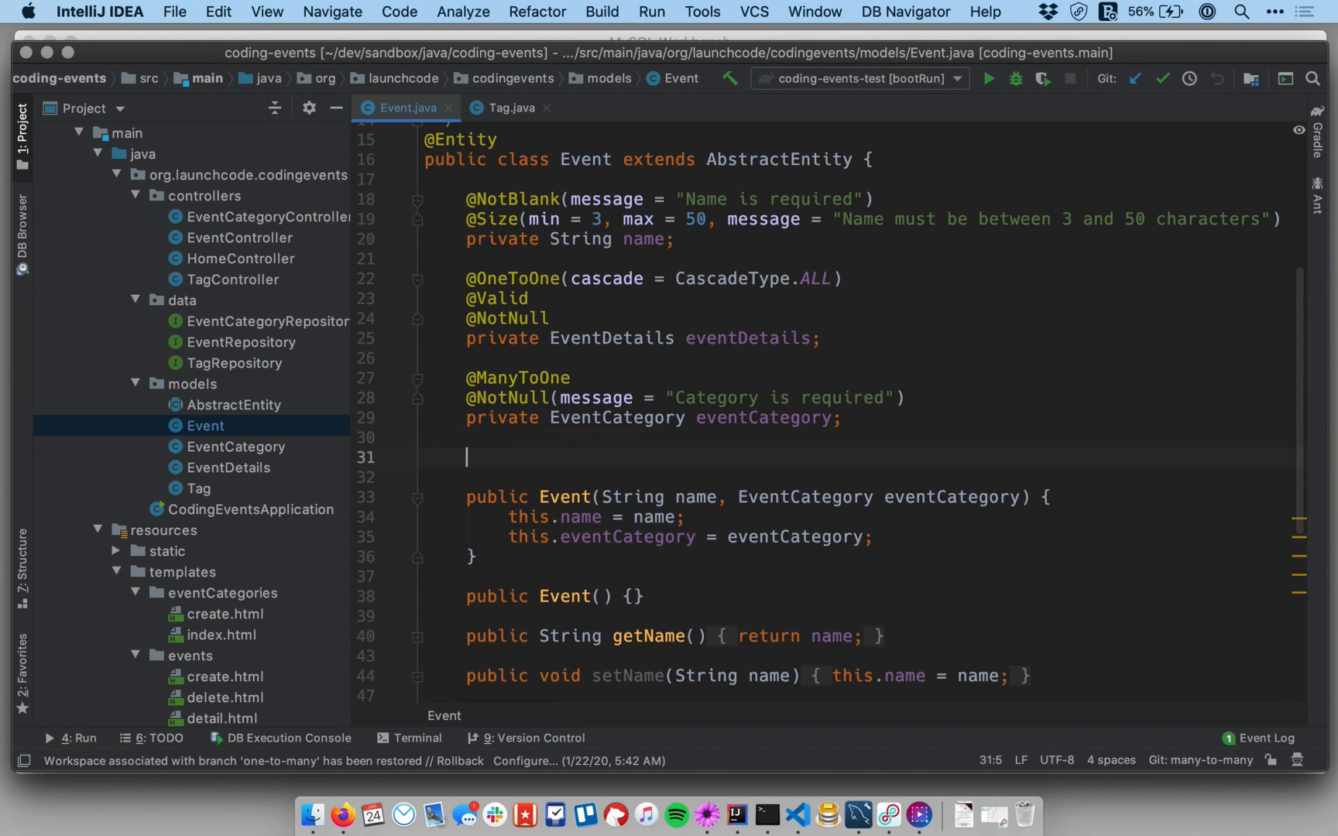
Declare private List<Tag> tags = new ArrayList<>() in Event, with a blank line above
text(private)
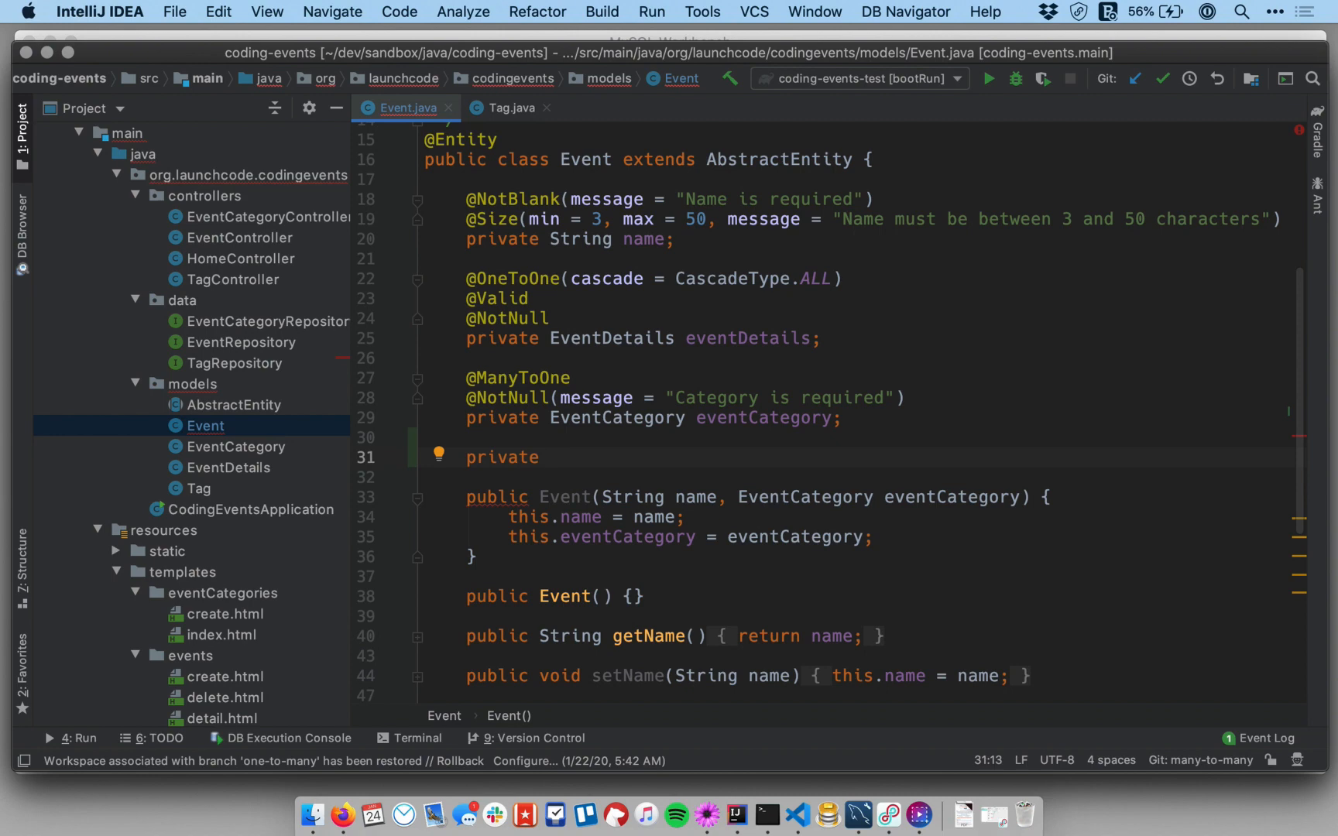
text(List)
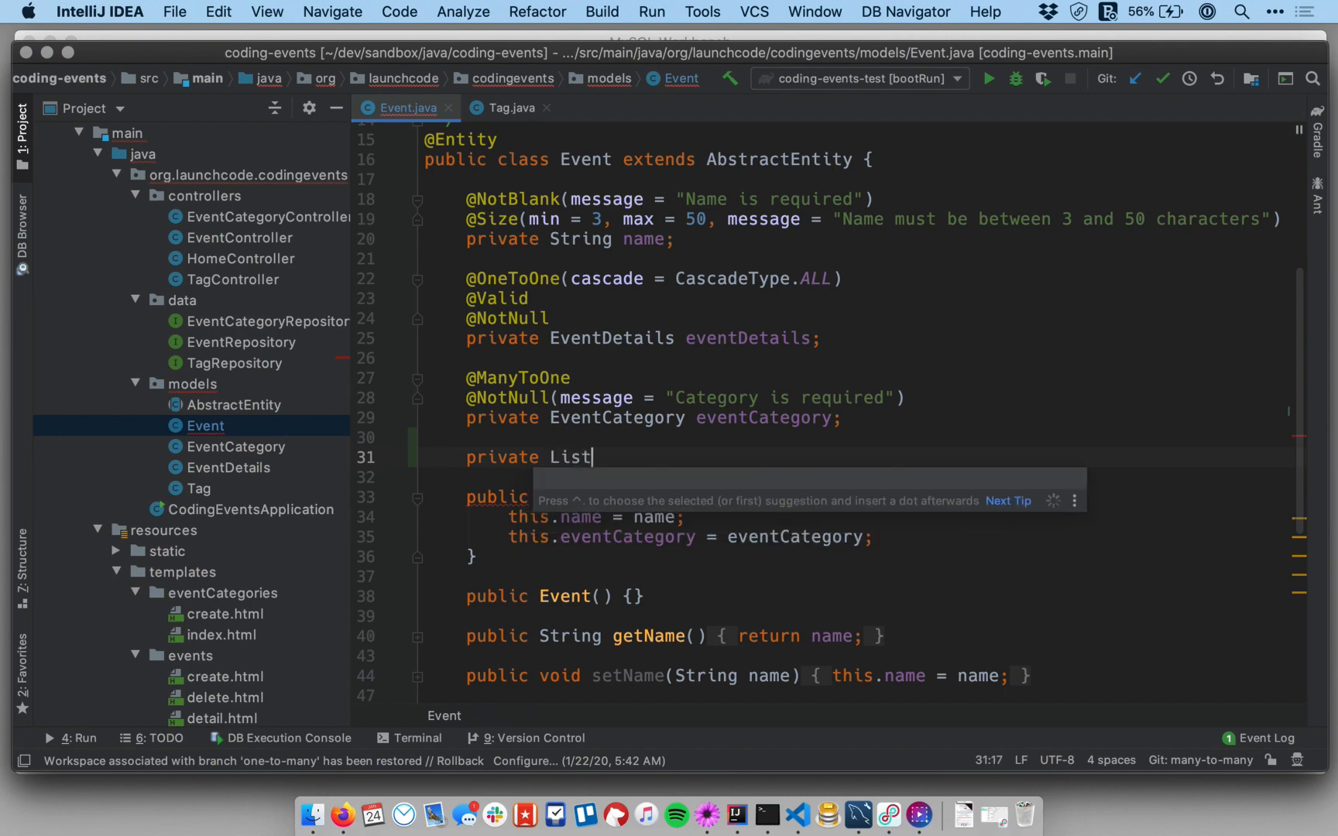
text(<T>)
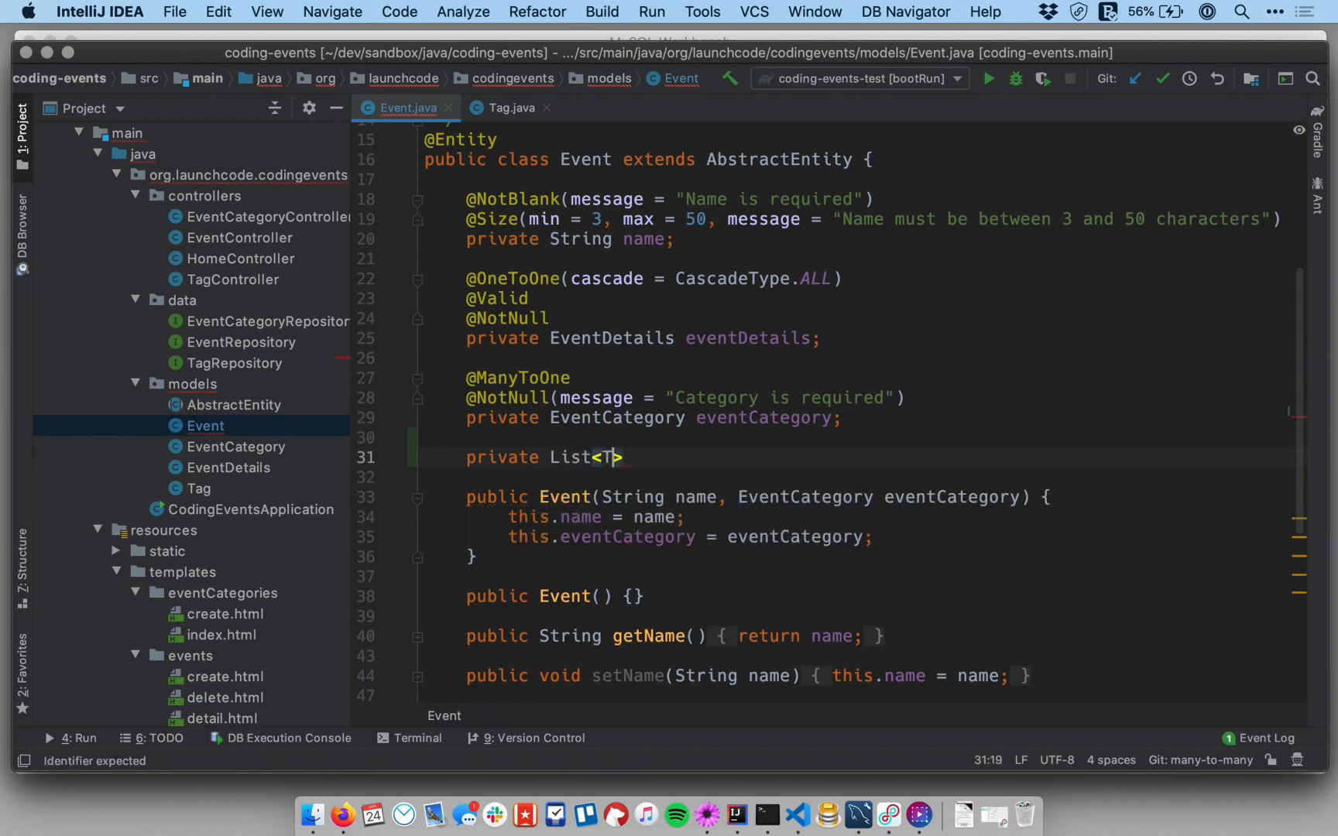
text(ag> tags)
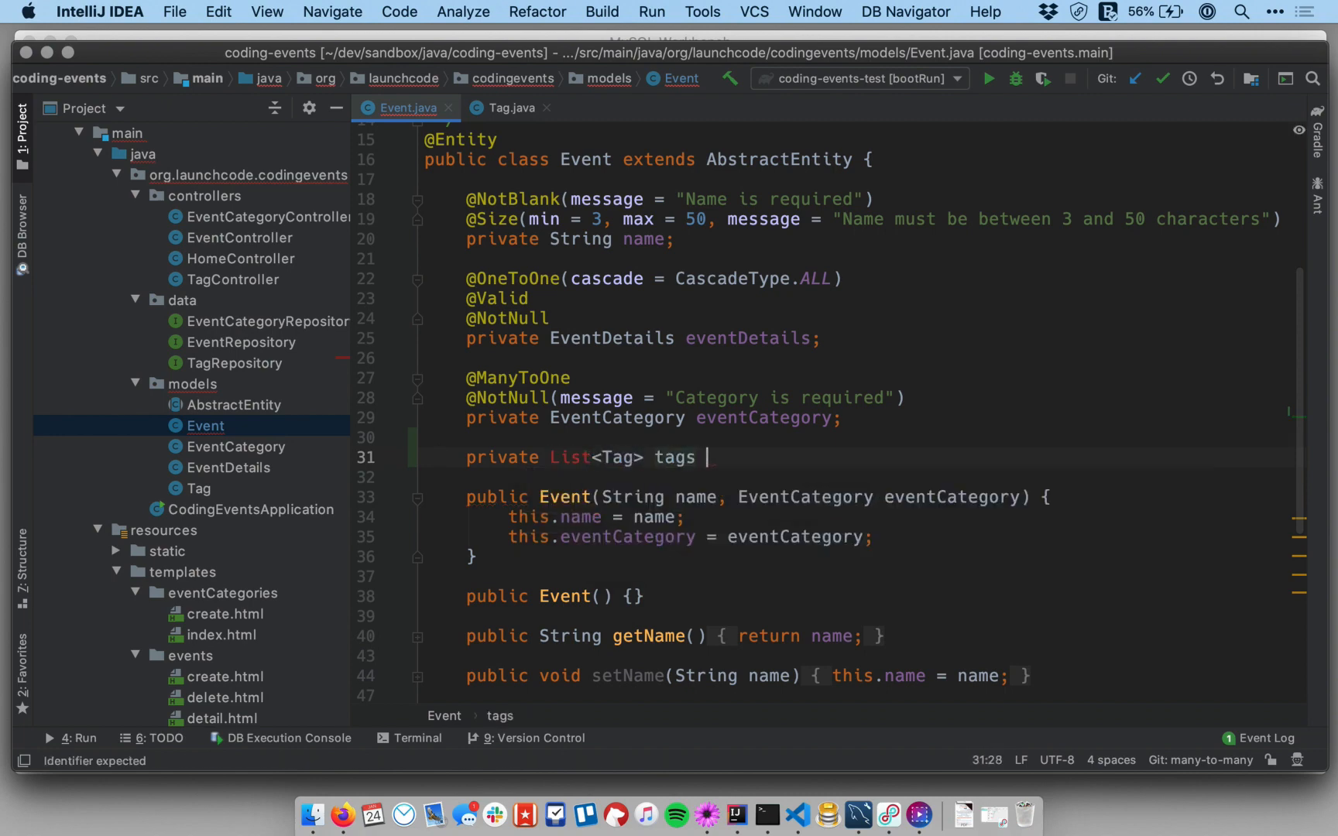
text(= new Ar)
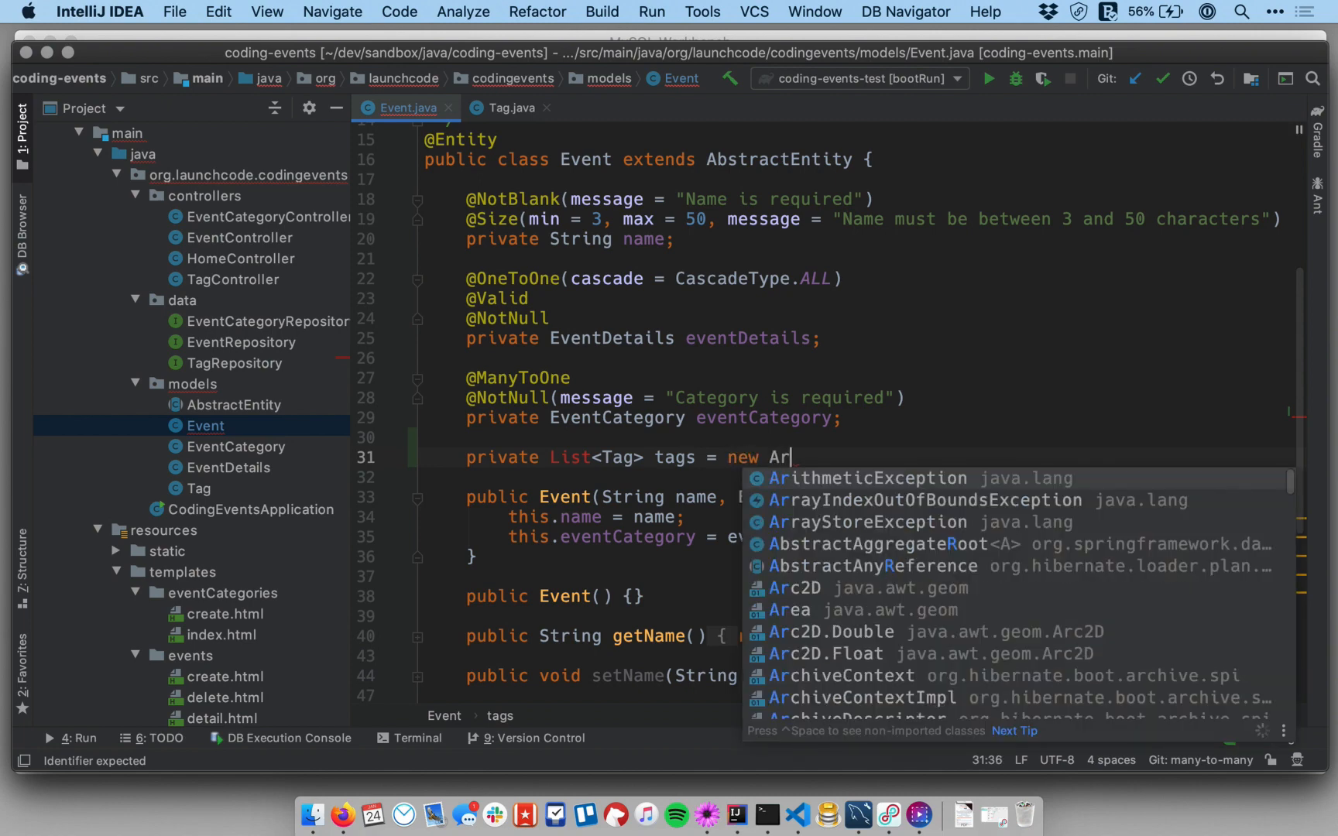
text(rayList<>)
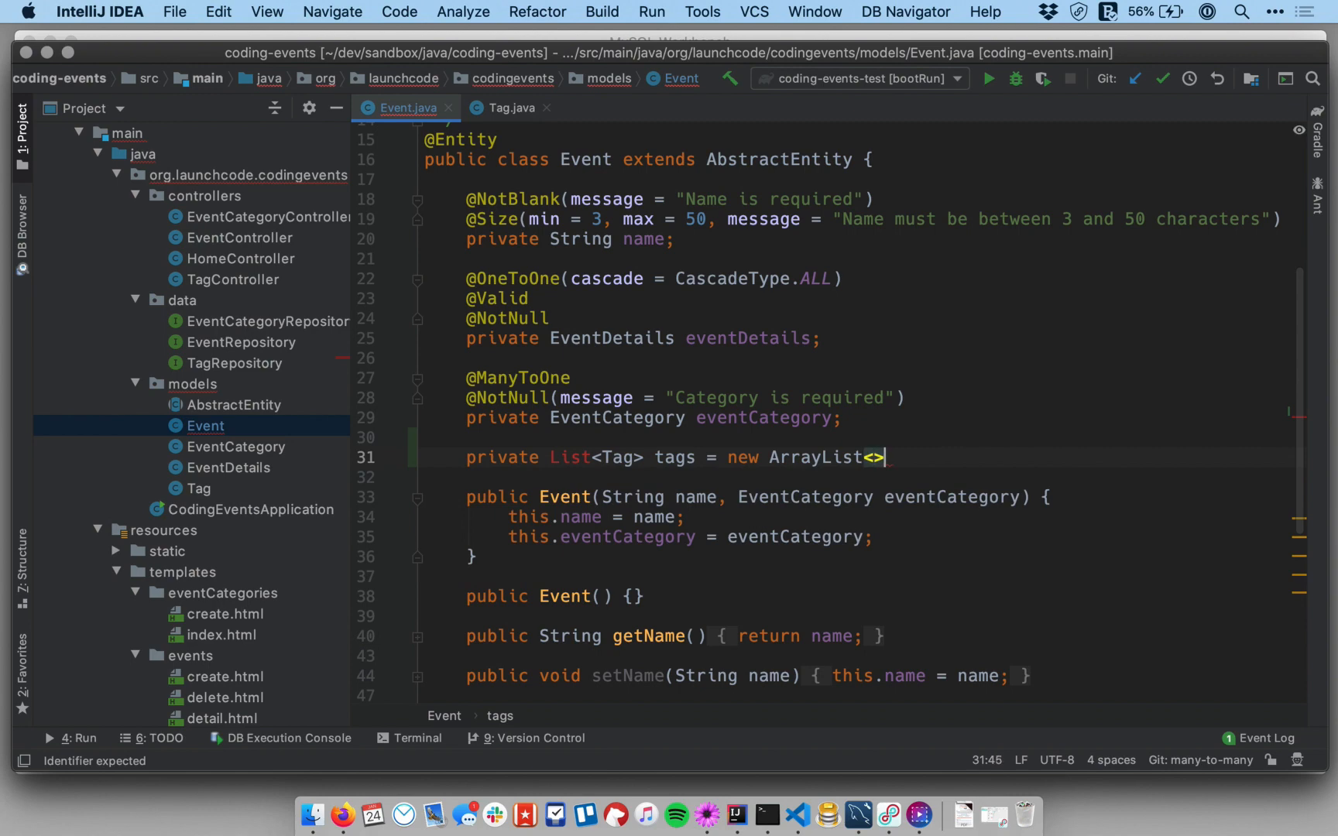
text(();)
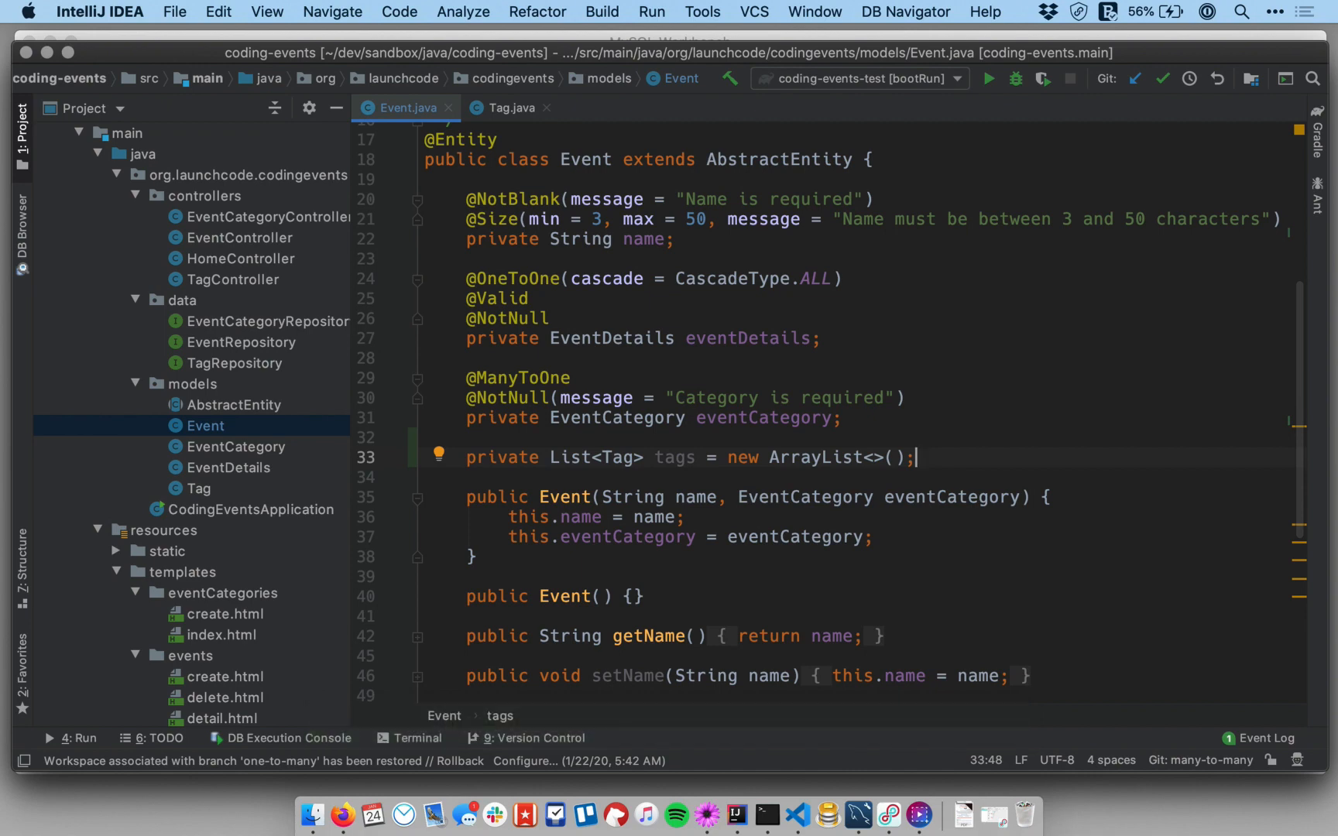
key(Enter)
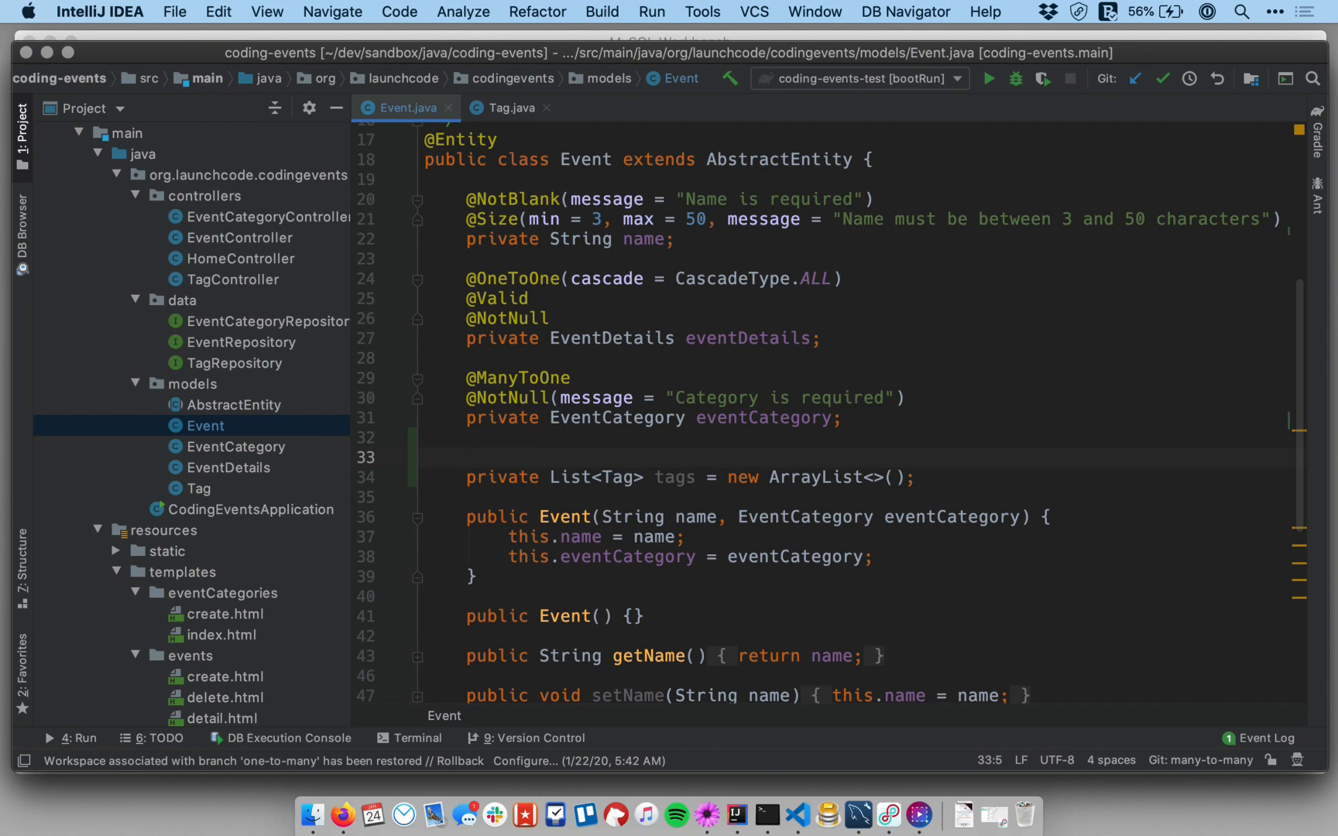
text(@Man)
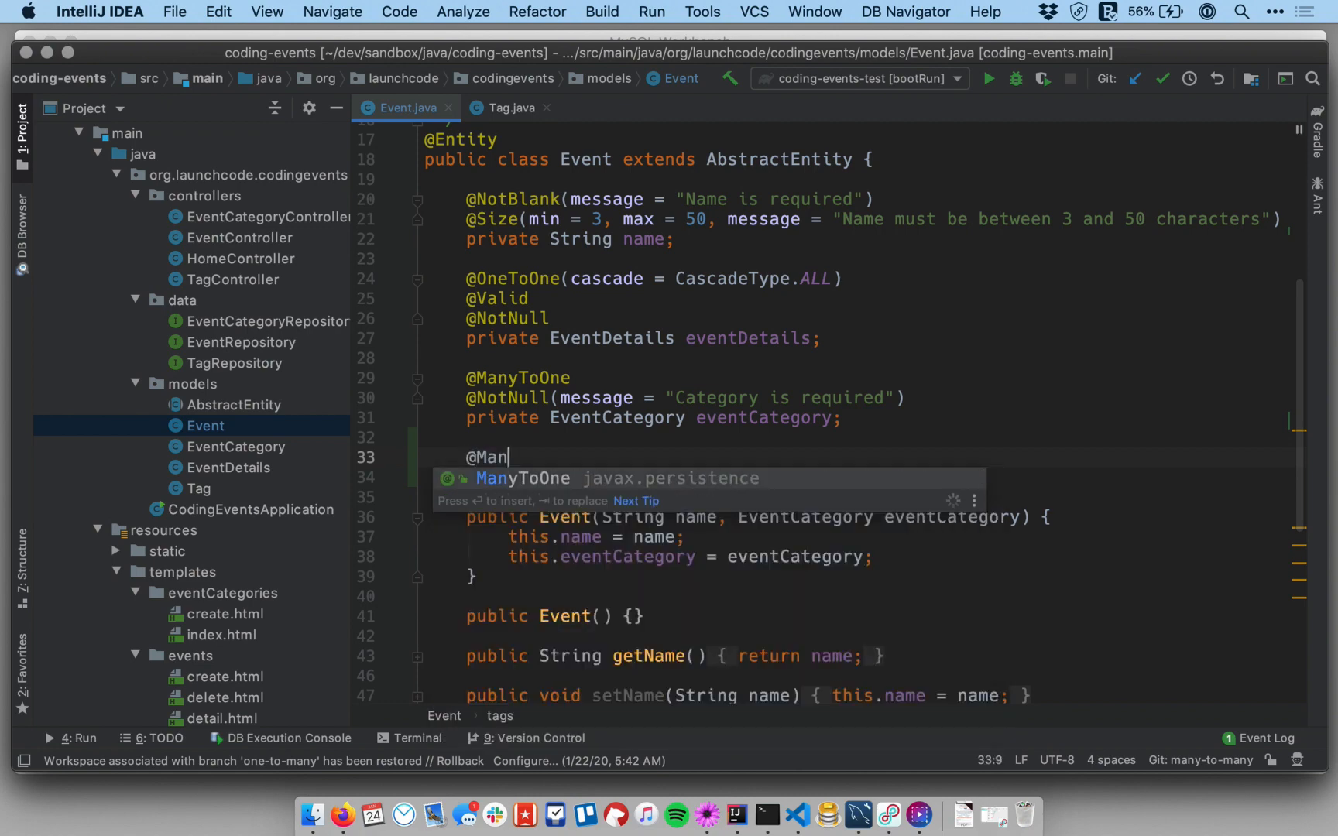
text(yToMany)
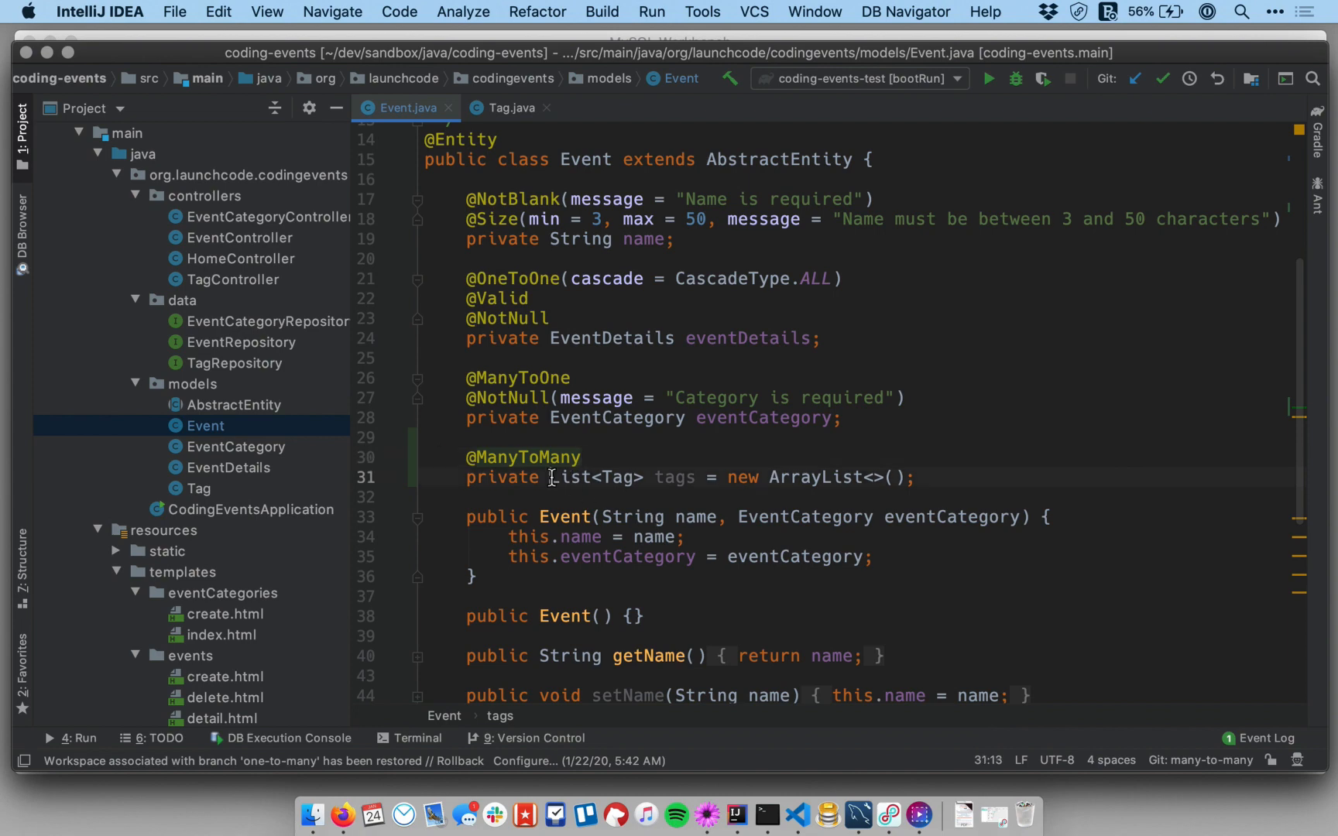
text(final)
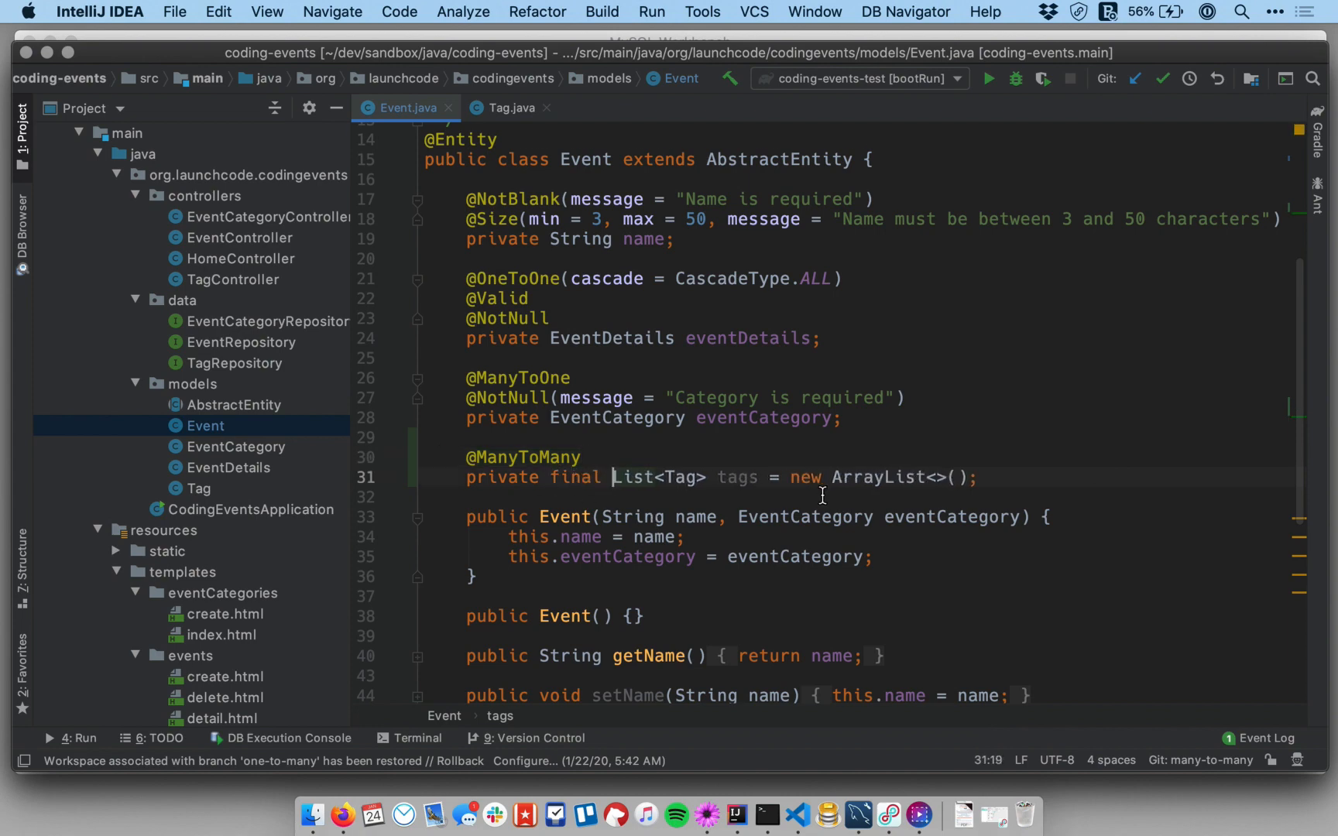
scroll(down, 3)
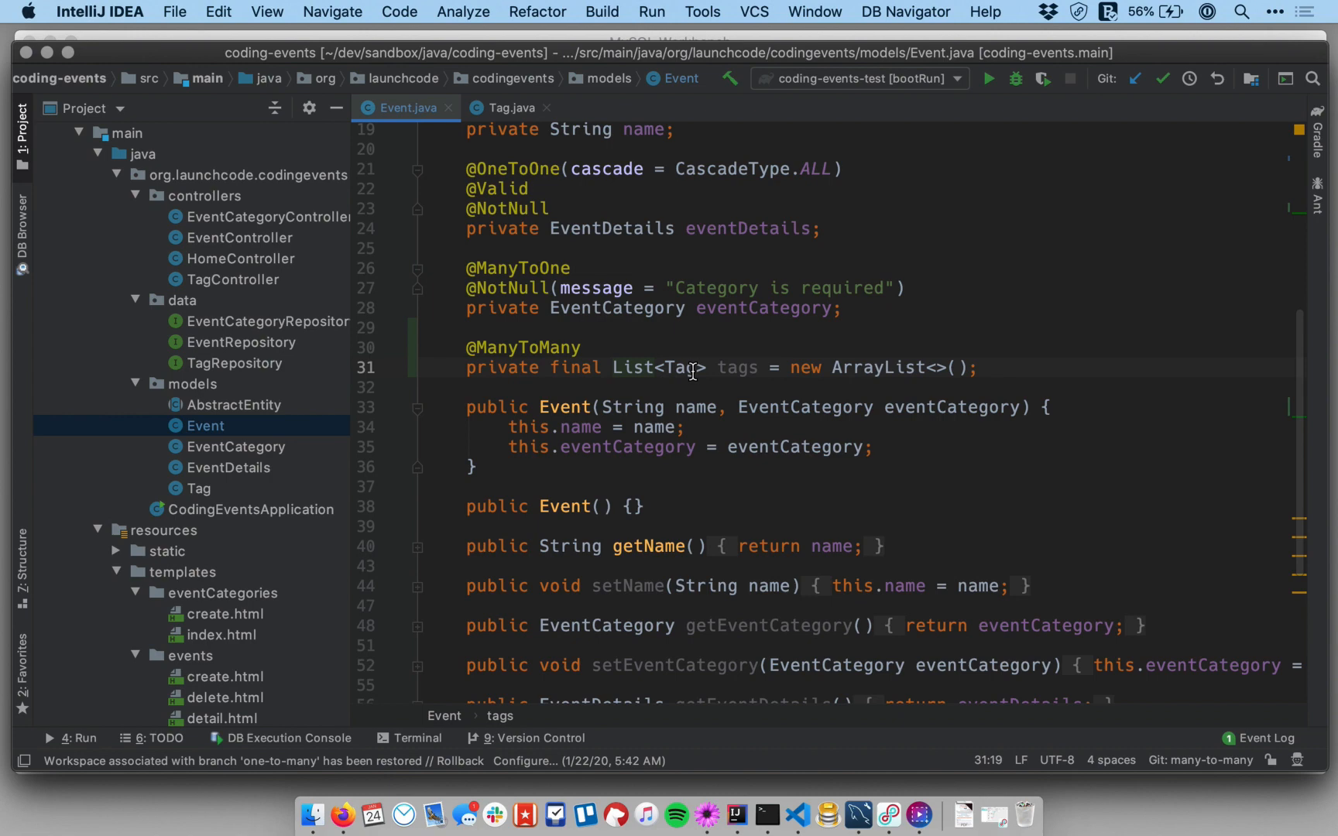
scroll(down, 3)
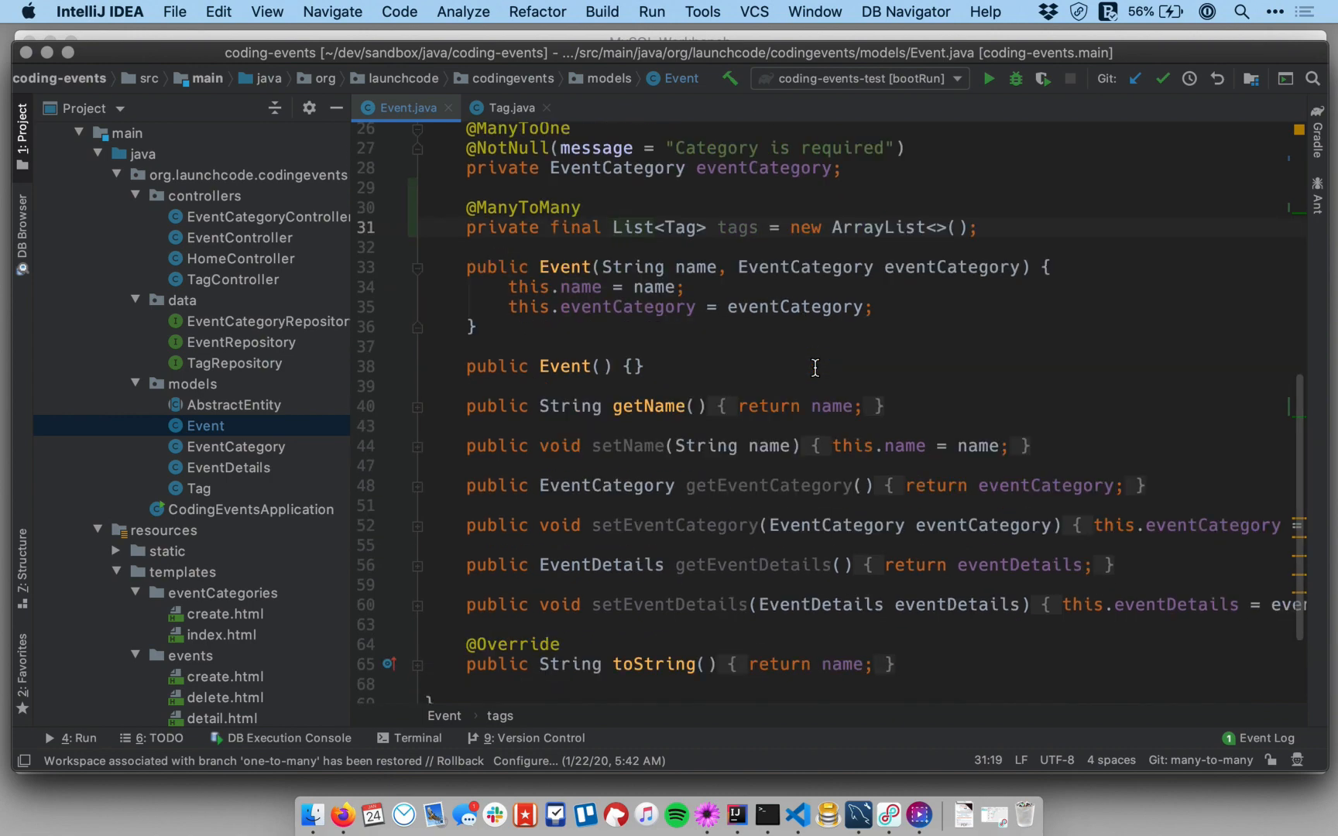
Generate a getTags() getter for the tags list via Generate > Getter
scroll(down, 3)
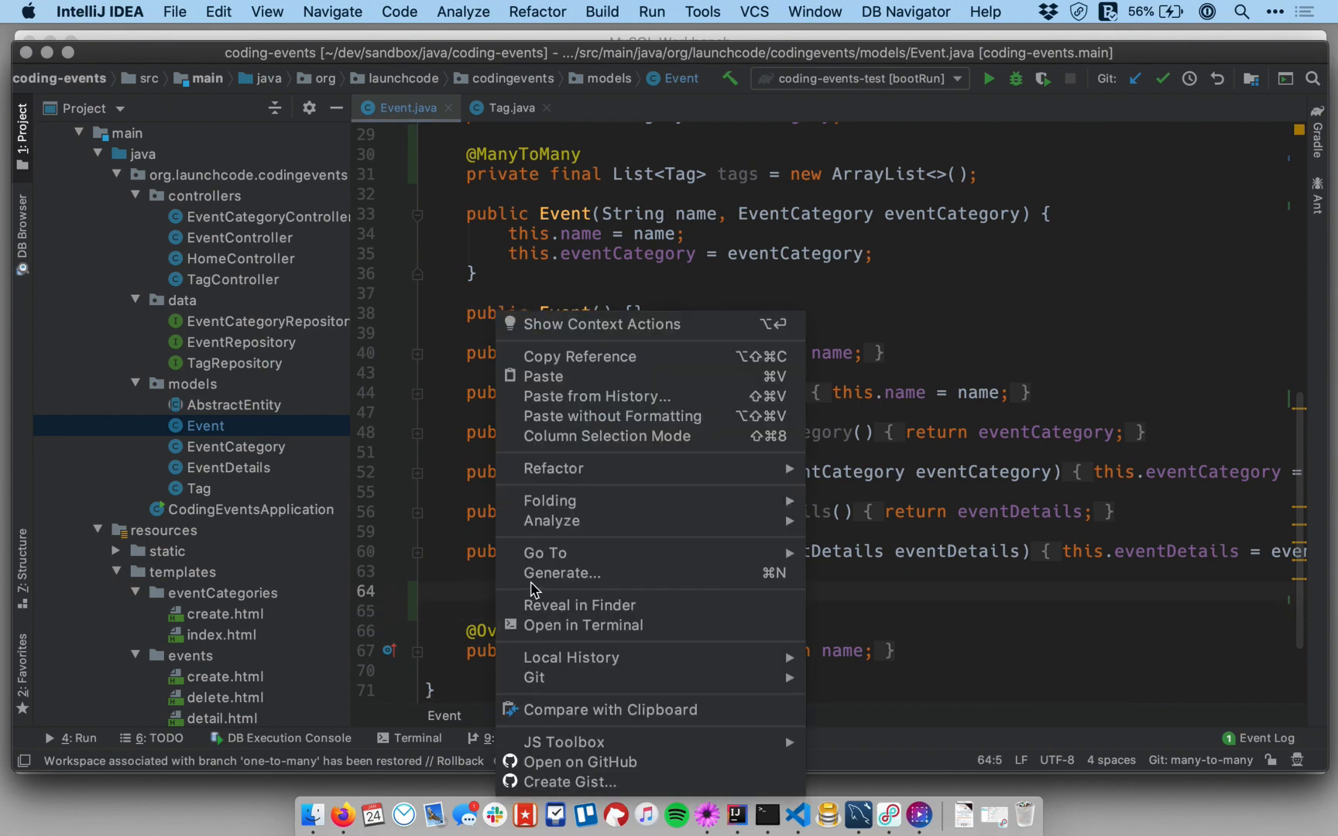
click(561, 573)
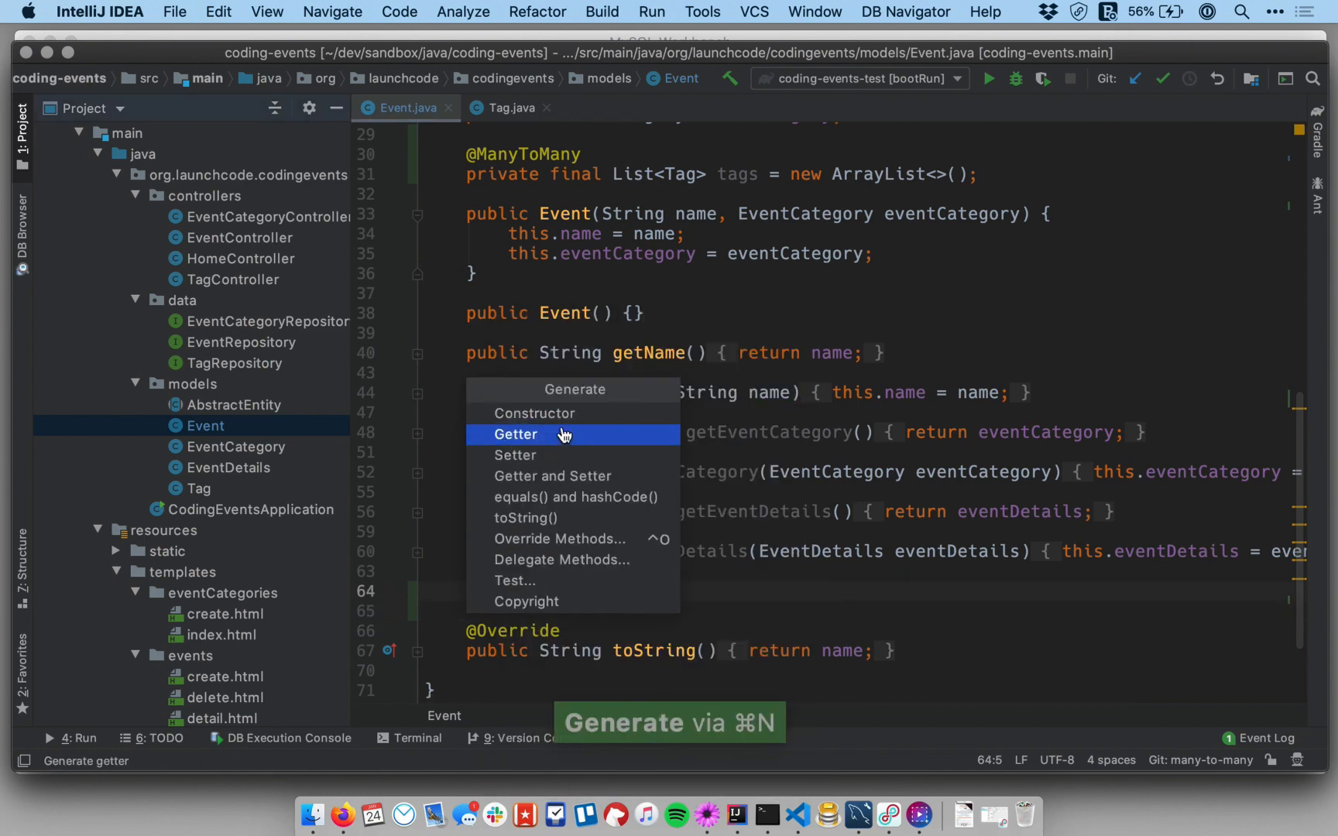
click(516, 434)
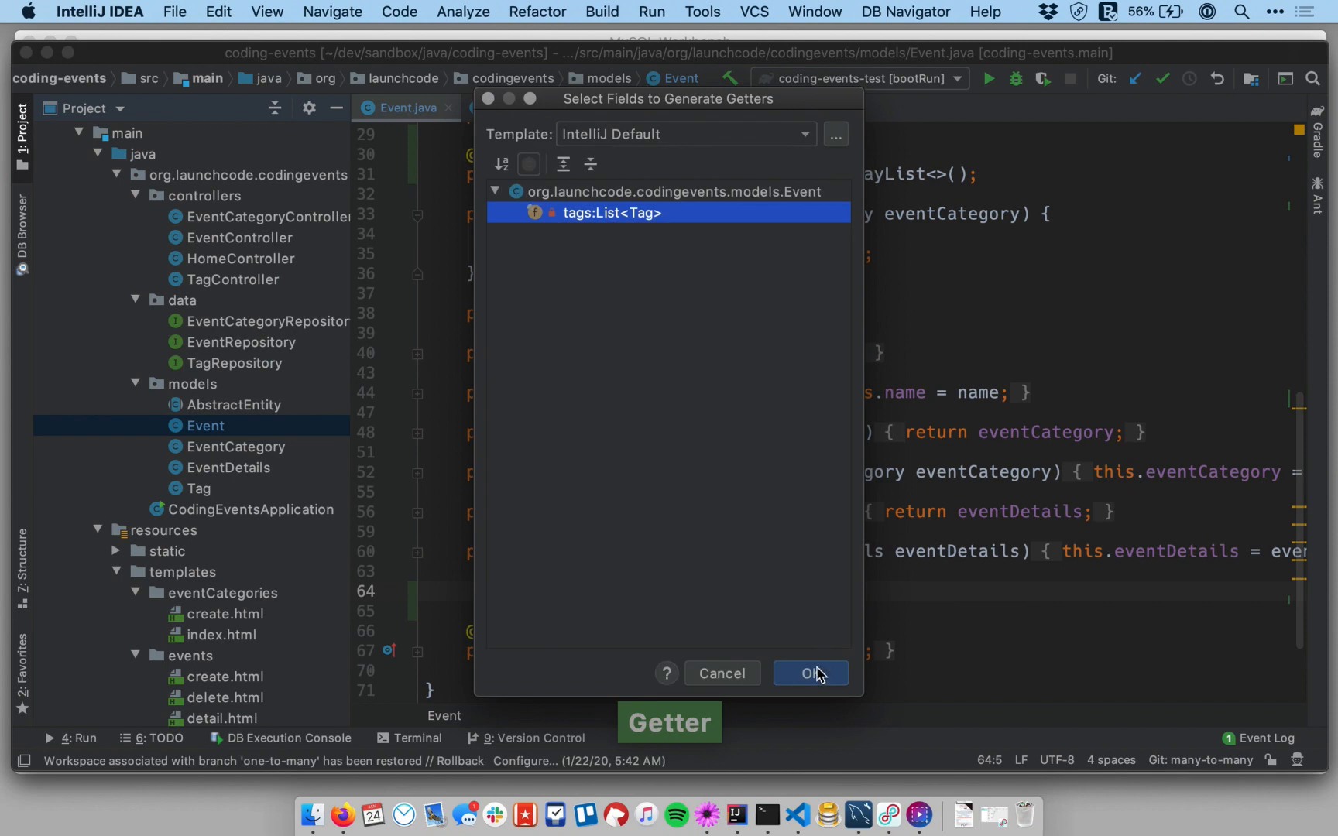
click(810, 673)
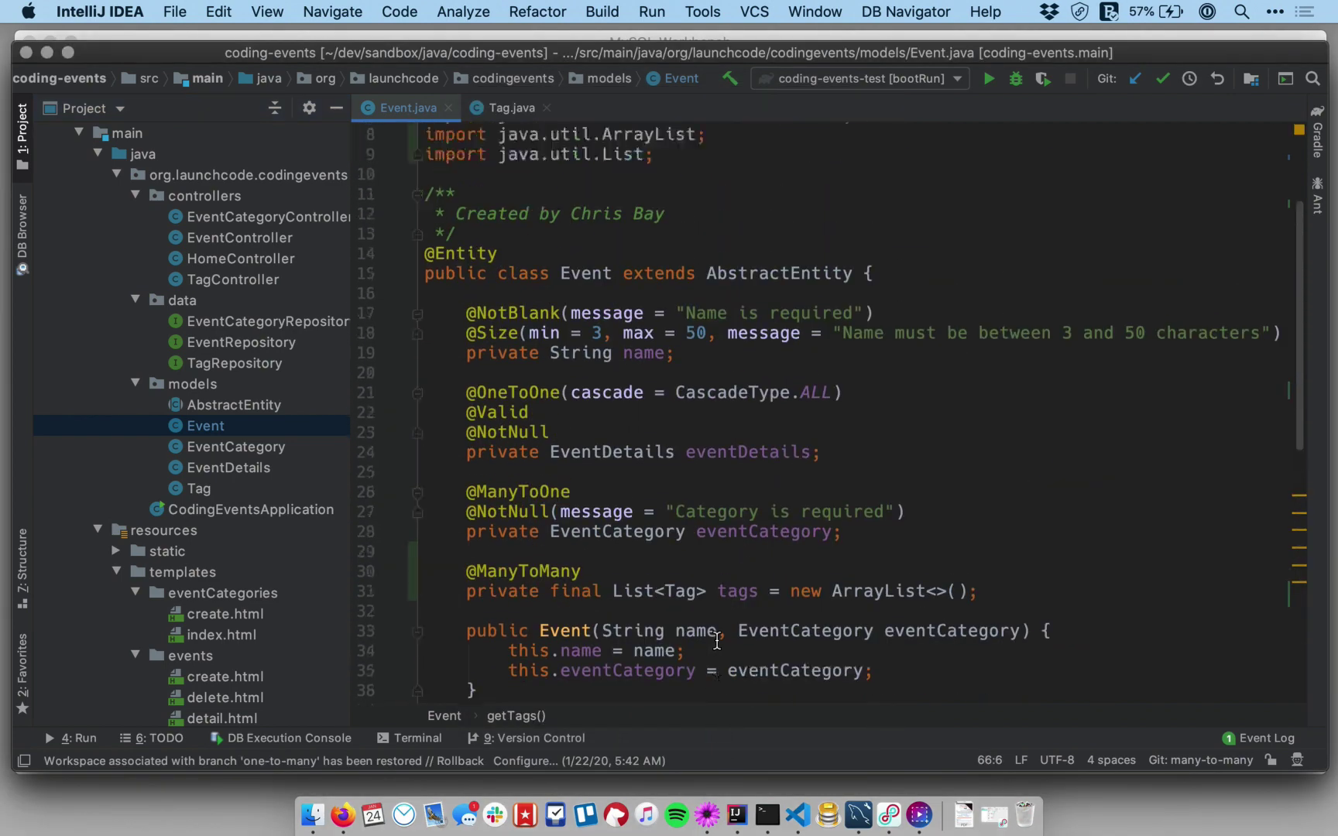
scroll(down, 3)
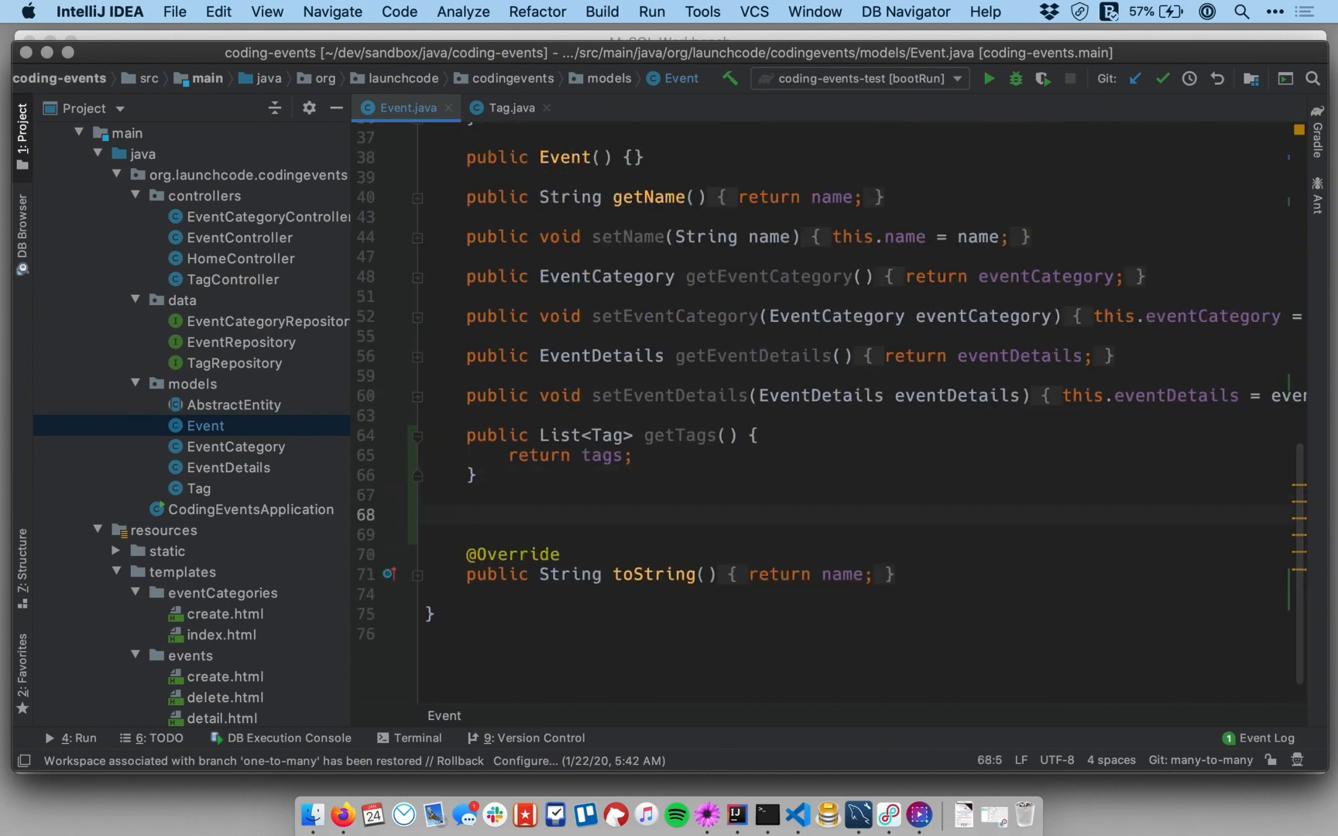
Write public void addTag(Tag tag) that calls this.tags.add(tag)
text(public void)
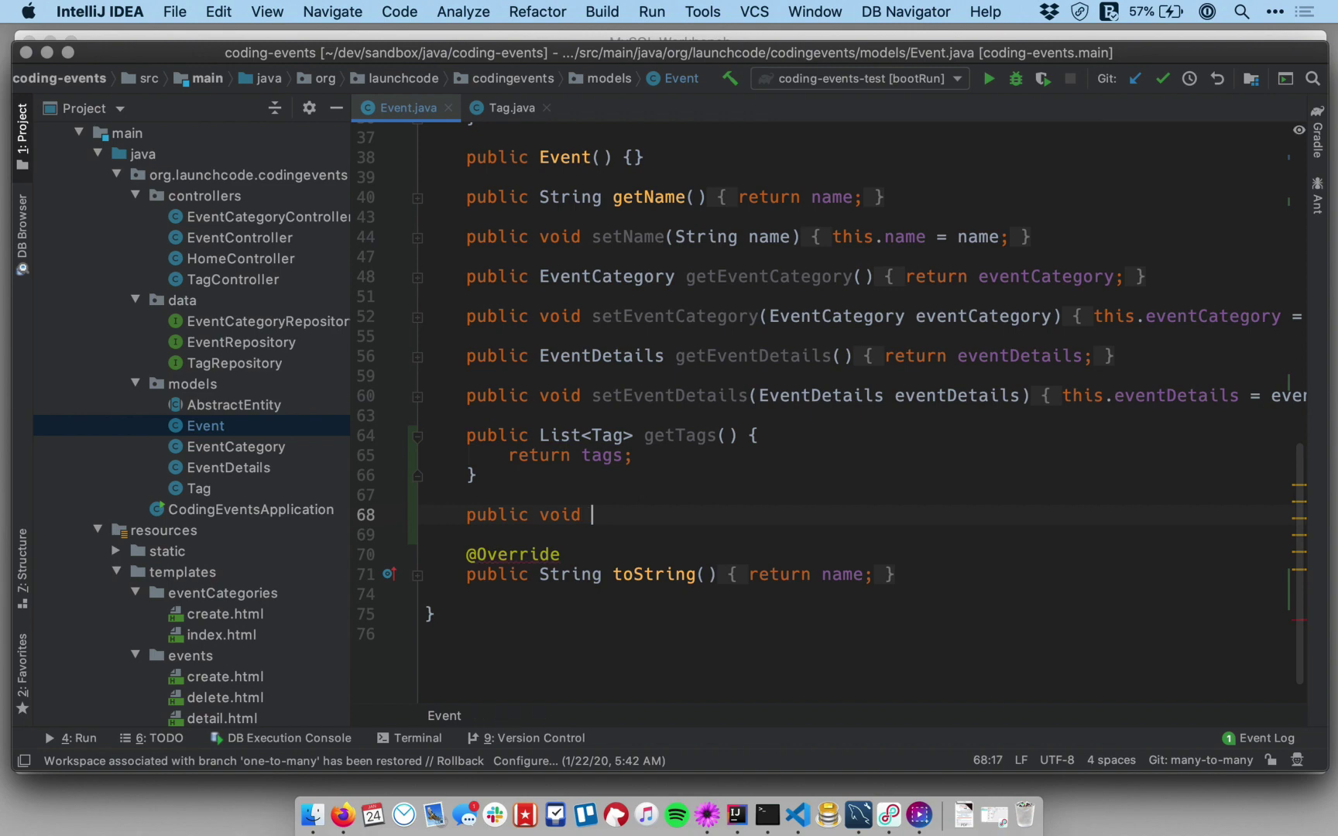
text(addTag(Tag))
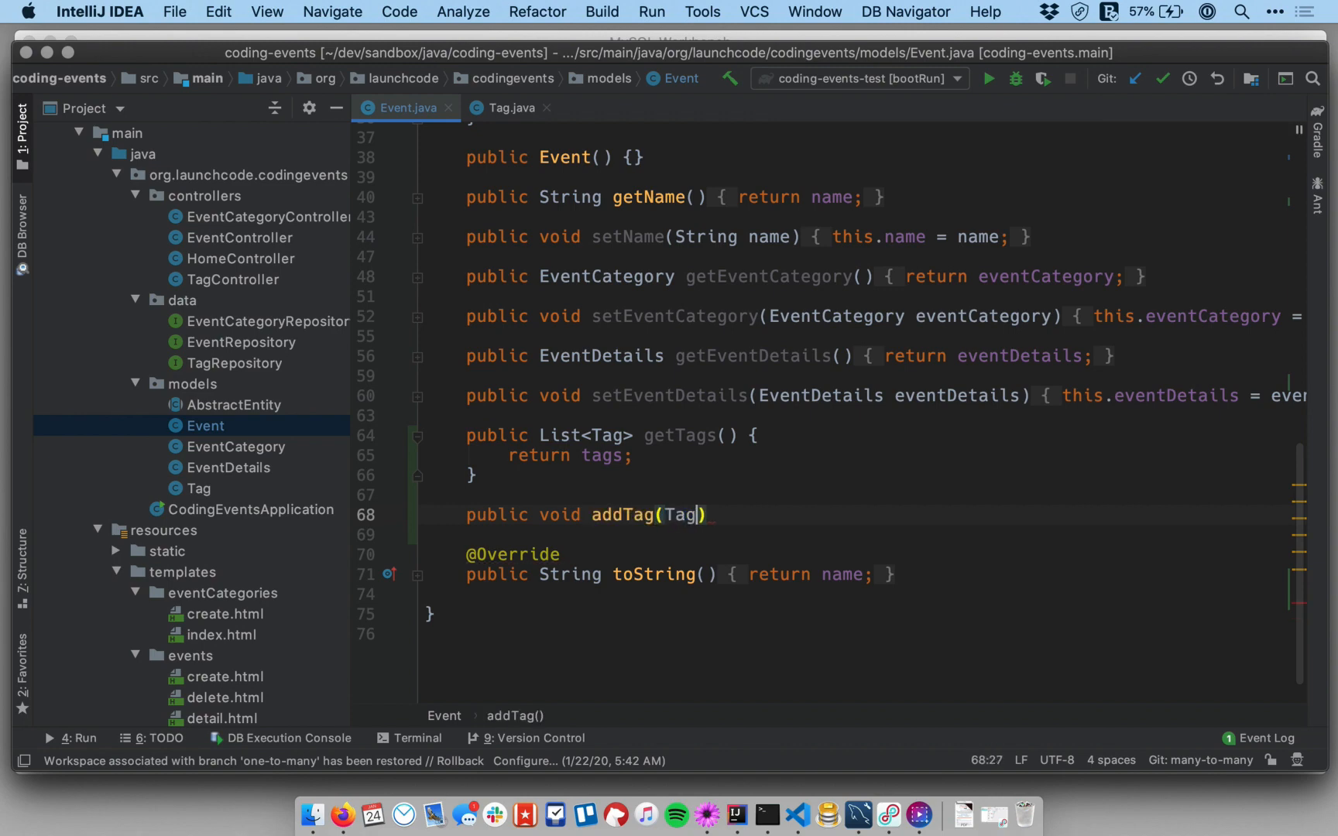
text(tag) {)
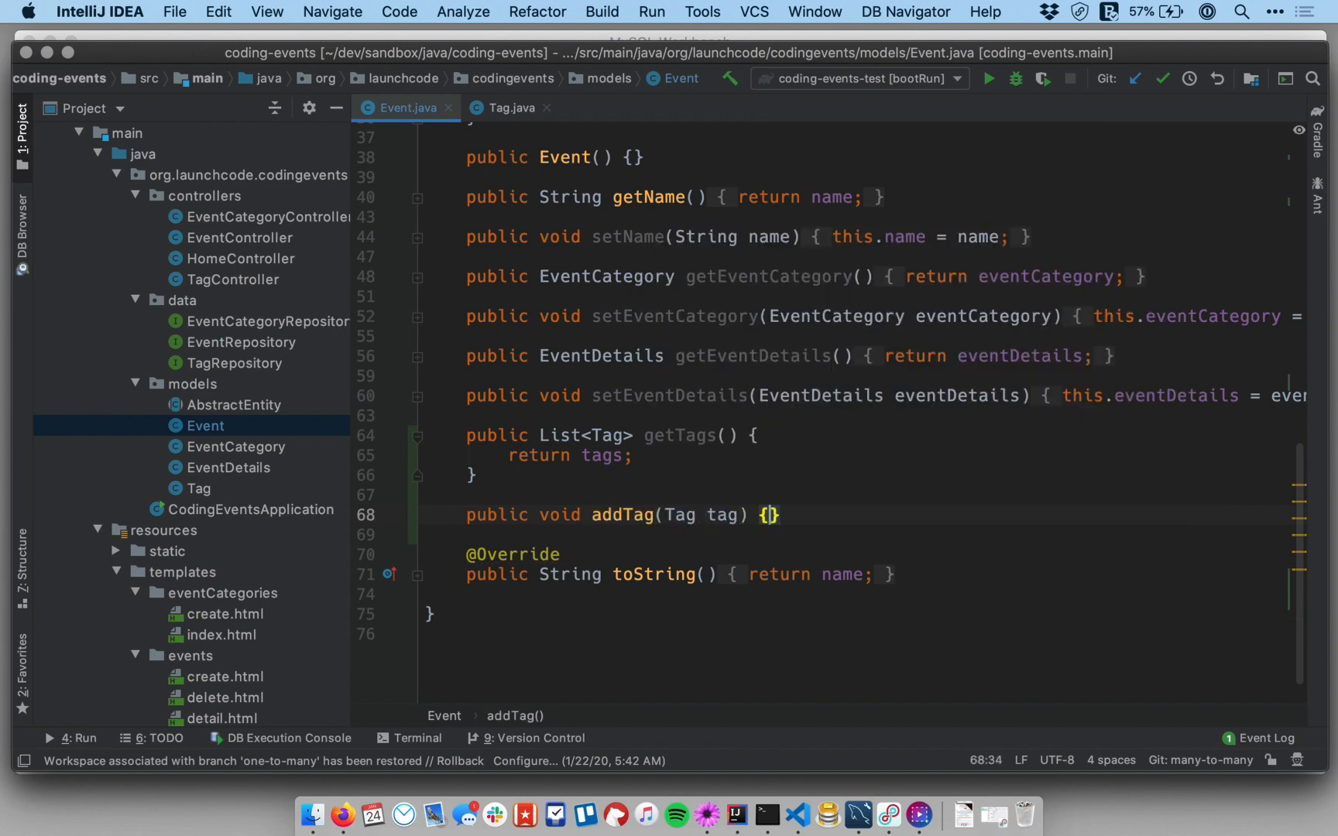
text(this.)
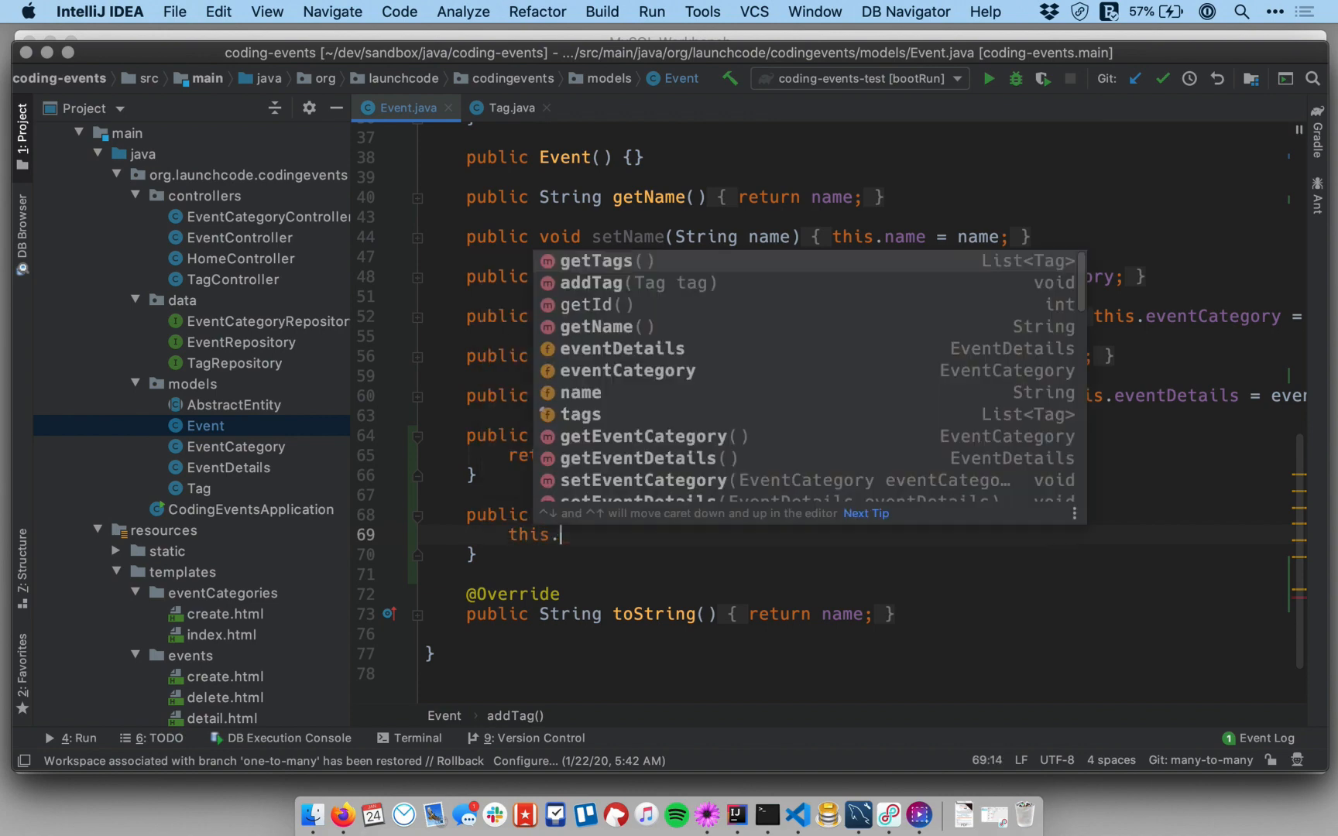
text(tags.add(tag);)
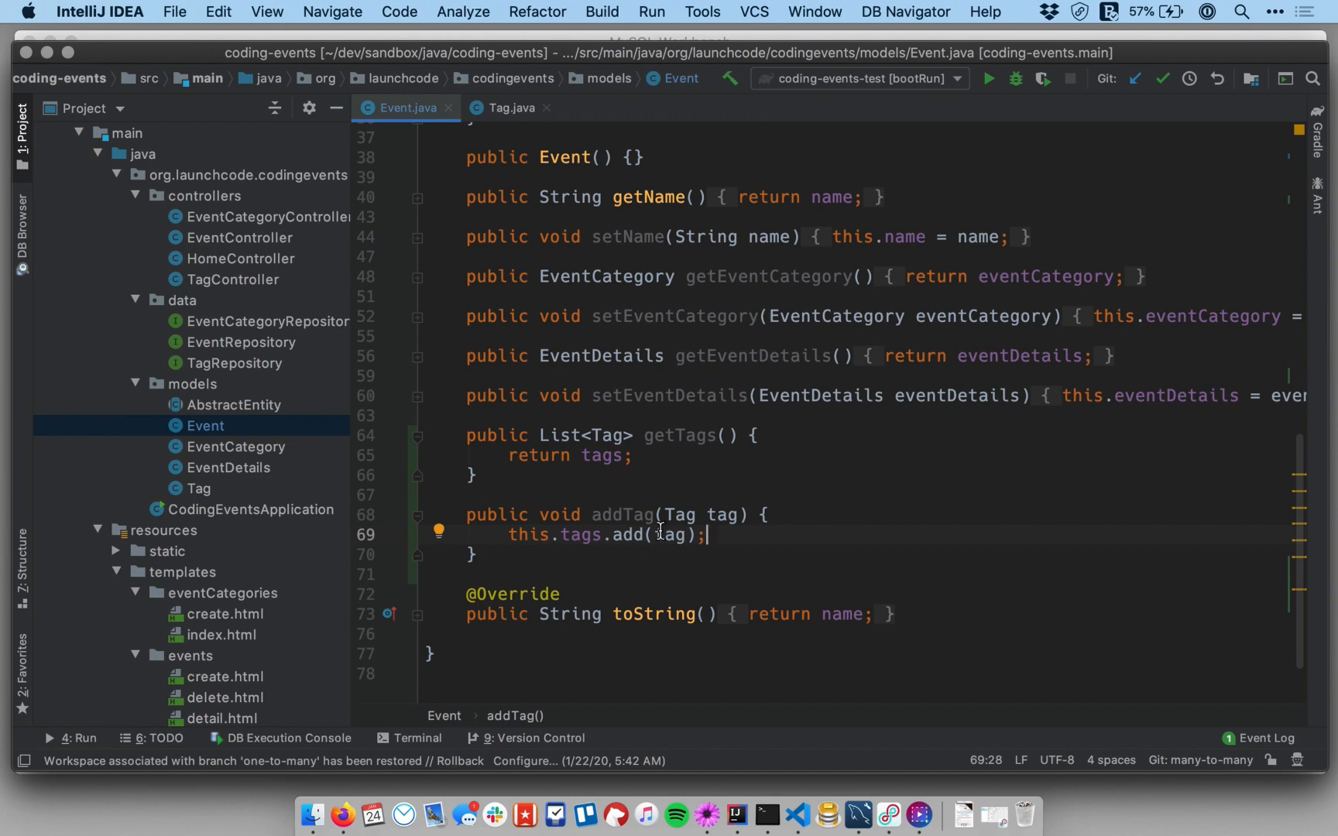
double_click(678, 435)
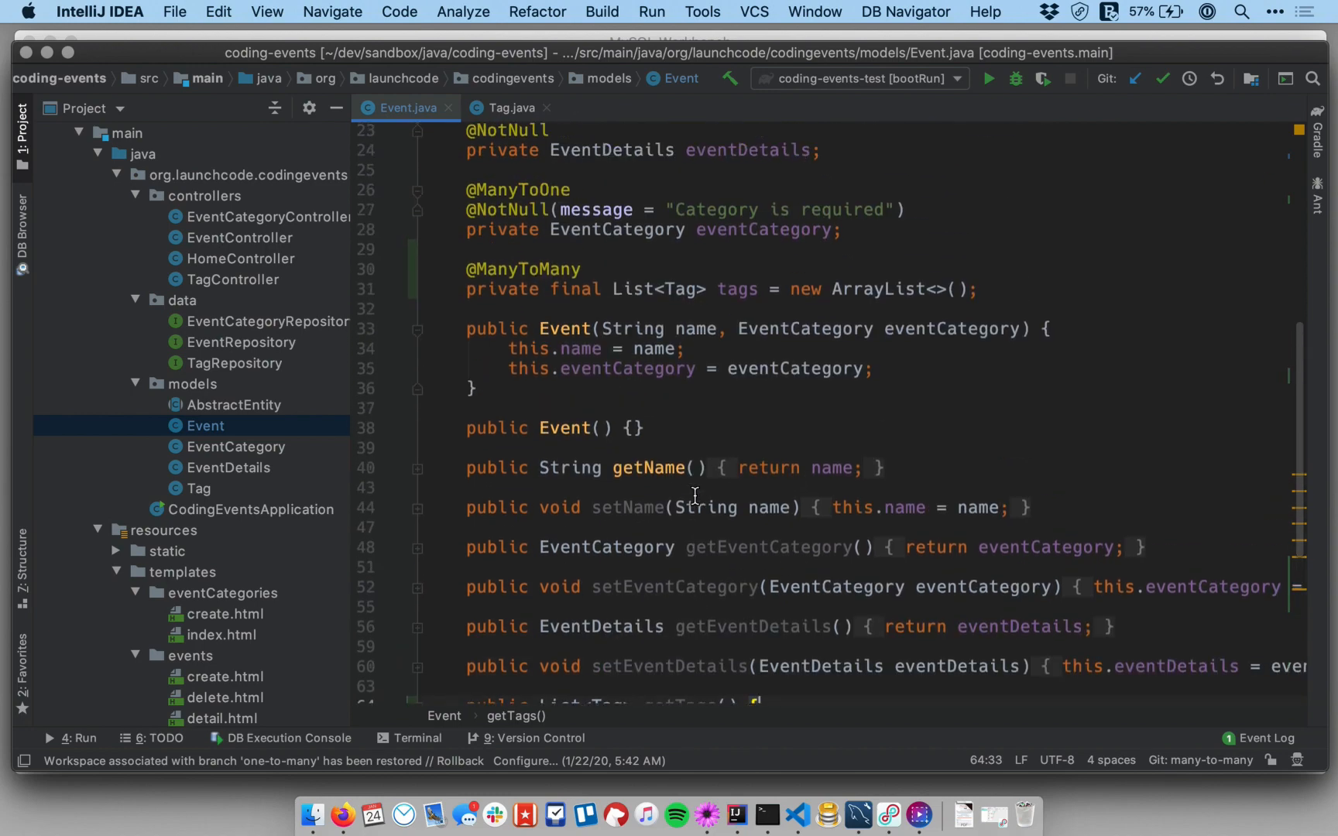
scroll(down, 3)
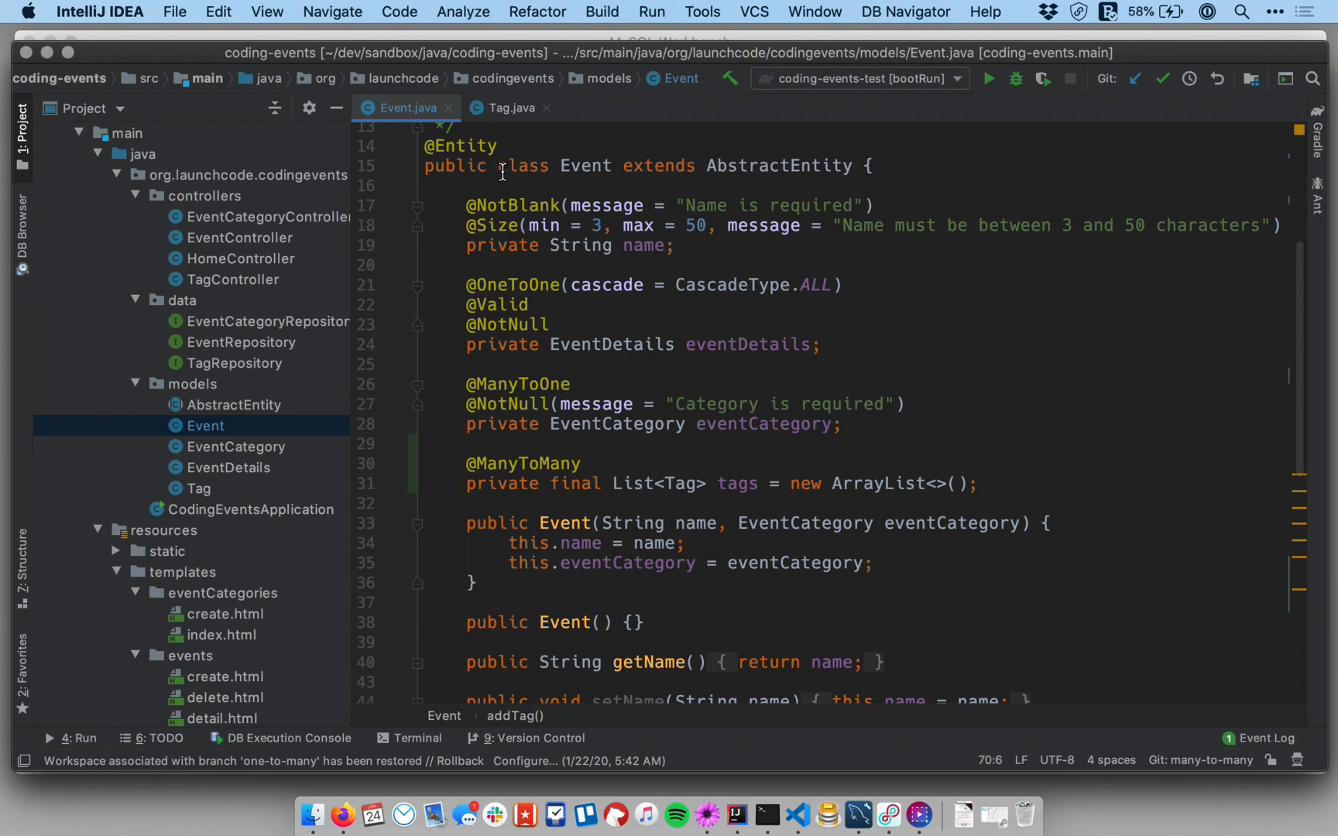
mouse_move(498, 116)
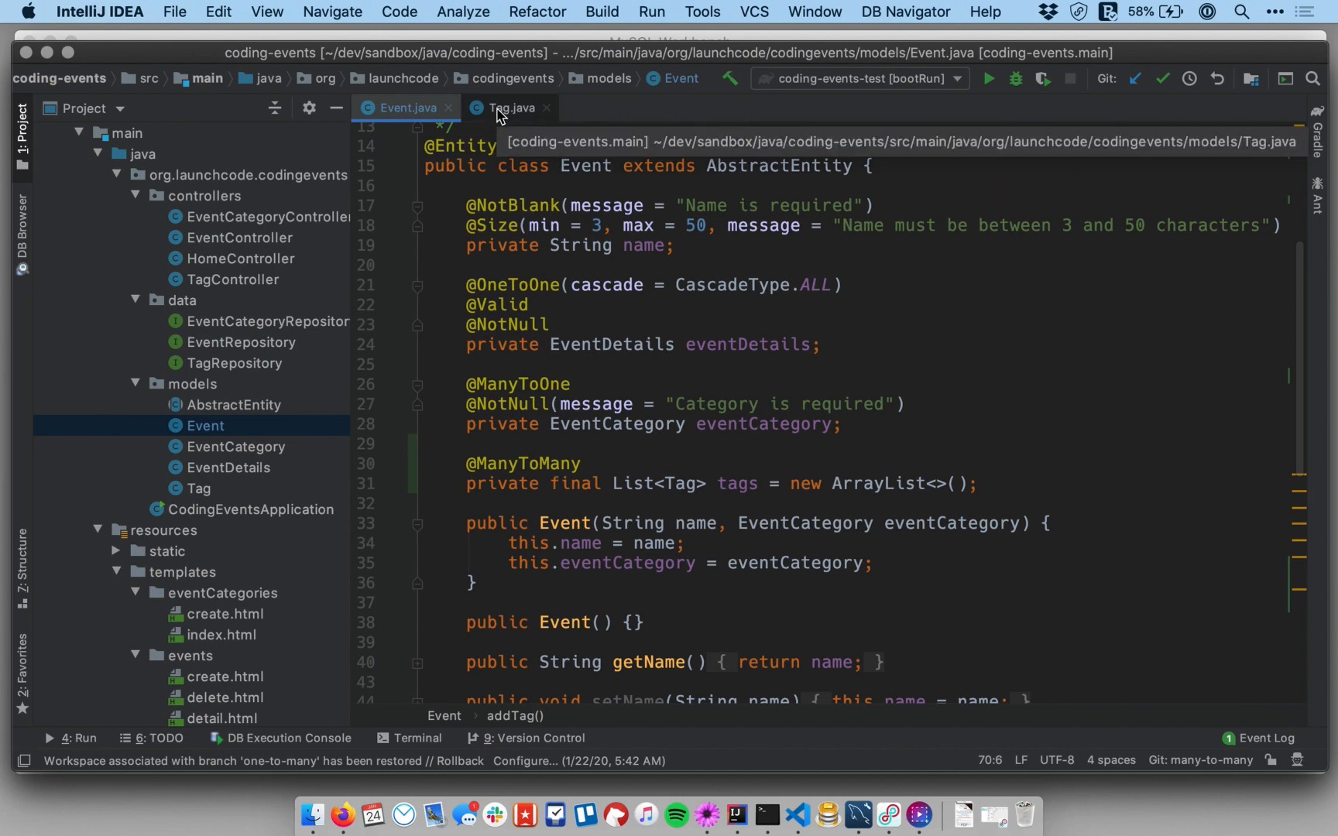
In Tag.java, start declaring a private List<Event> field under name
click(503, 108)
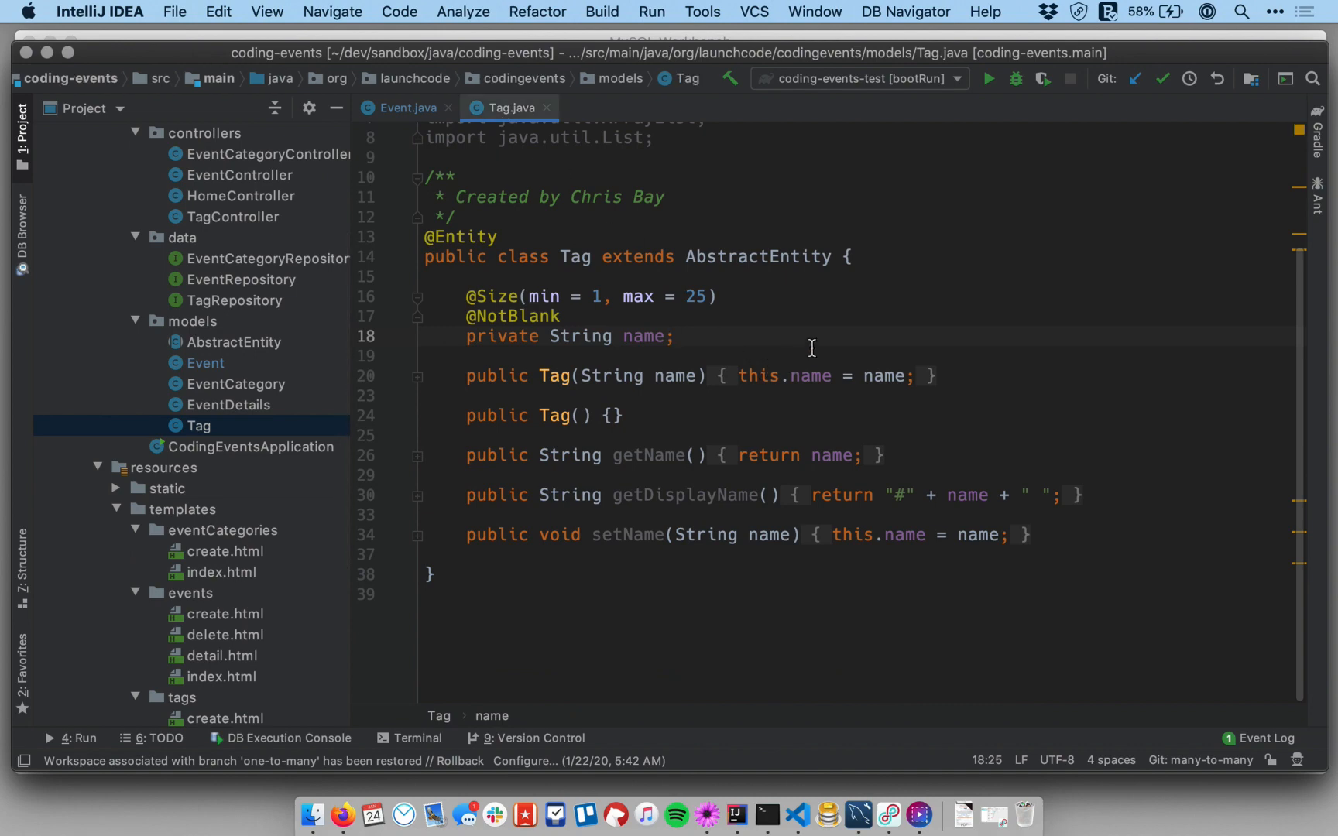
text(priva)
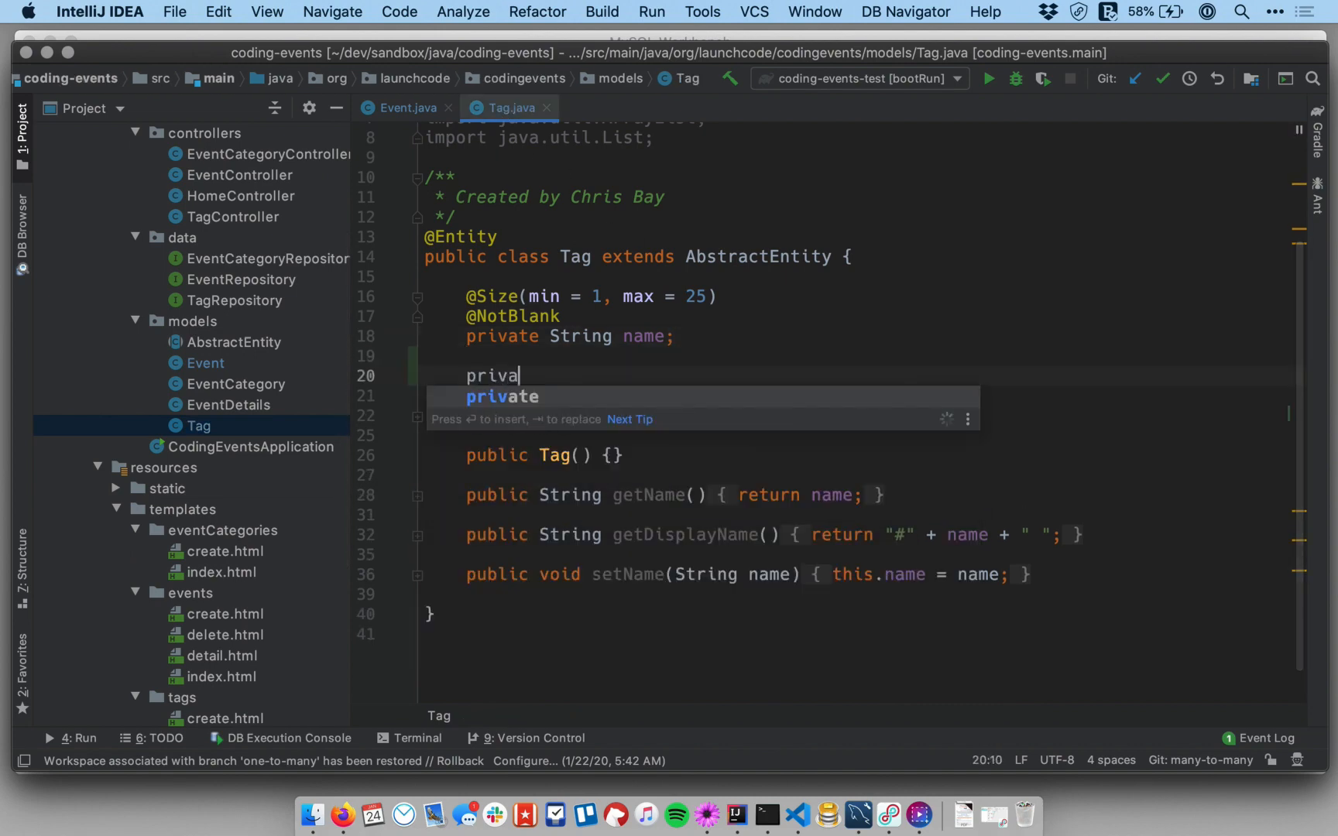
text(te List<Even>)
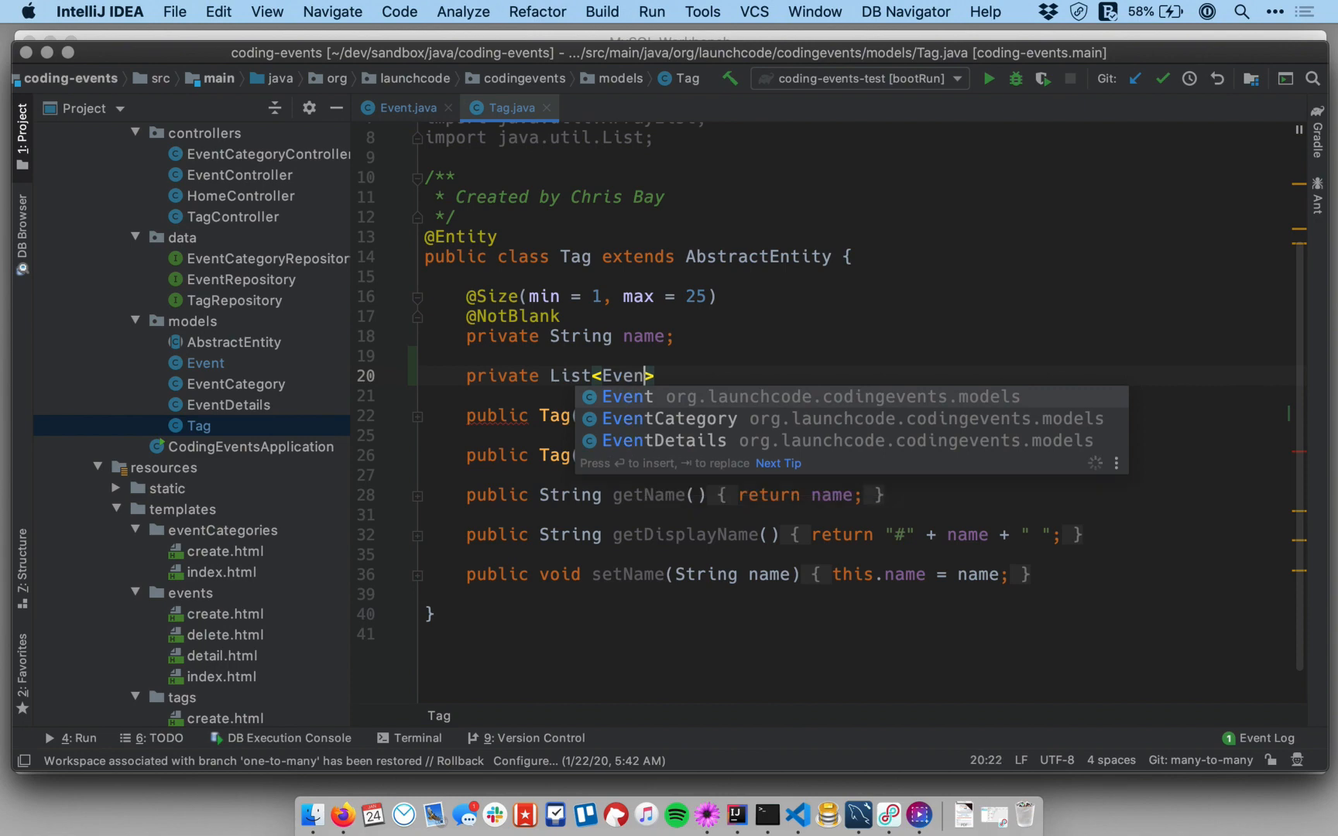
key(Enter)
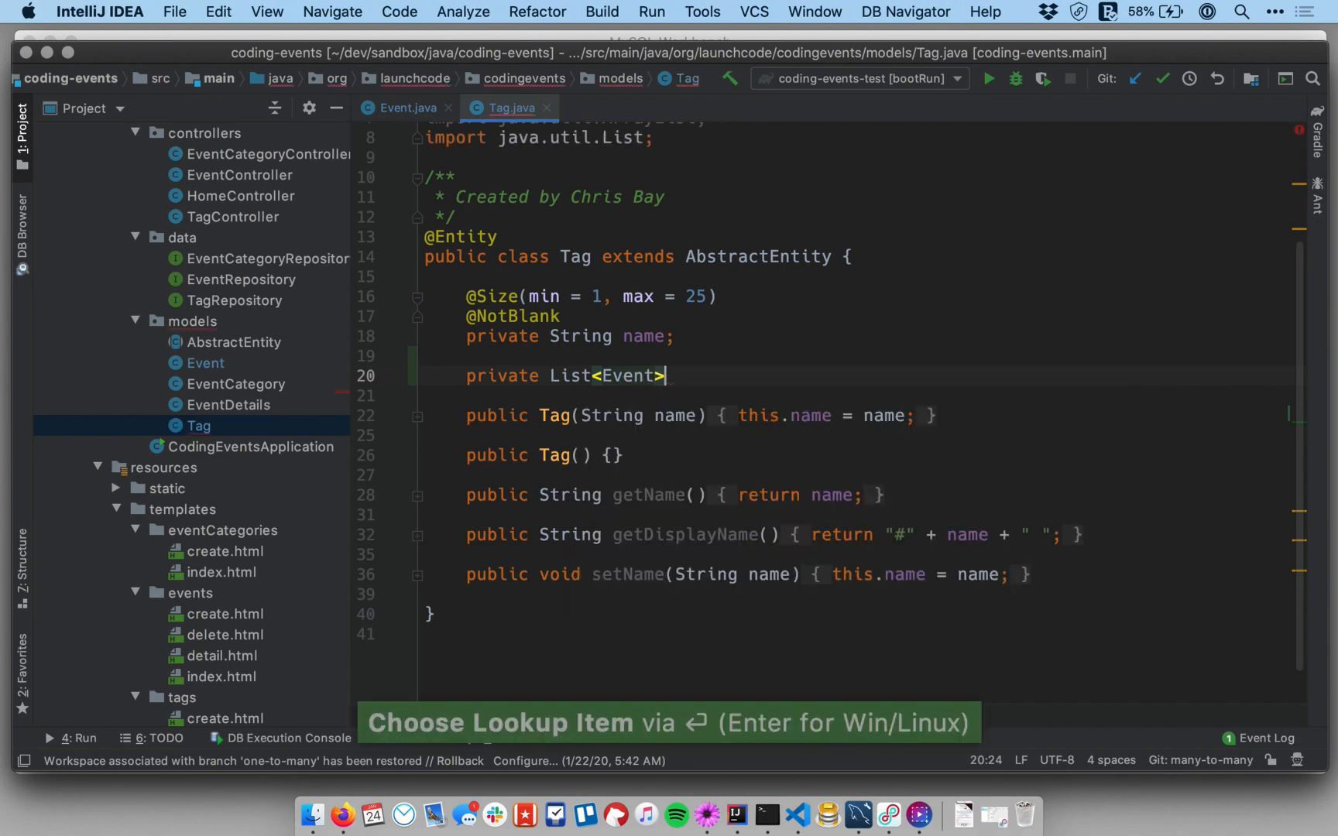
text(eve)
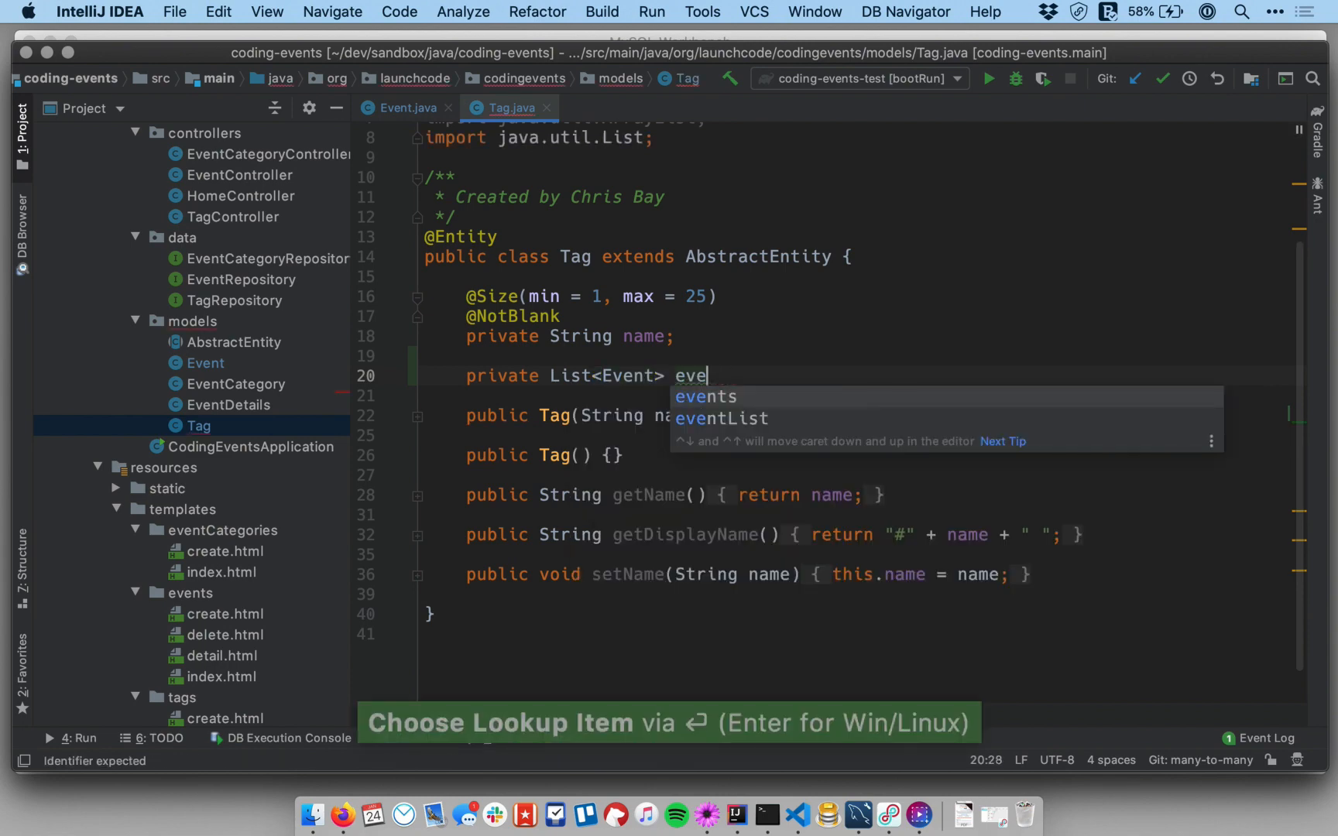
Finish it as final events = new ArrayList<>()
text(events = new)
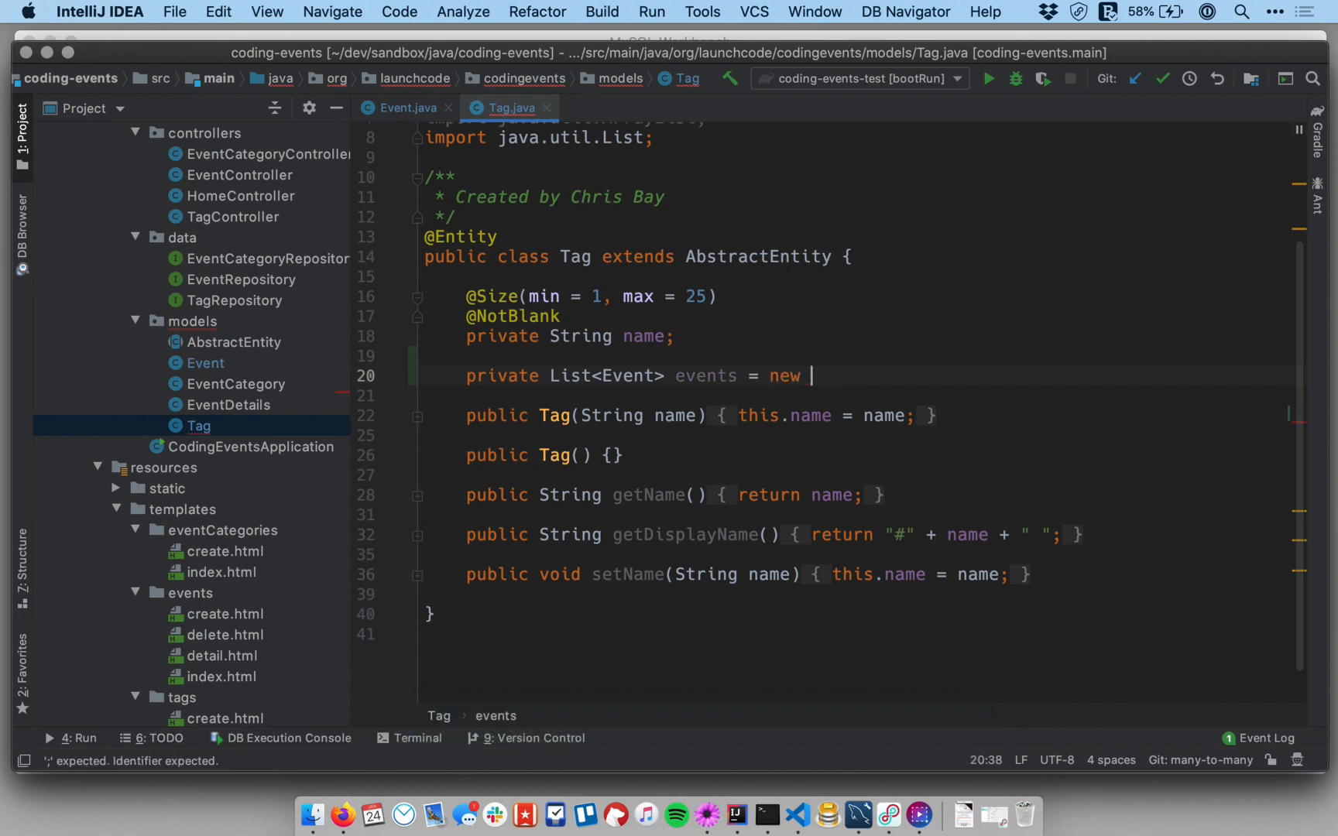
text(ArrayList<>)
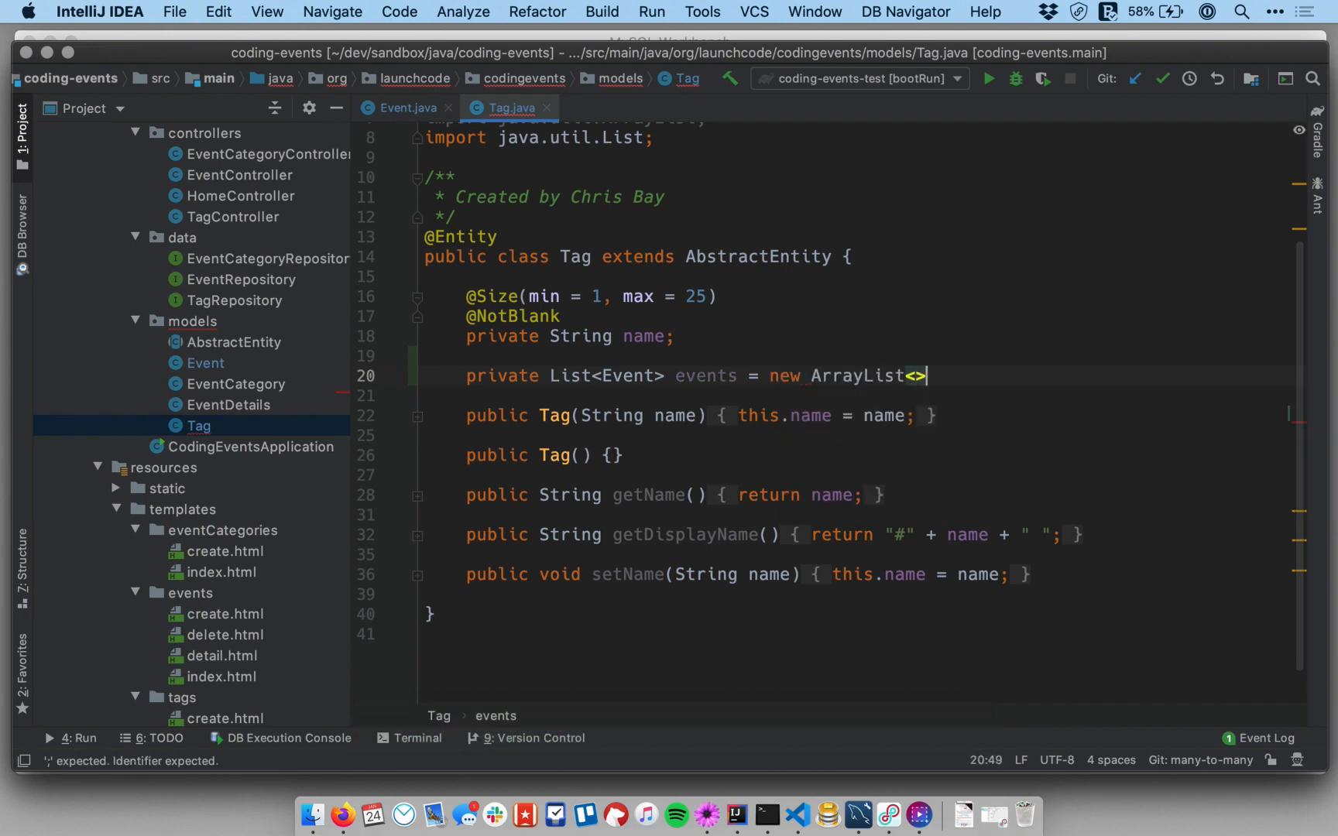
text(();)
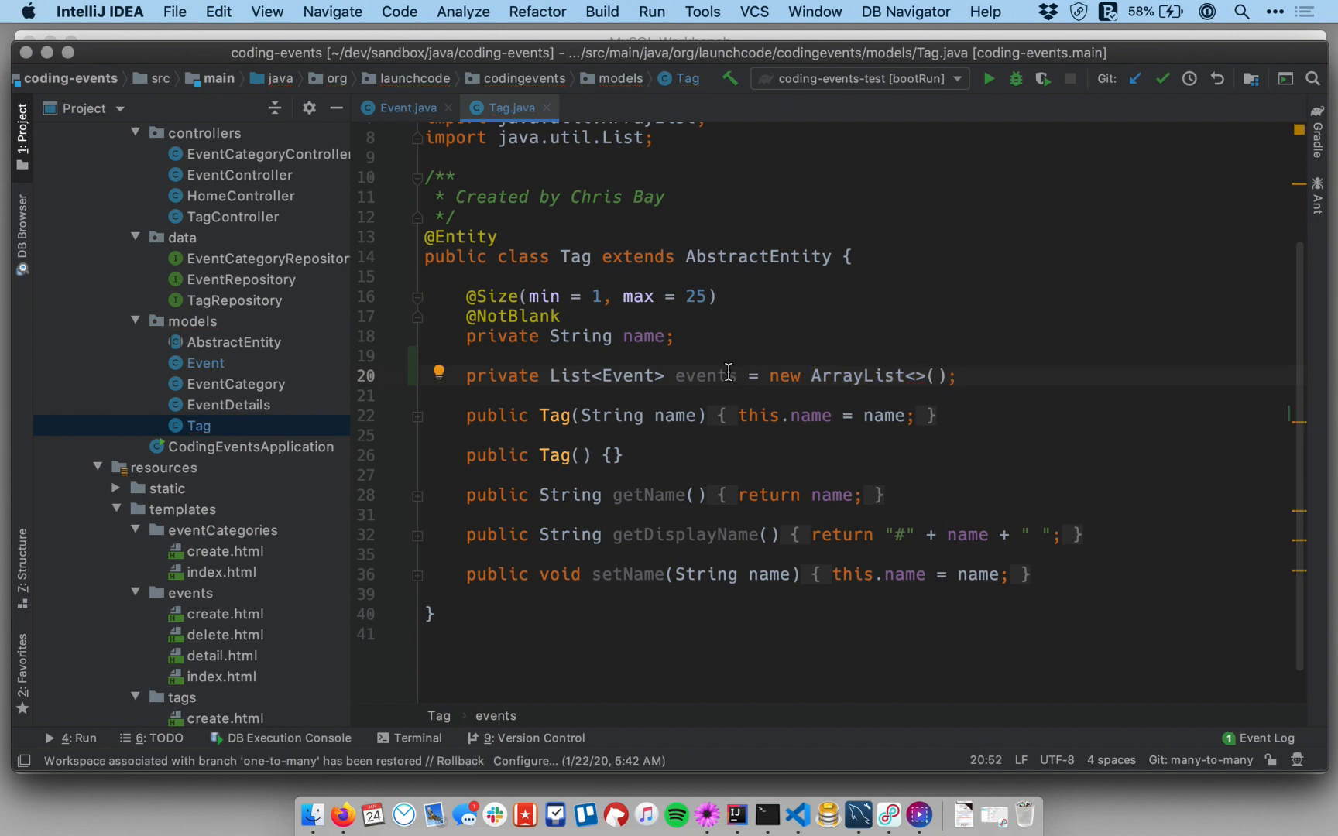
text(final)
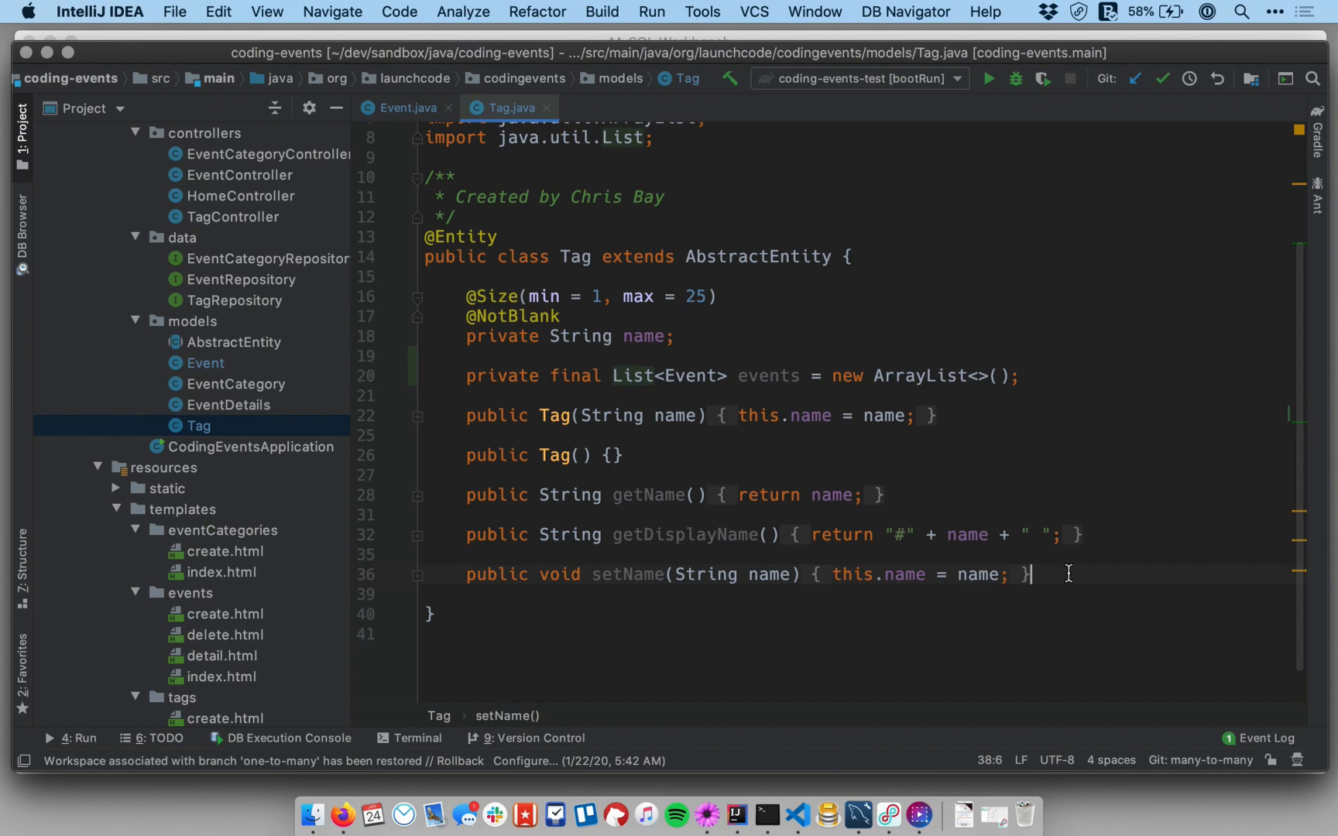
text(pub)
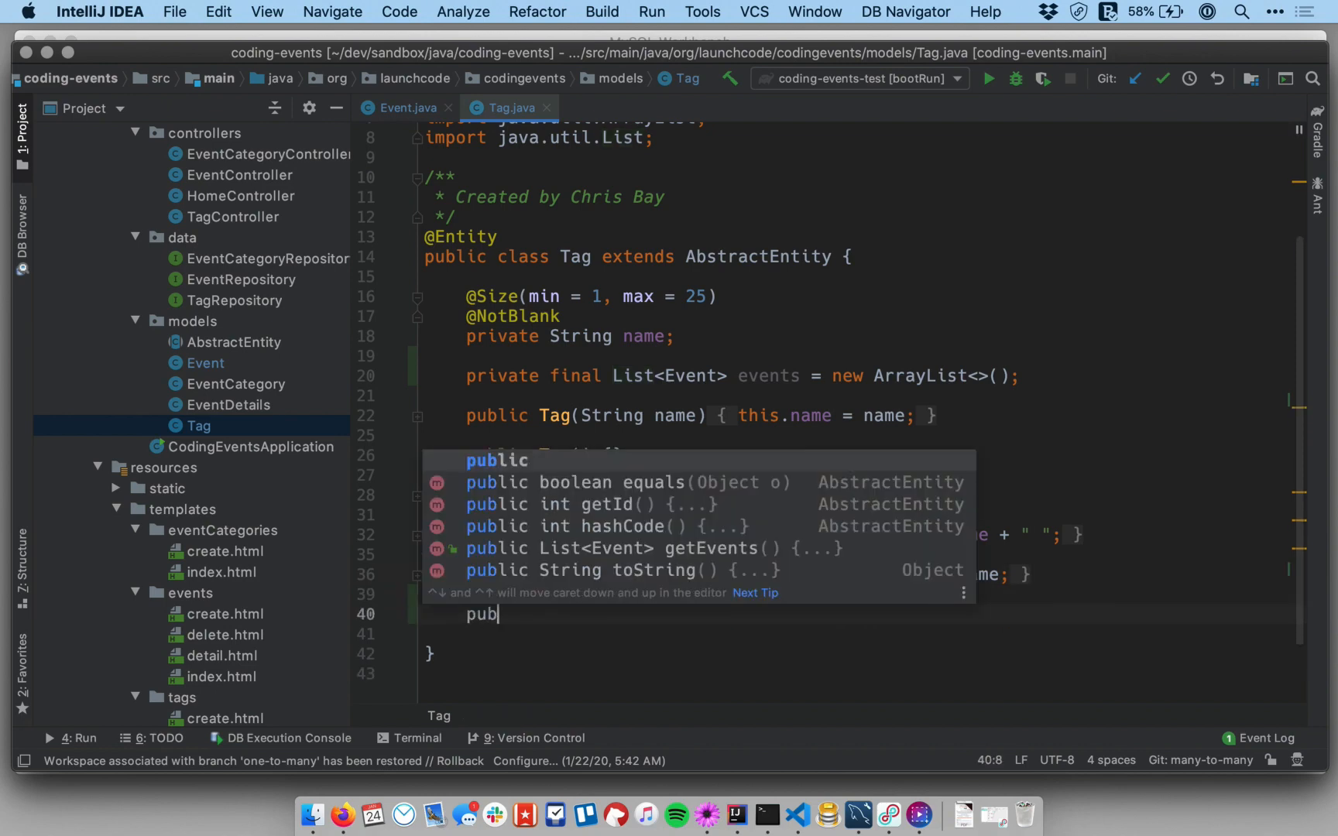
Generate a getEvents() getter for Tag's events list with Cmd+N > Getter
key(Cmd+N)
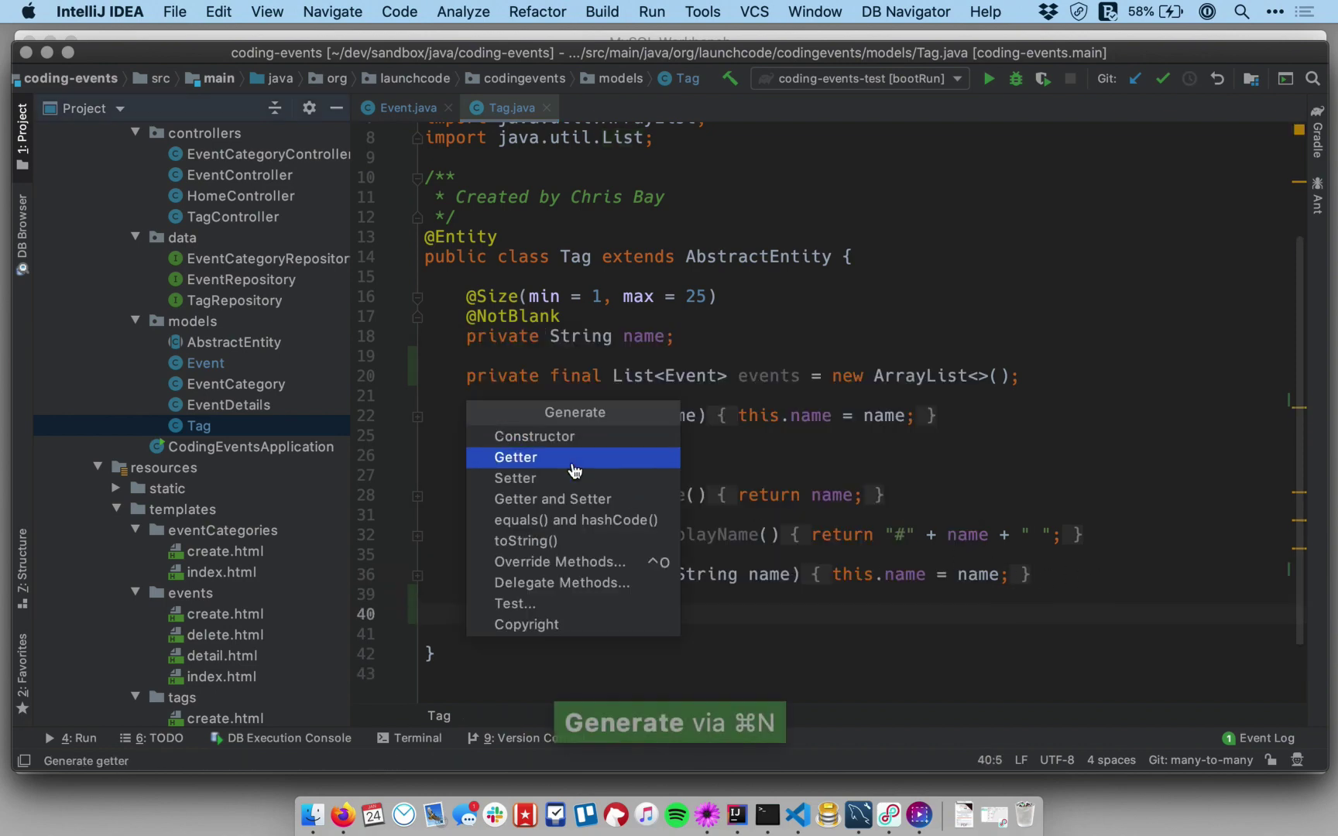
click(515, 458)
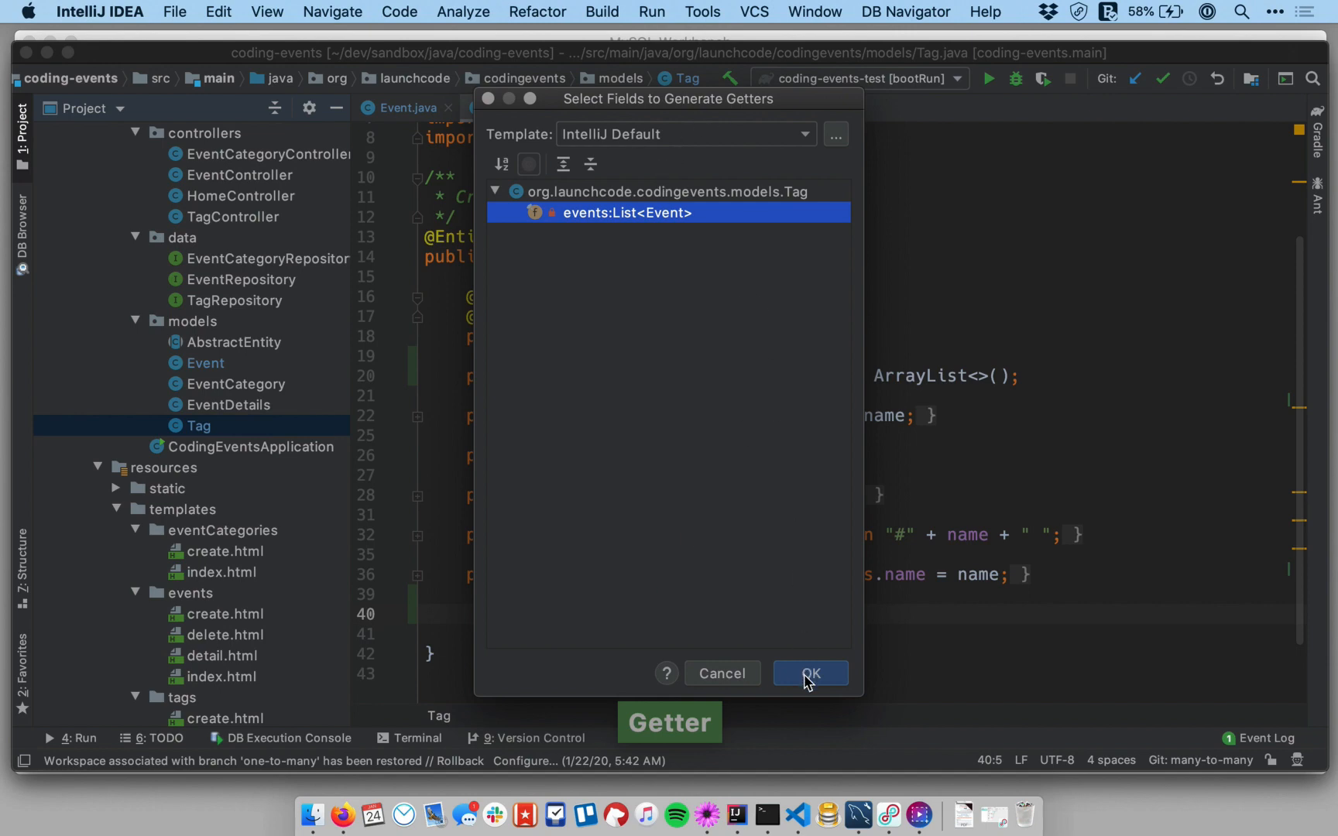
click(810, 673)
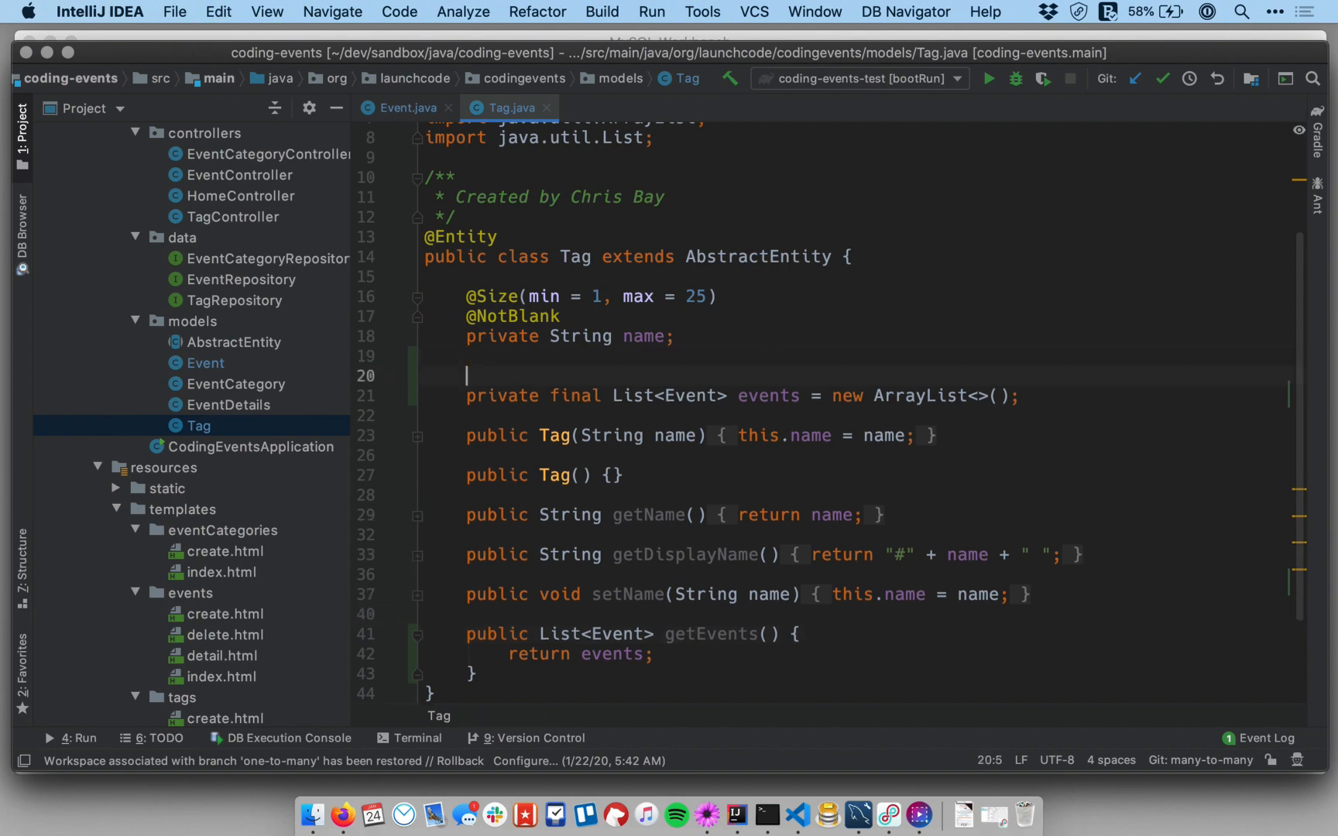
text(@ManyToMany()
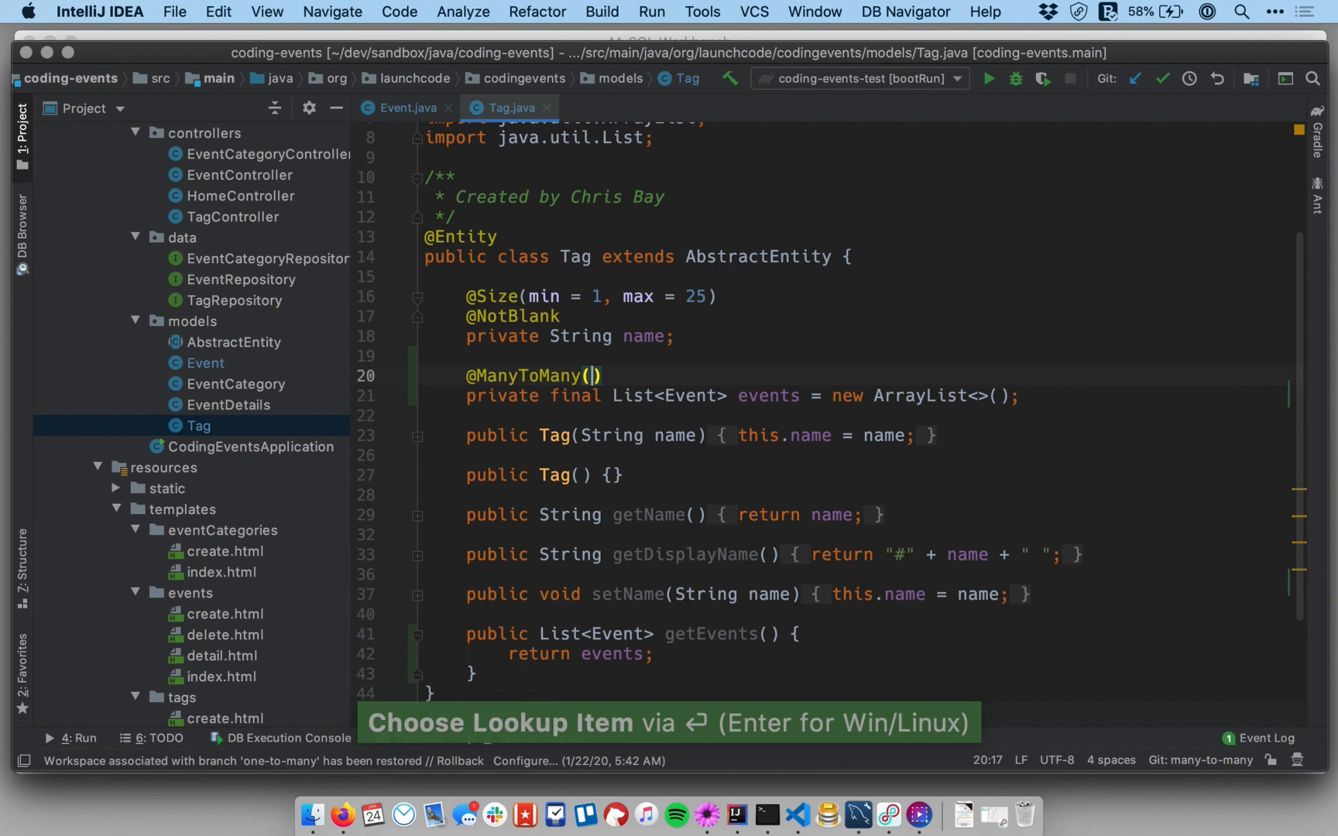
text(mappedBy =)
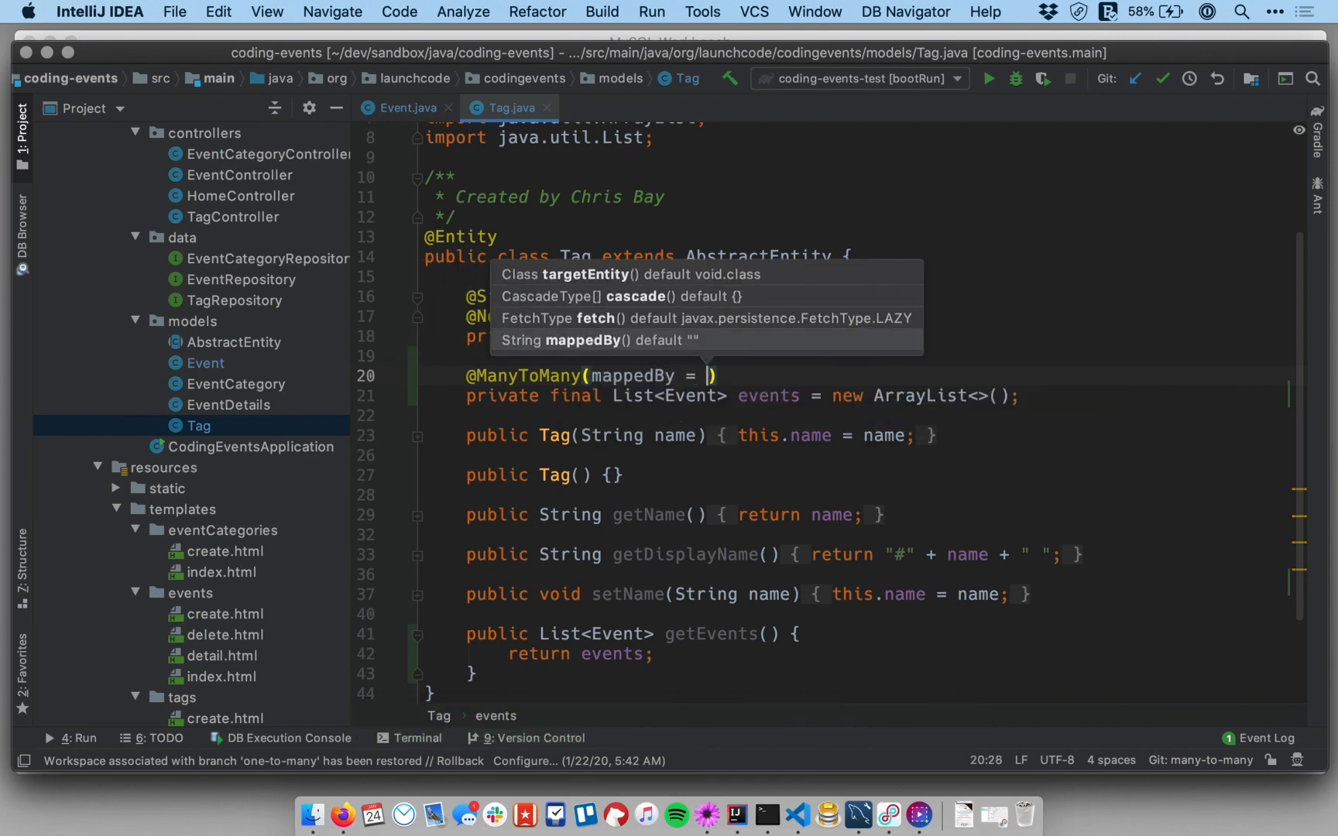
text("tags")
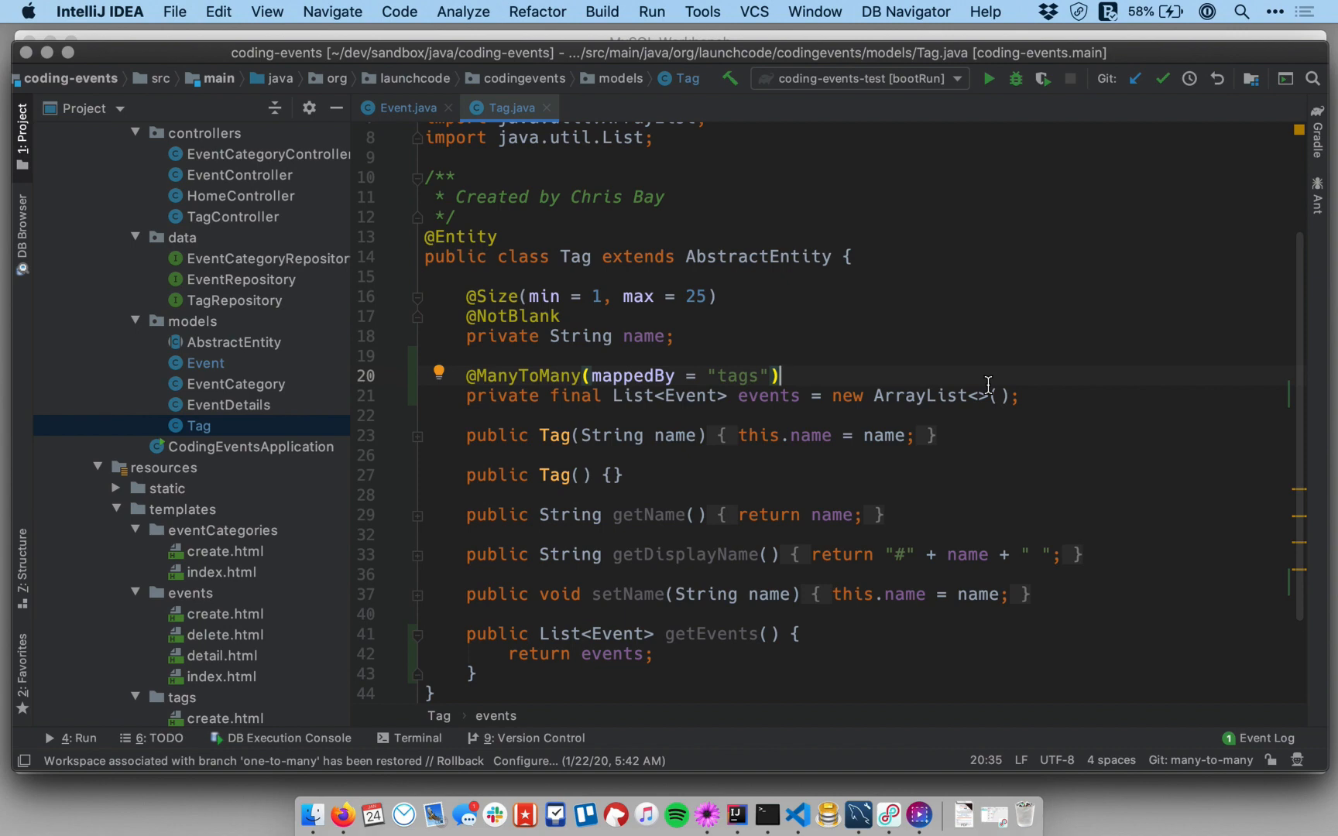
double_click(739, 376)
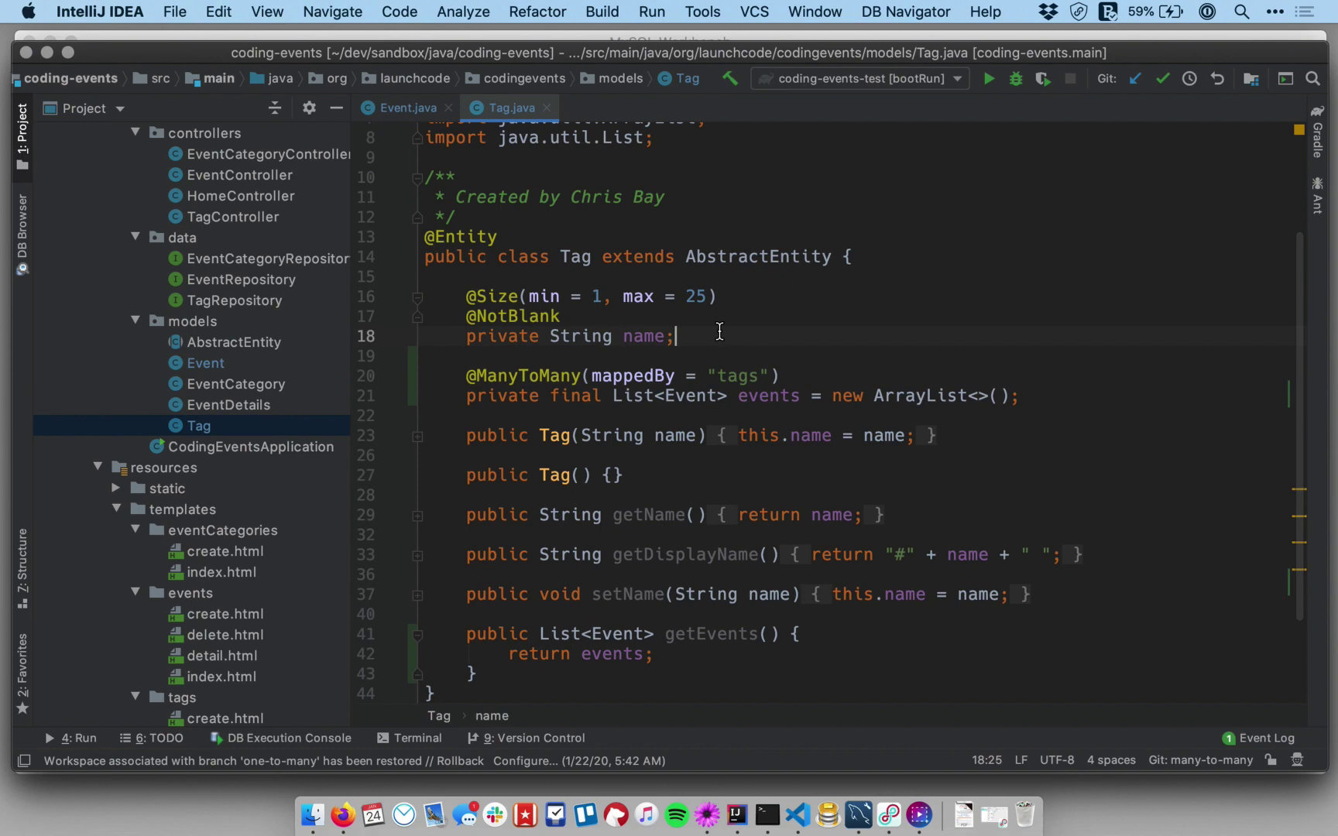
click(406, 107)
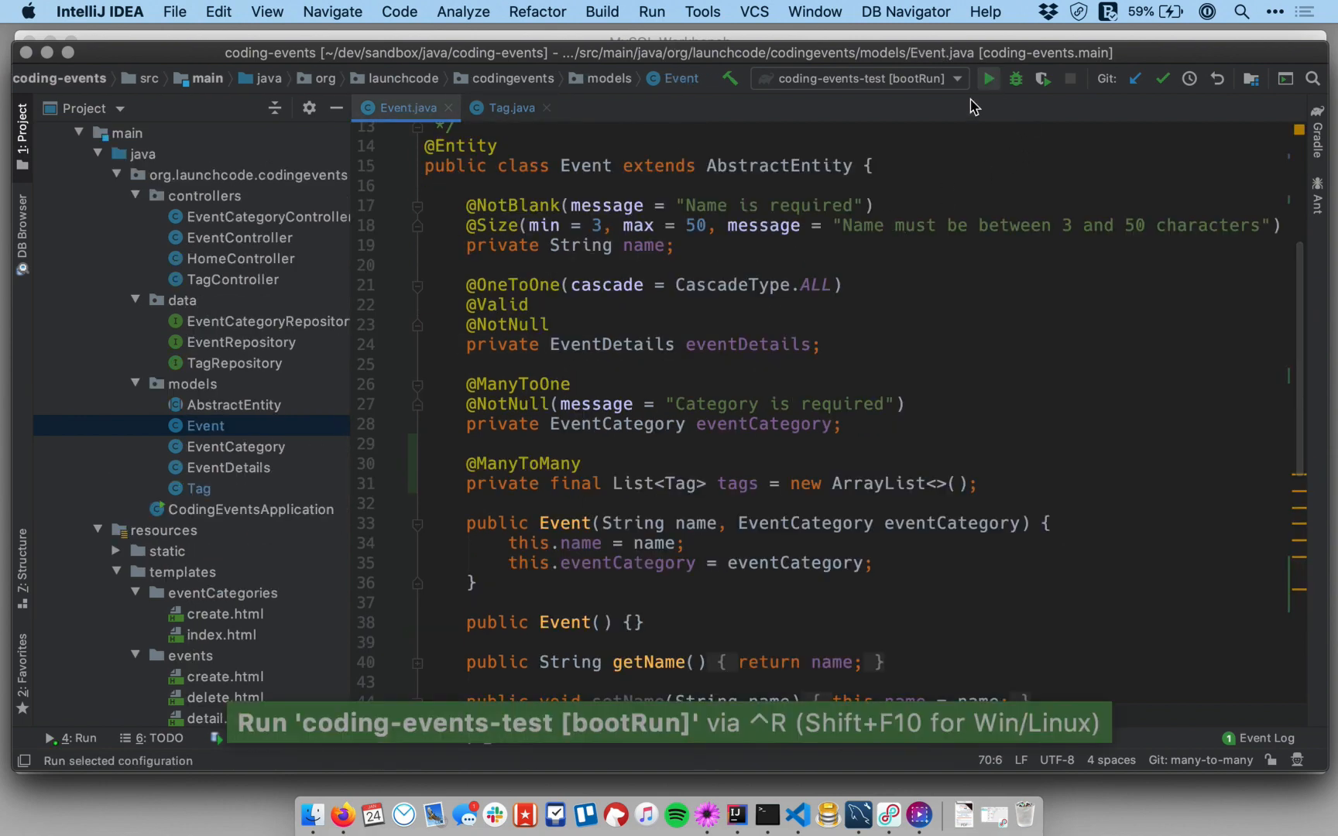
Run the coding-events-test [bootRun] configuration and scroll the console output
click(989, 79)
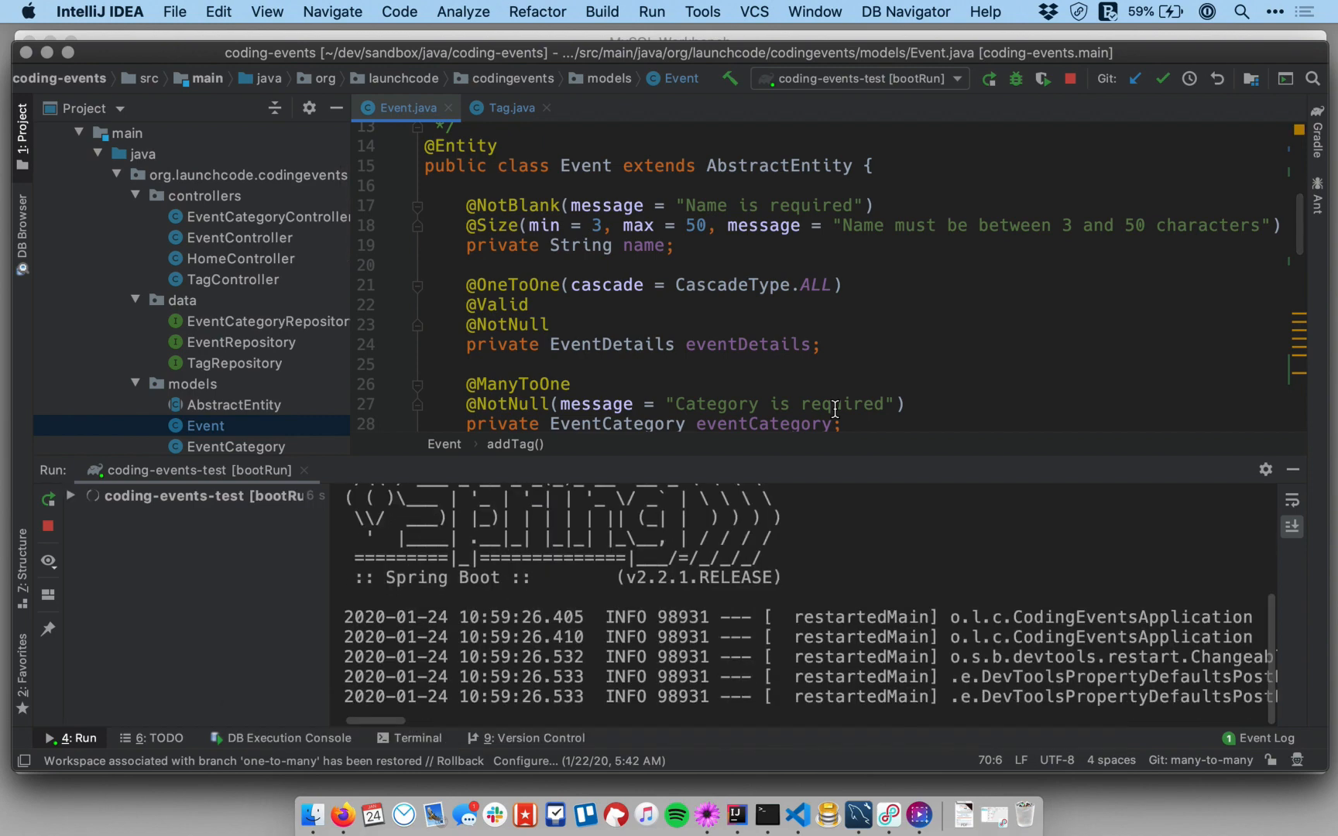
scroll(down, 3)
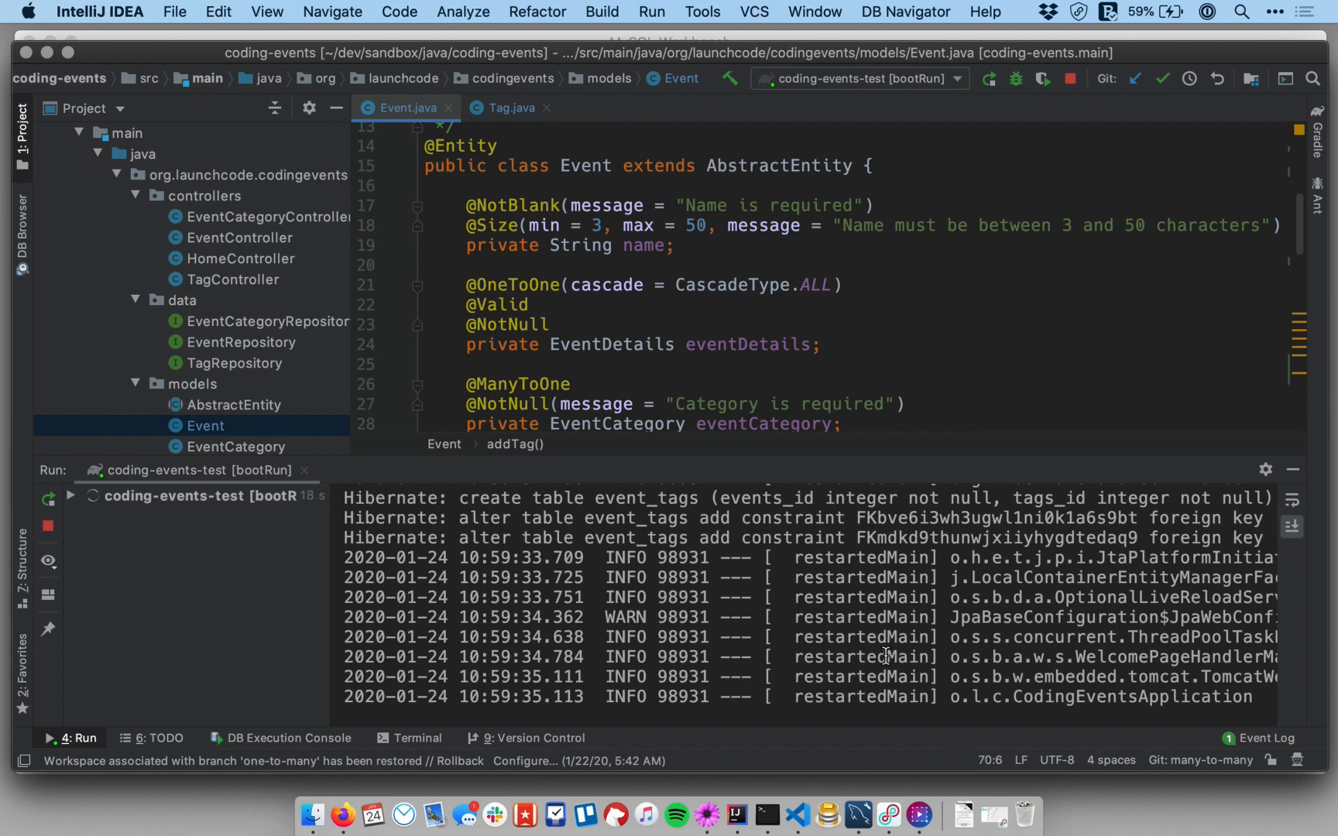
mouse_move(879, 665)
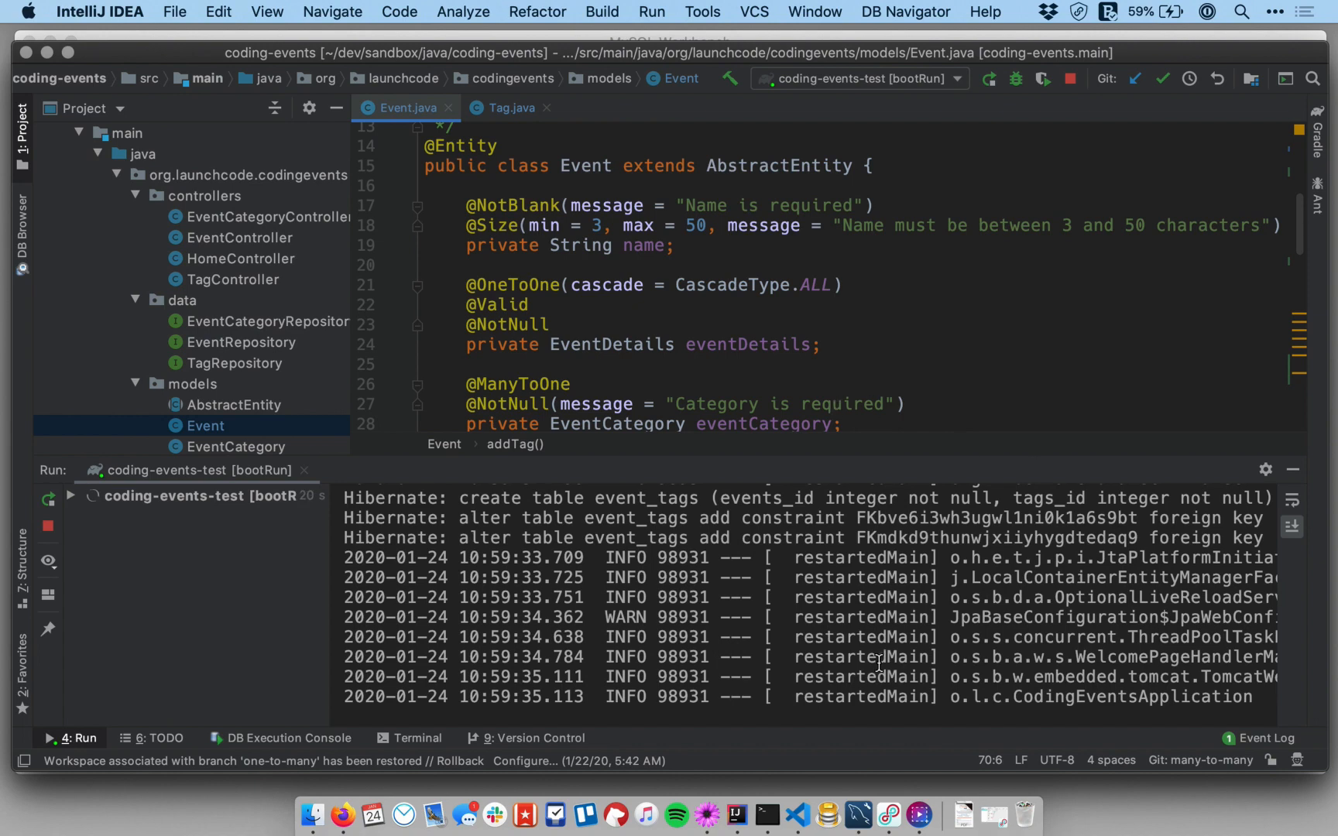
mouse_move(953, 713)
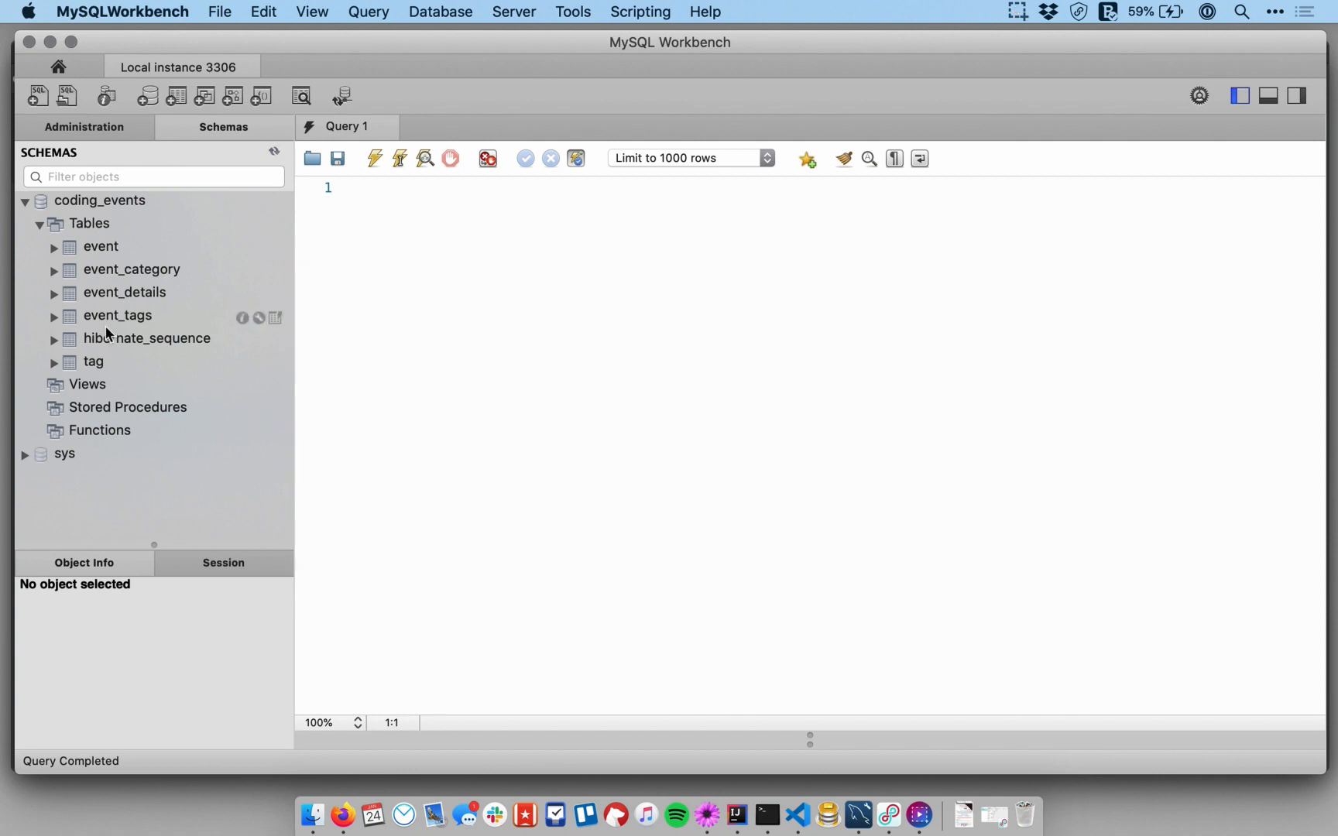
Inspect the tag and event tables, then the new event_tags join table's columns
click(93, 362)
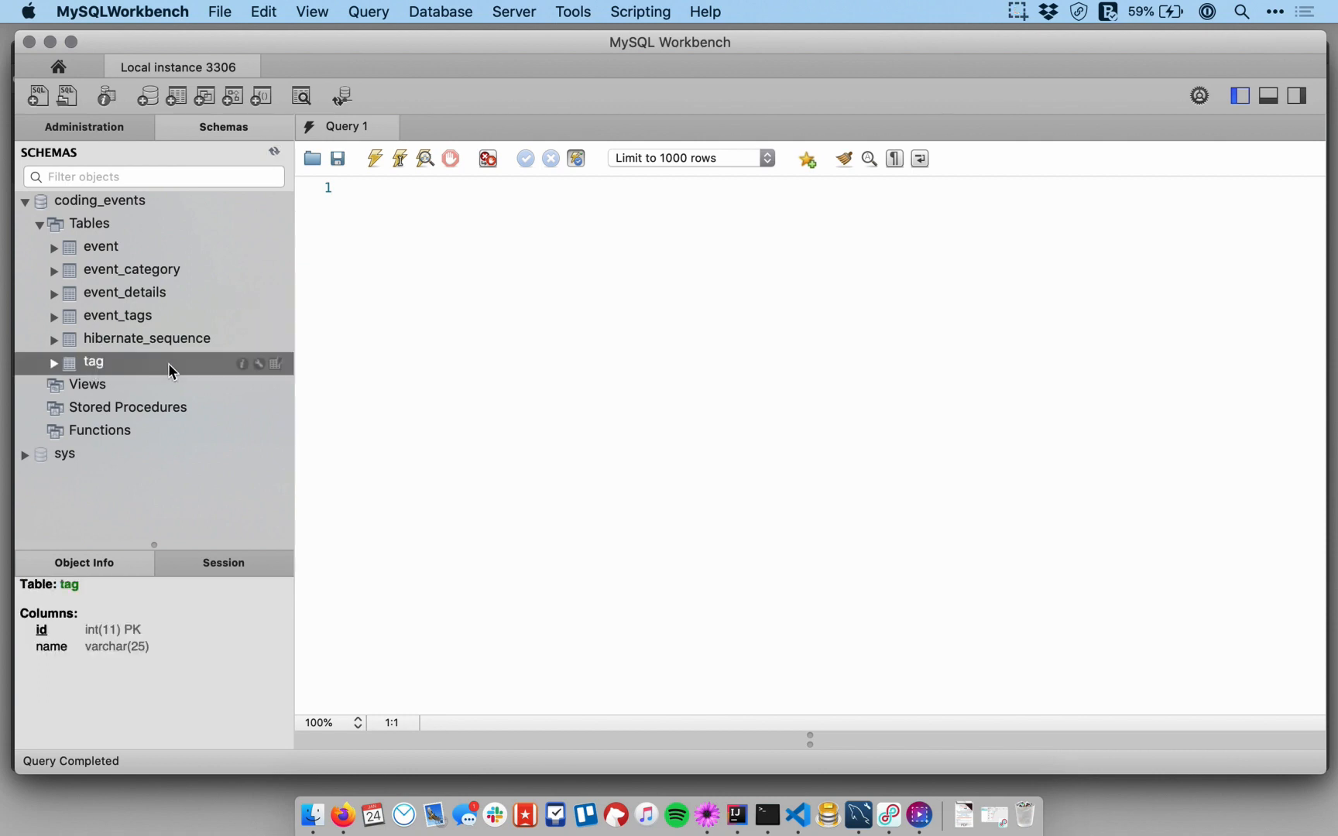
mouse_move(129, 367)
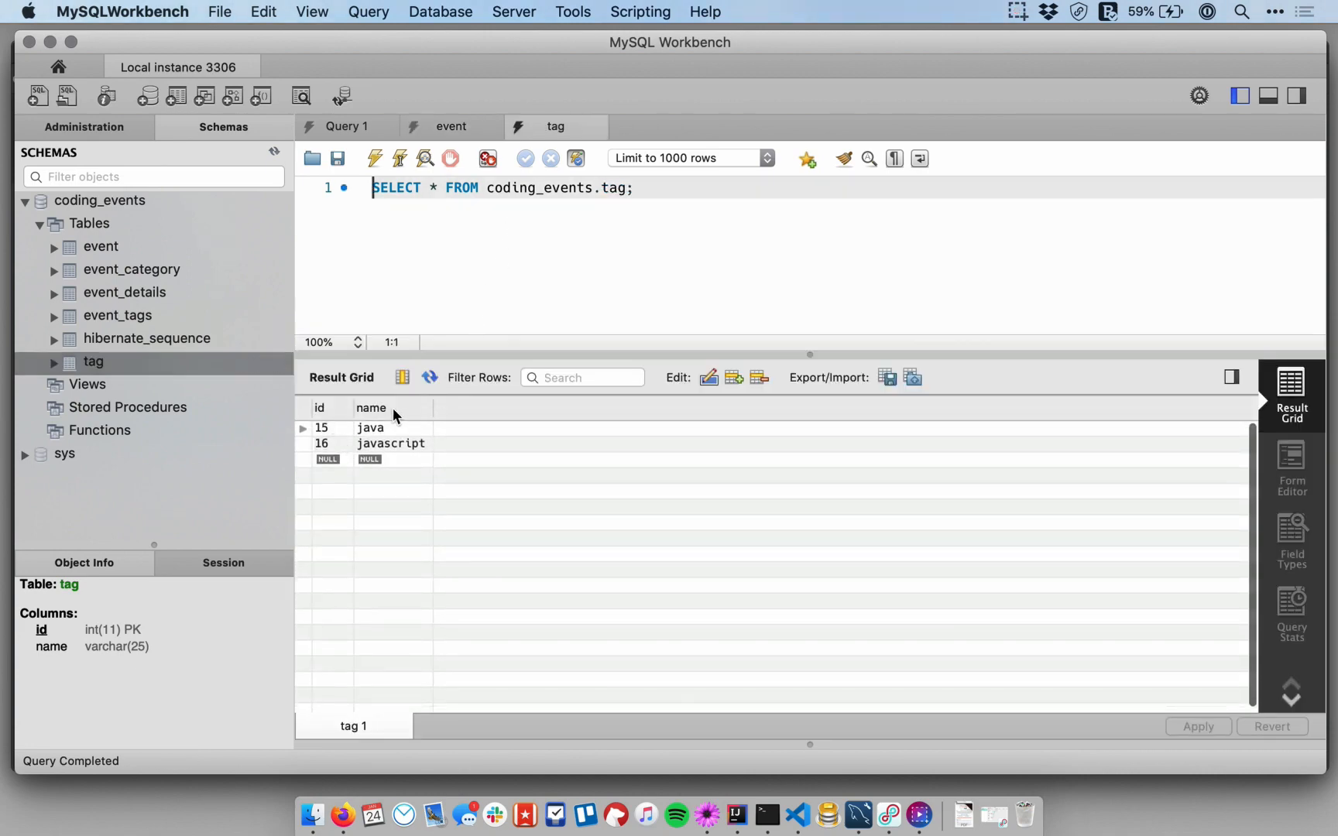
click(451, 126)
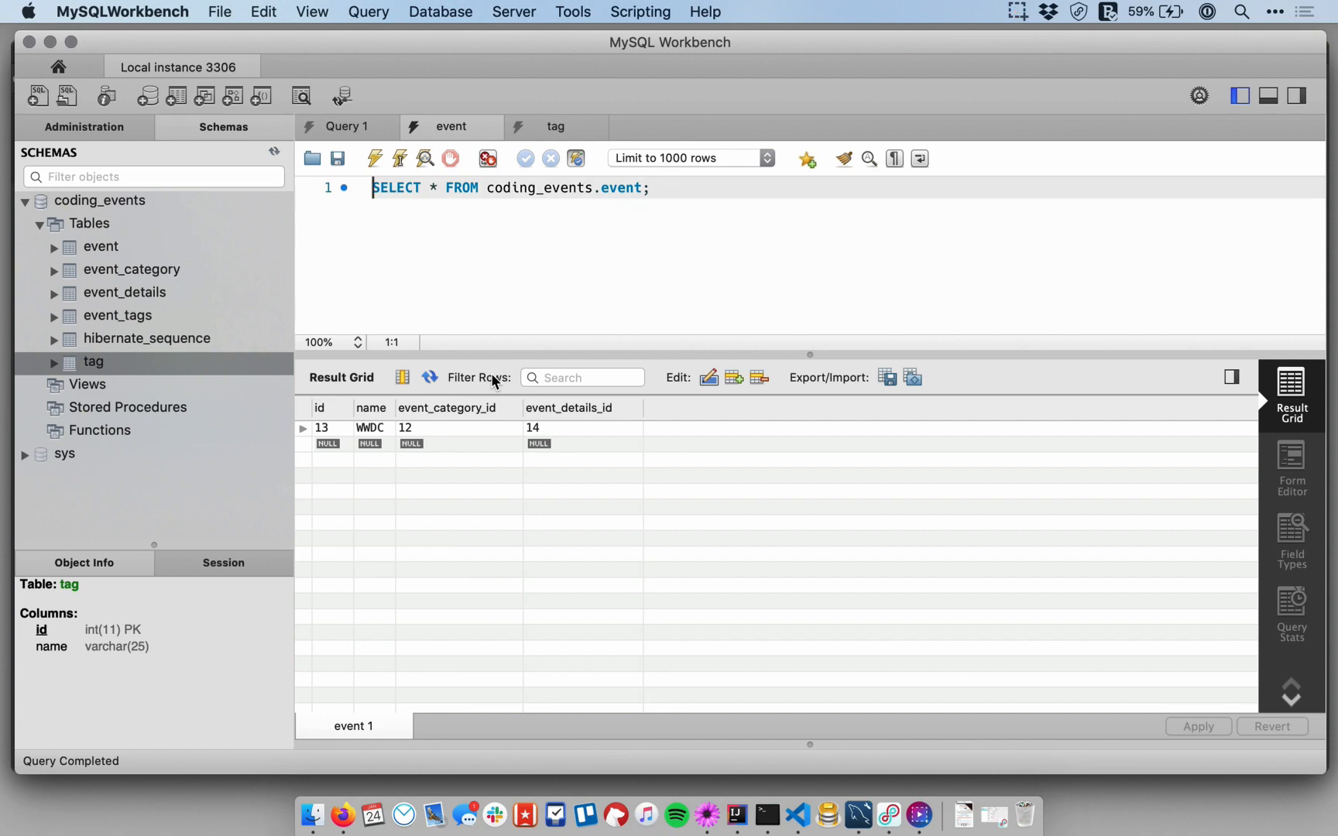
mouse_move(586, 410)
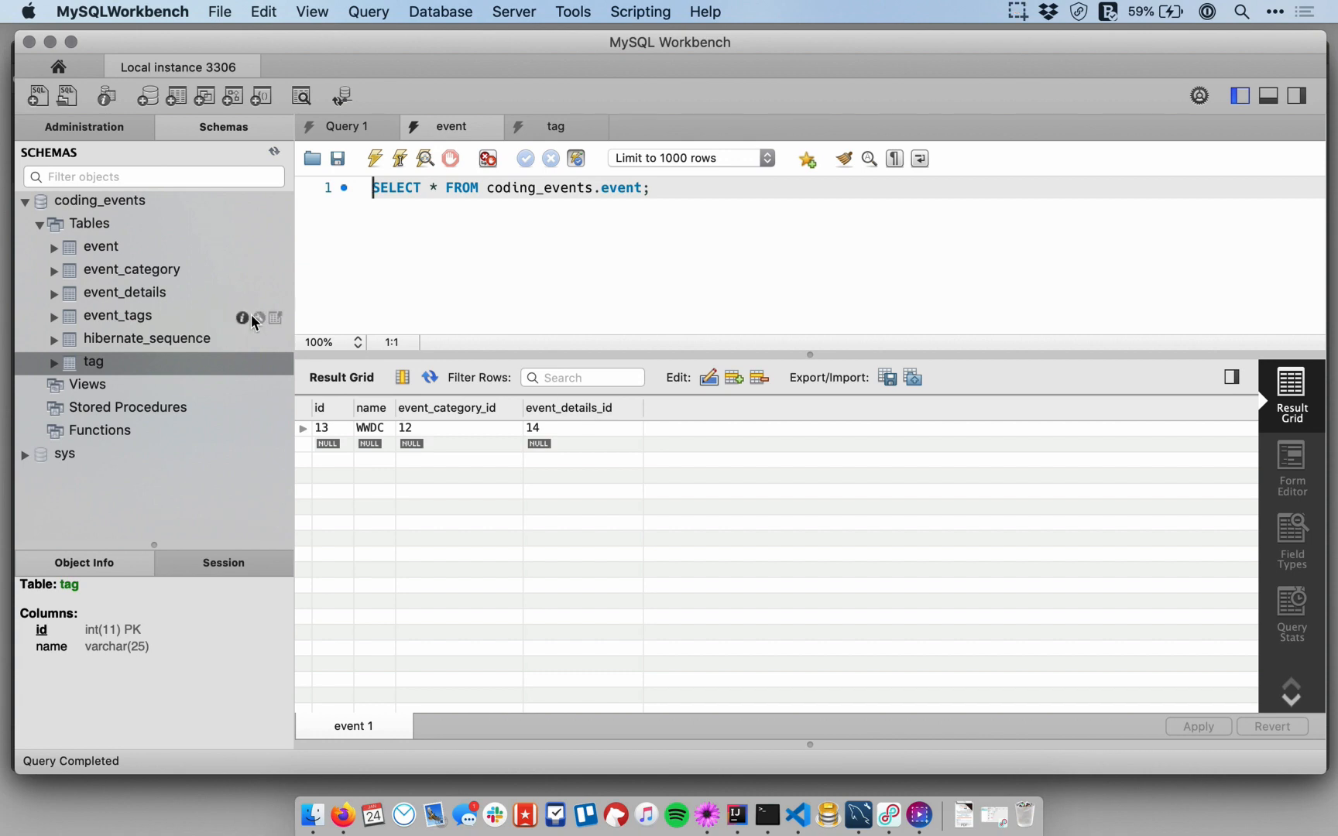
click(118, 315)
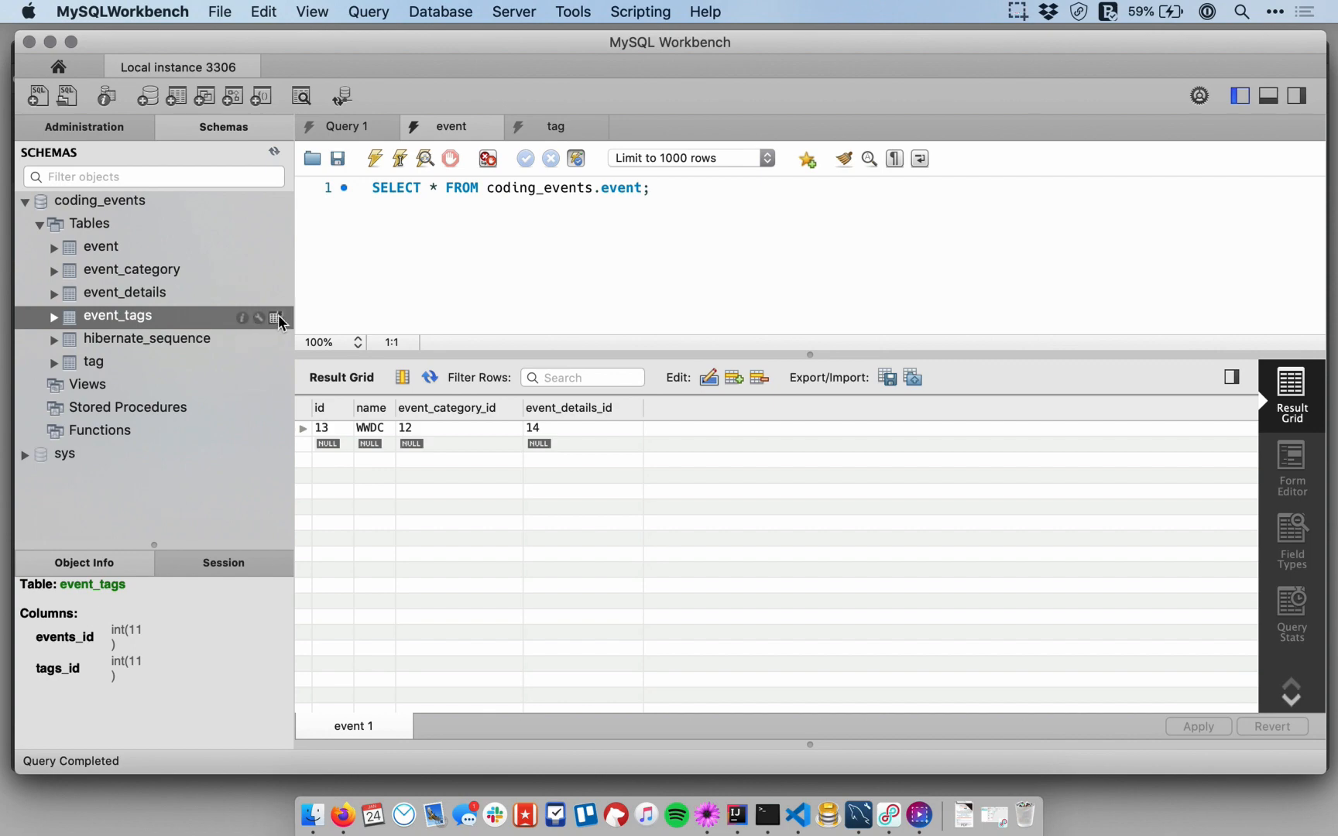
Query event_tags, compare with event's rows, and expand event_tags' column, index and key details
click(275, 318)
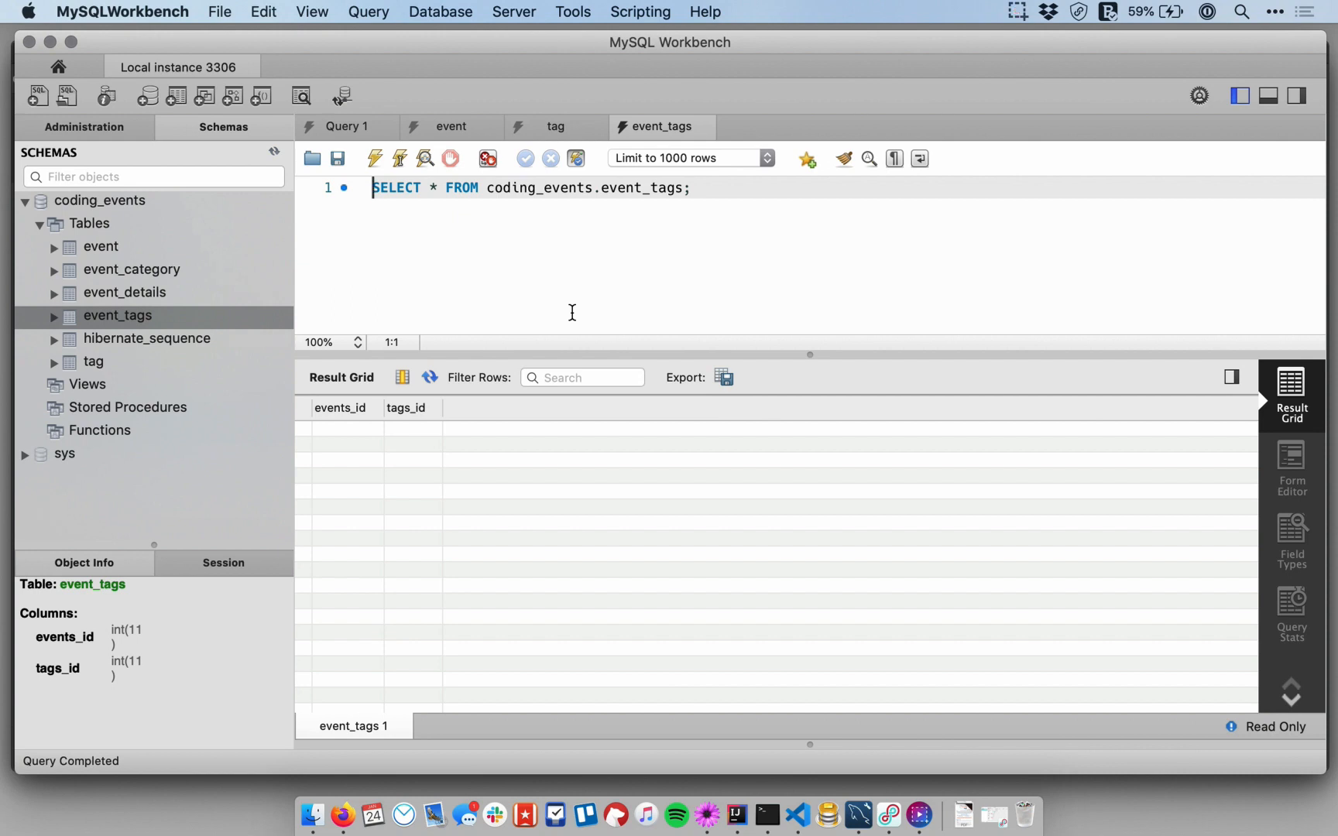
click(452, 126)
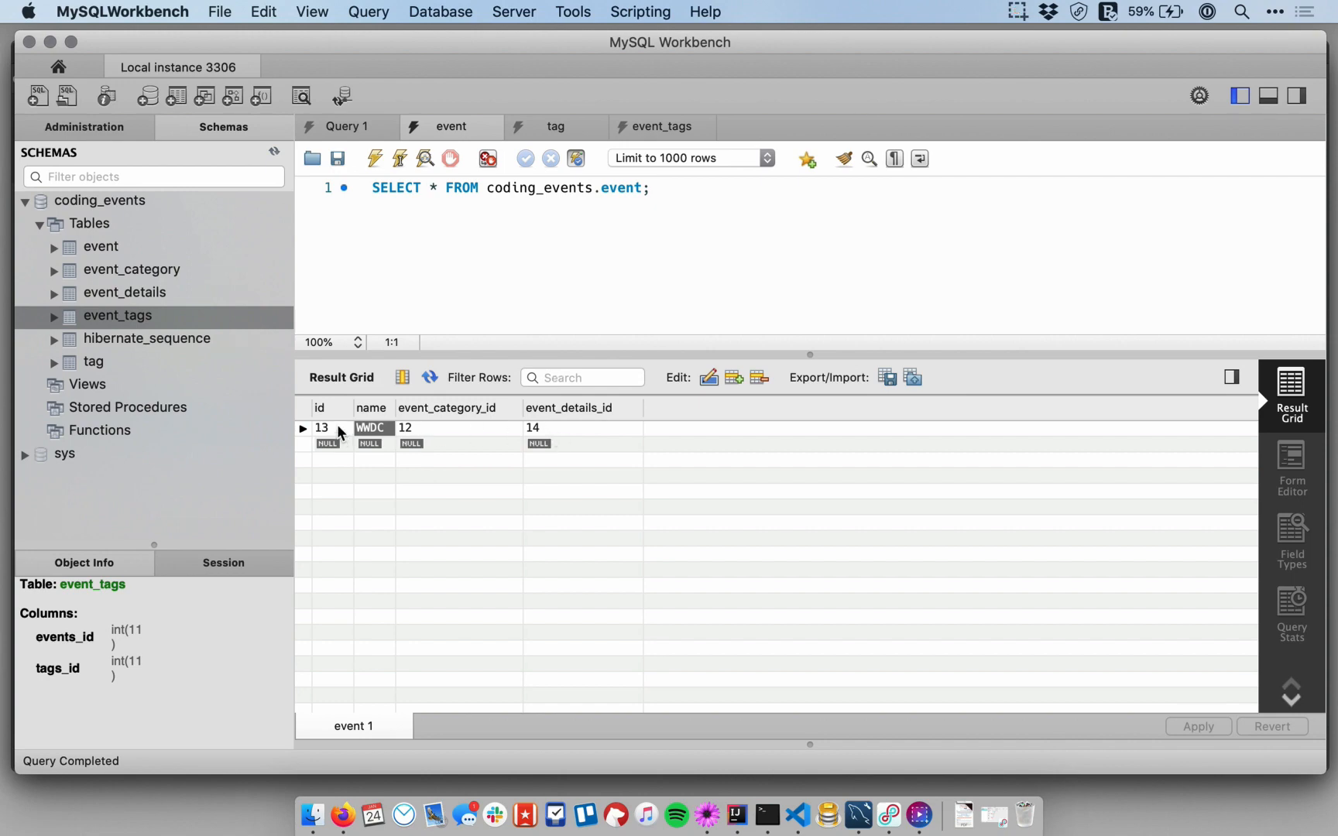
click(555, 126)
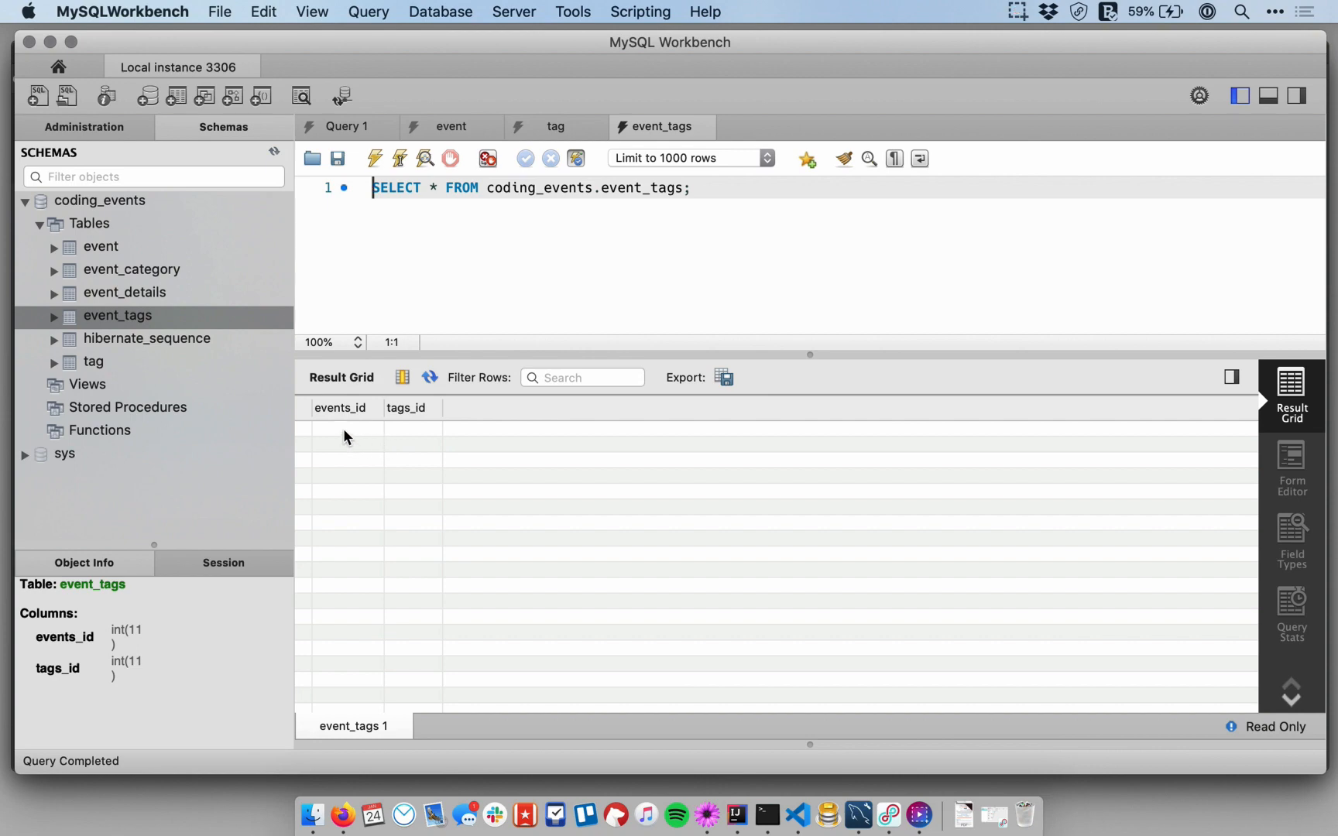
mouse_move(339, 435)
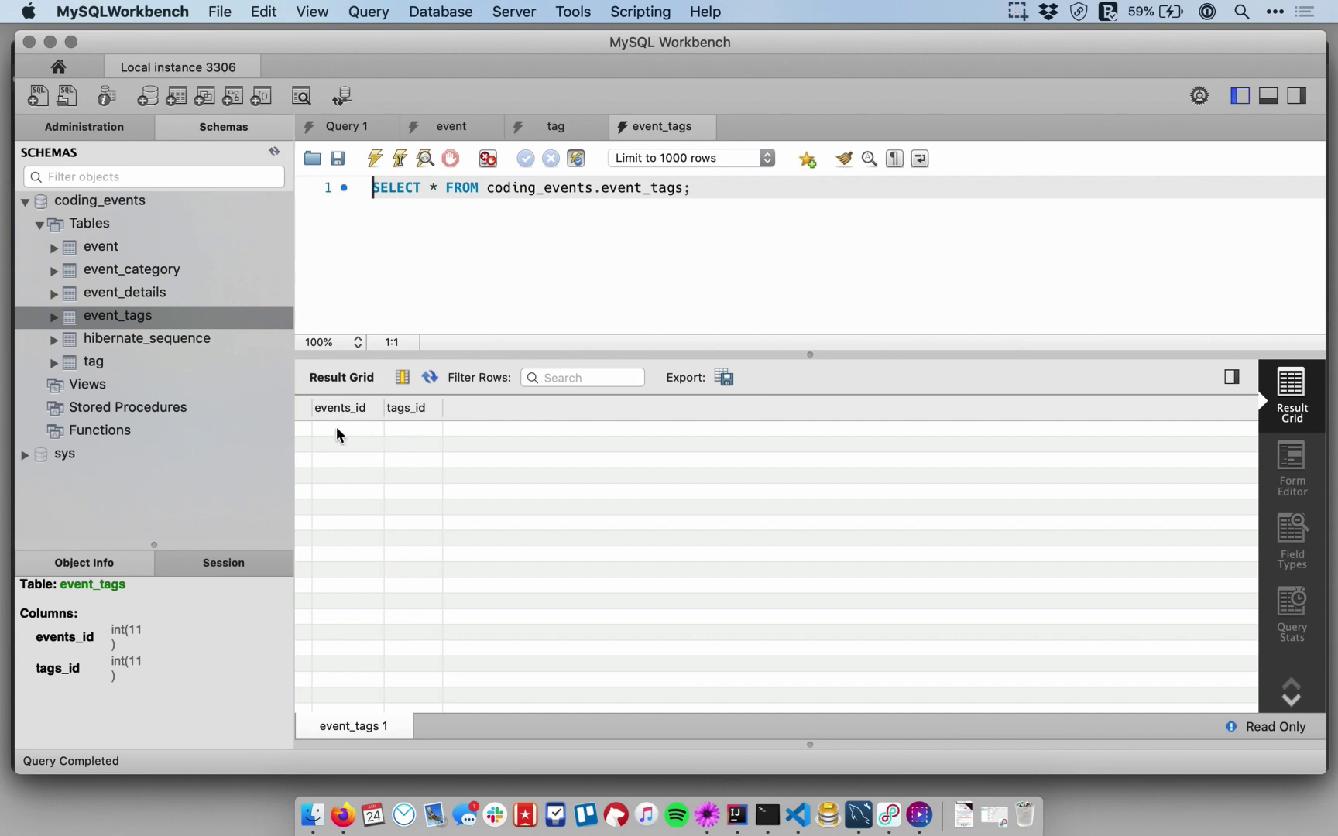
mouse_move(357, 434)
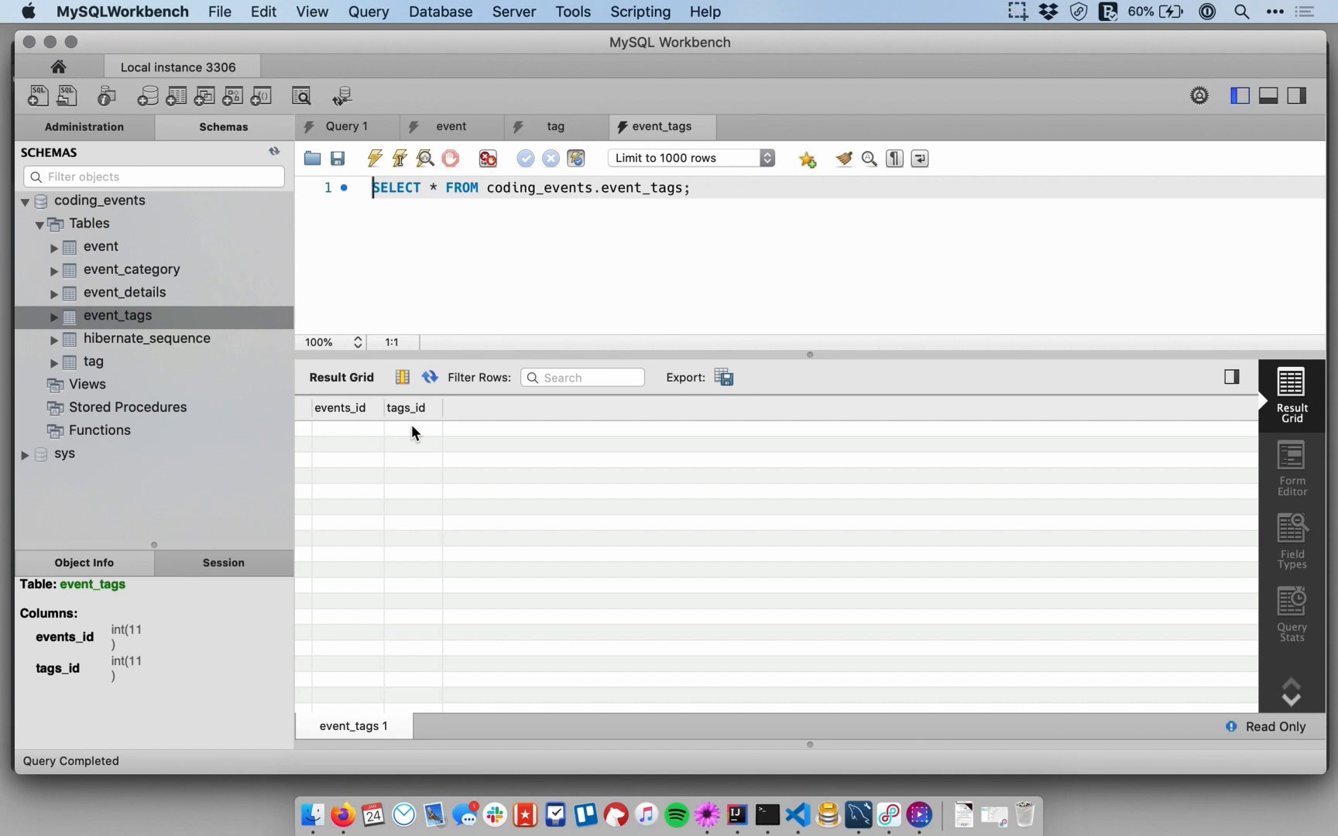
mouse_move(390, 439)
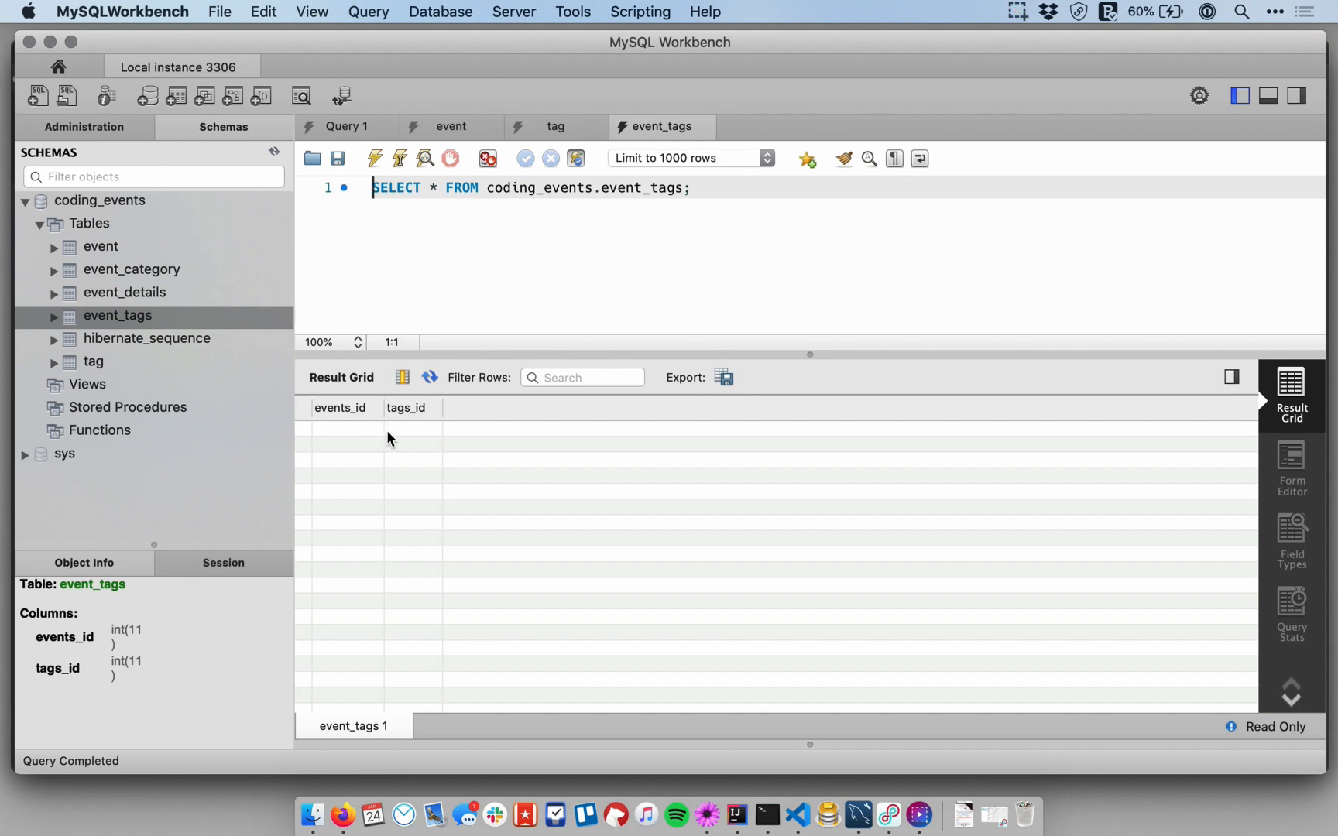
mouse_move(361, 436)
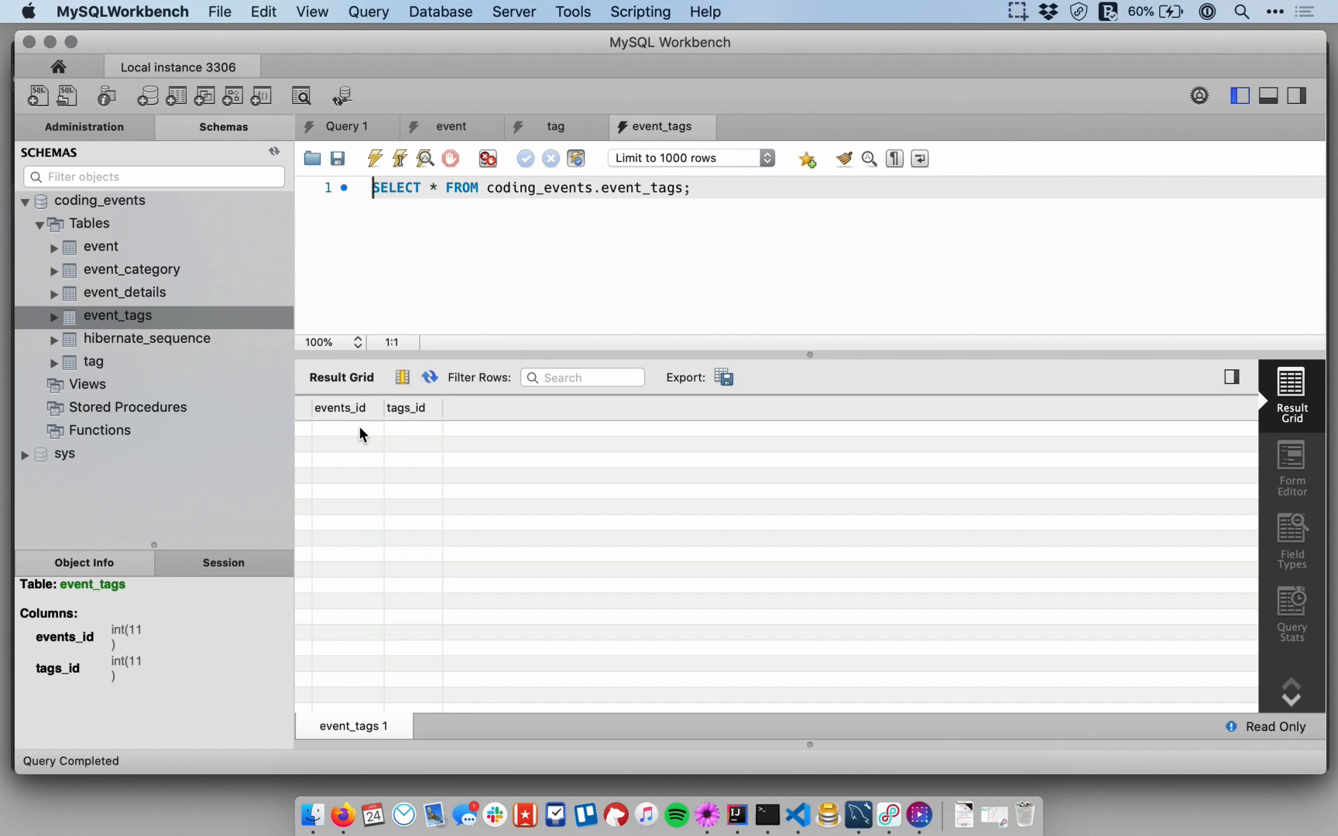
mouse_move(345, 422)
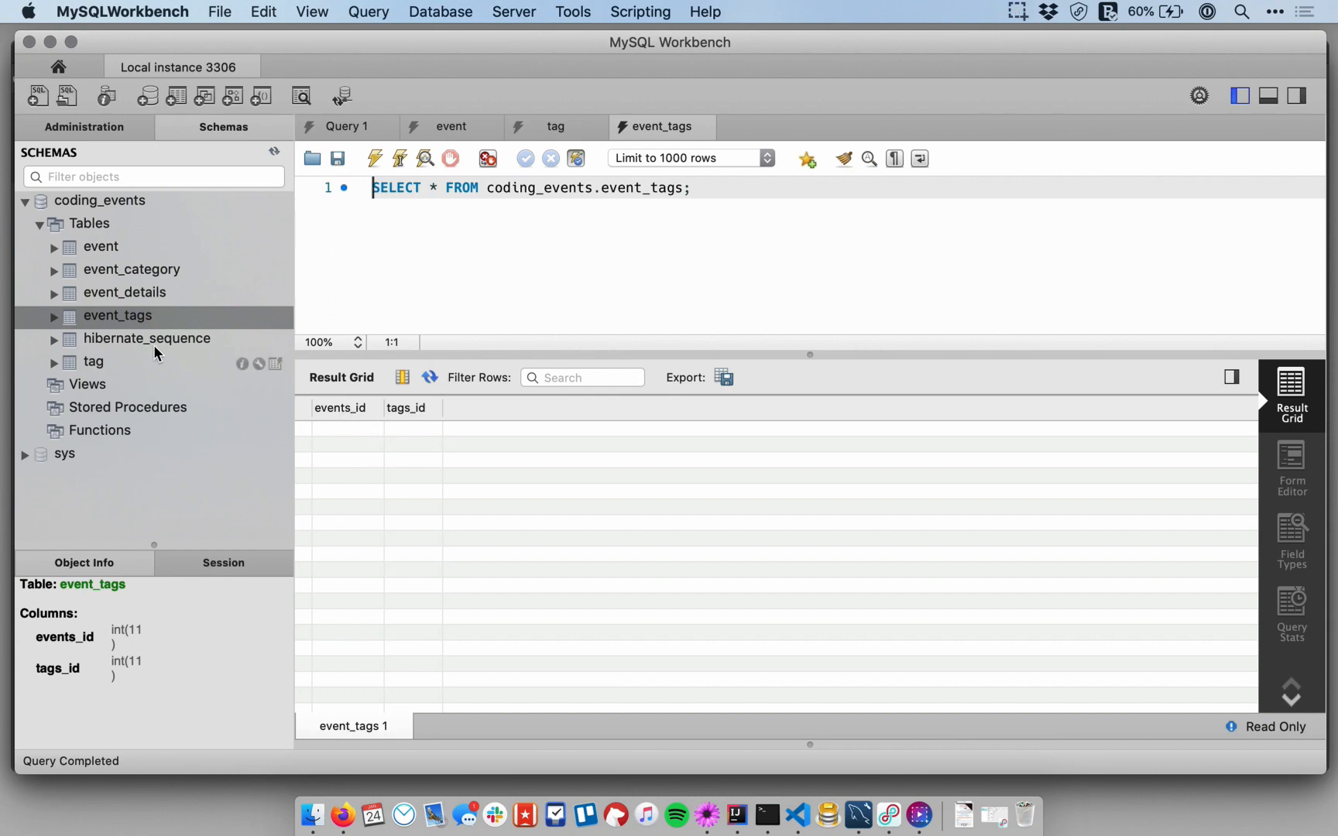
click(53, 315)
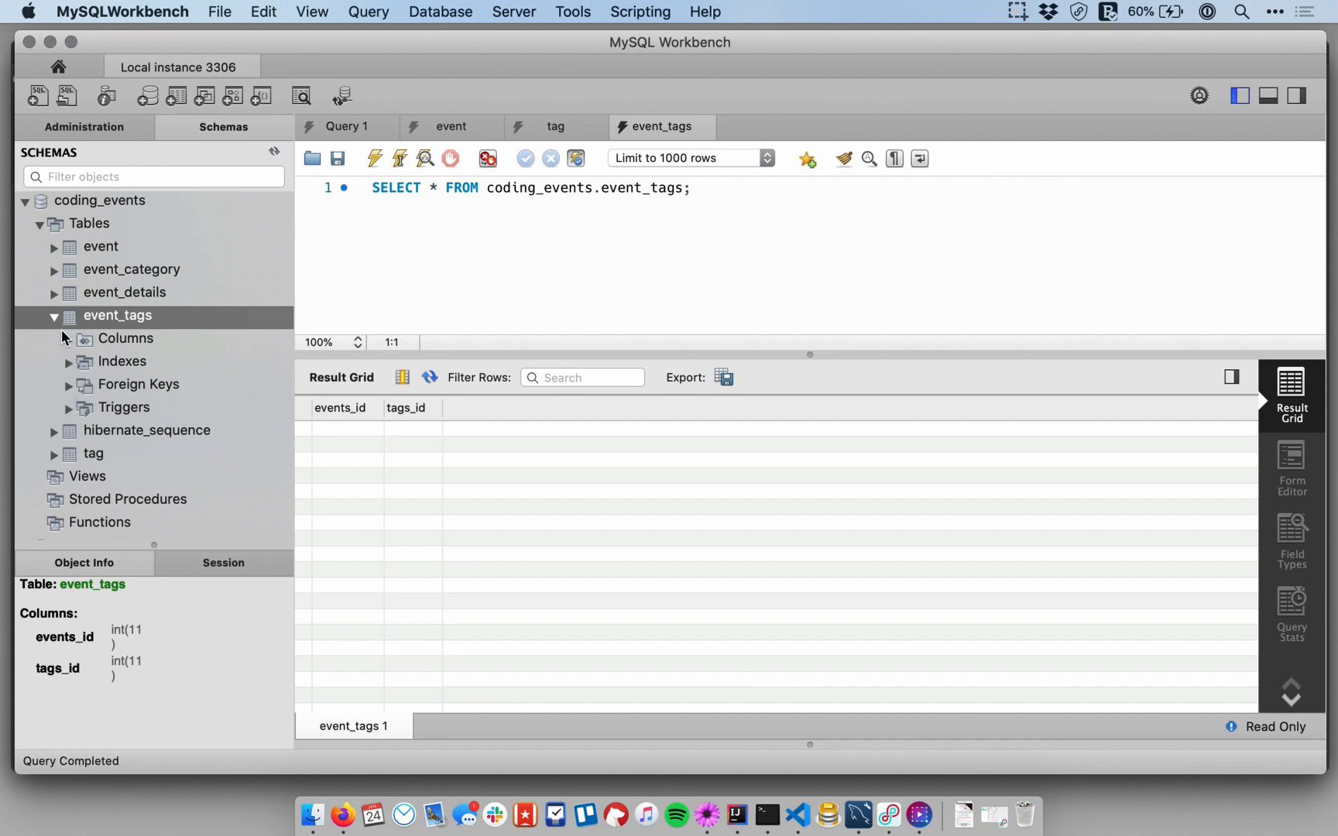
click(54, 316)
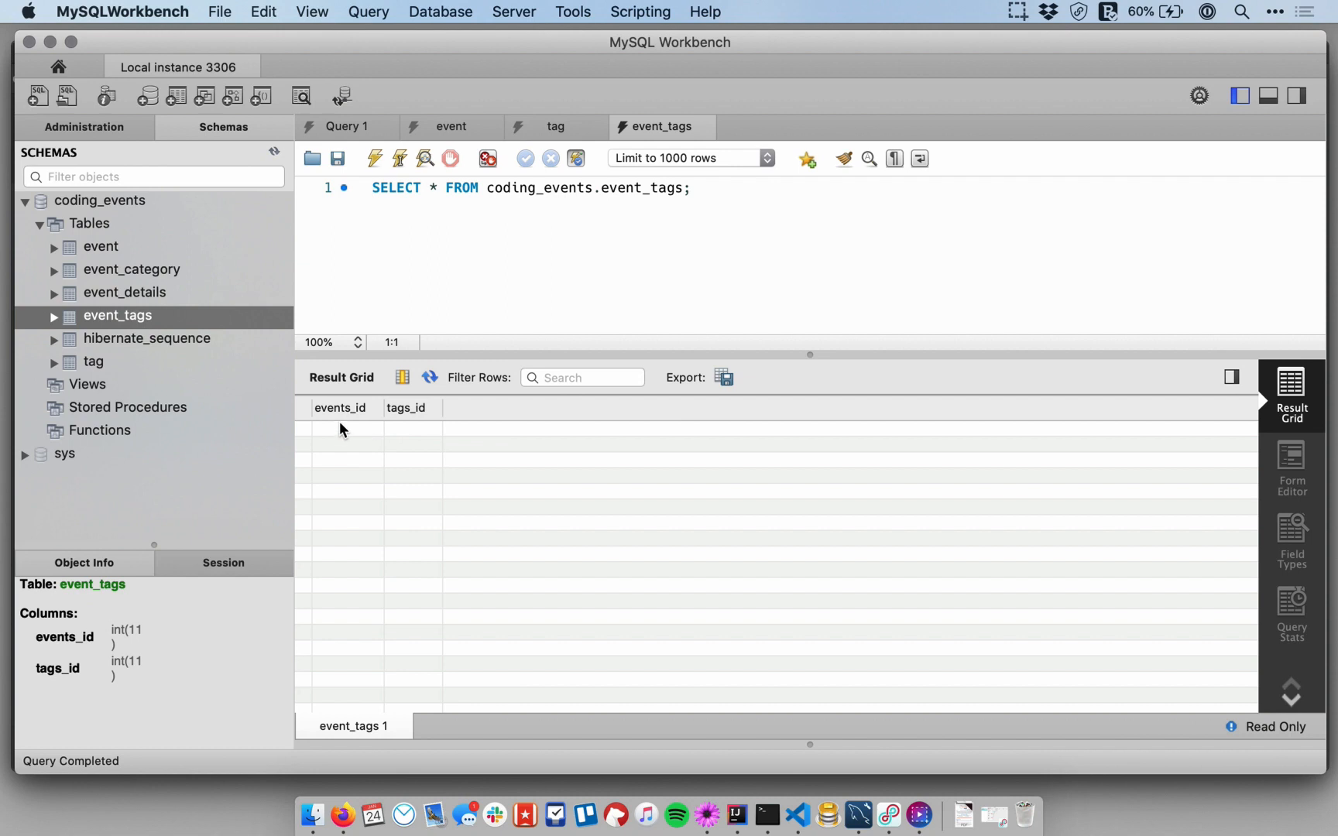
mouse_move(406, 419)
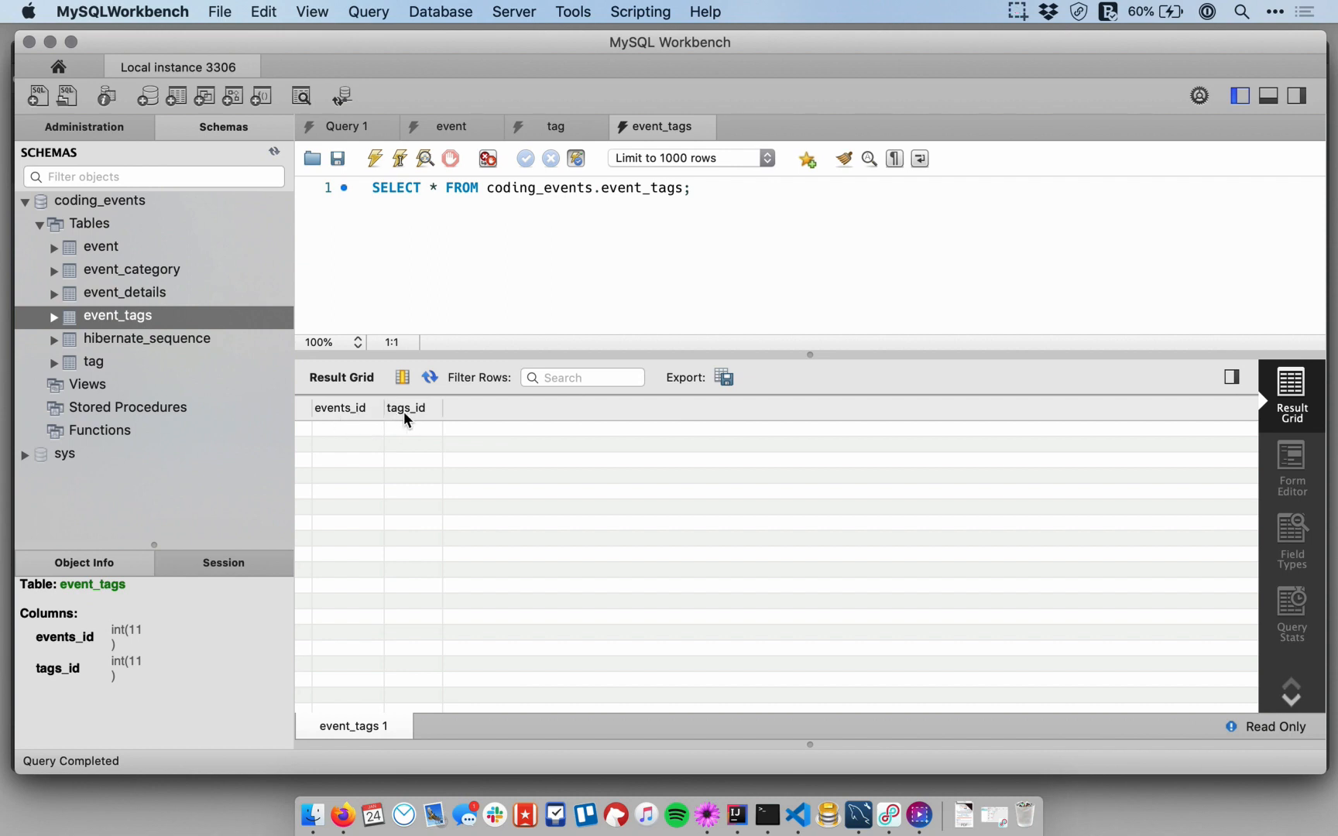
mouse_move(459, 412)
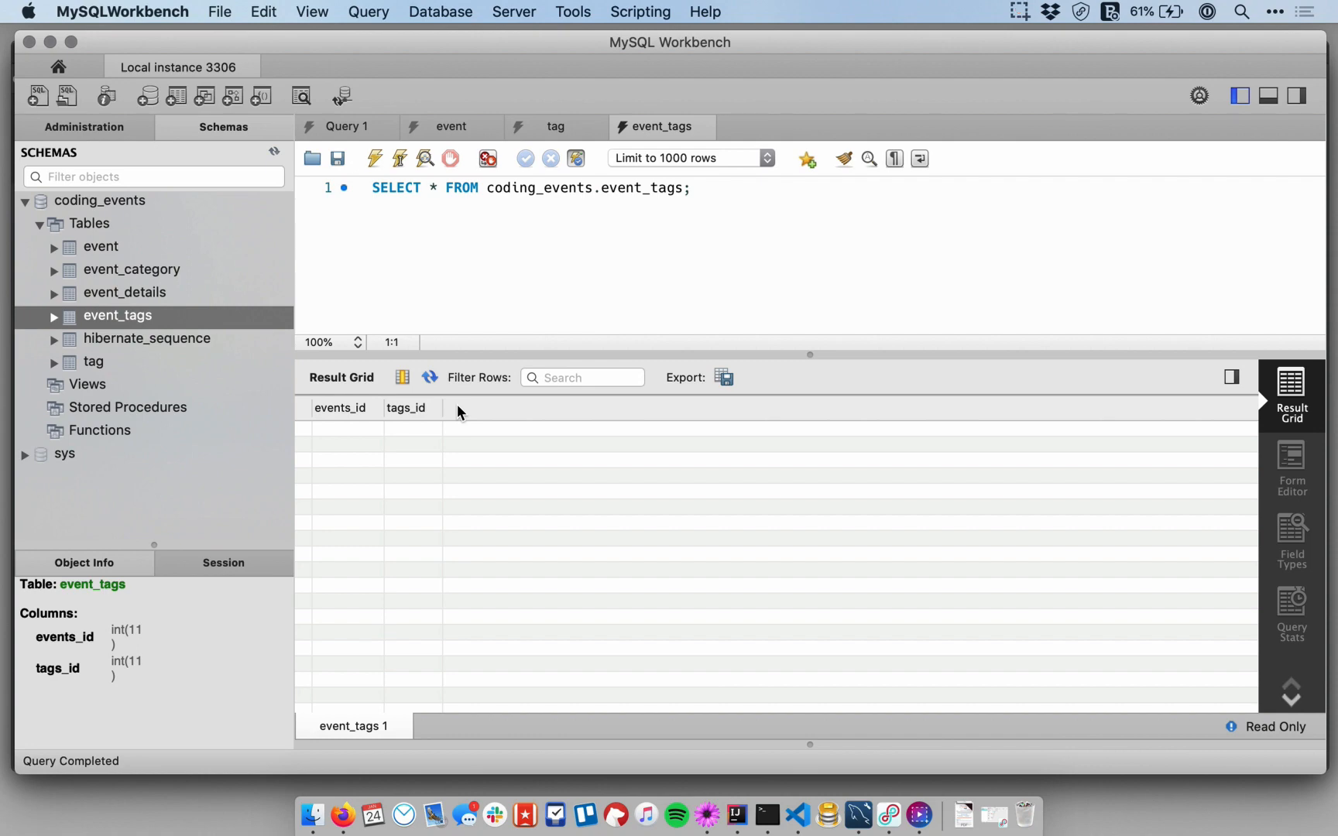
mouse_move(341, 440)
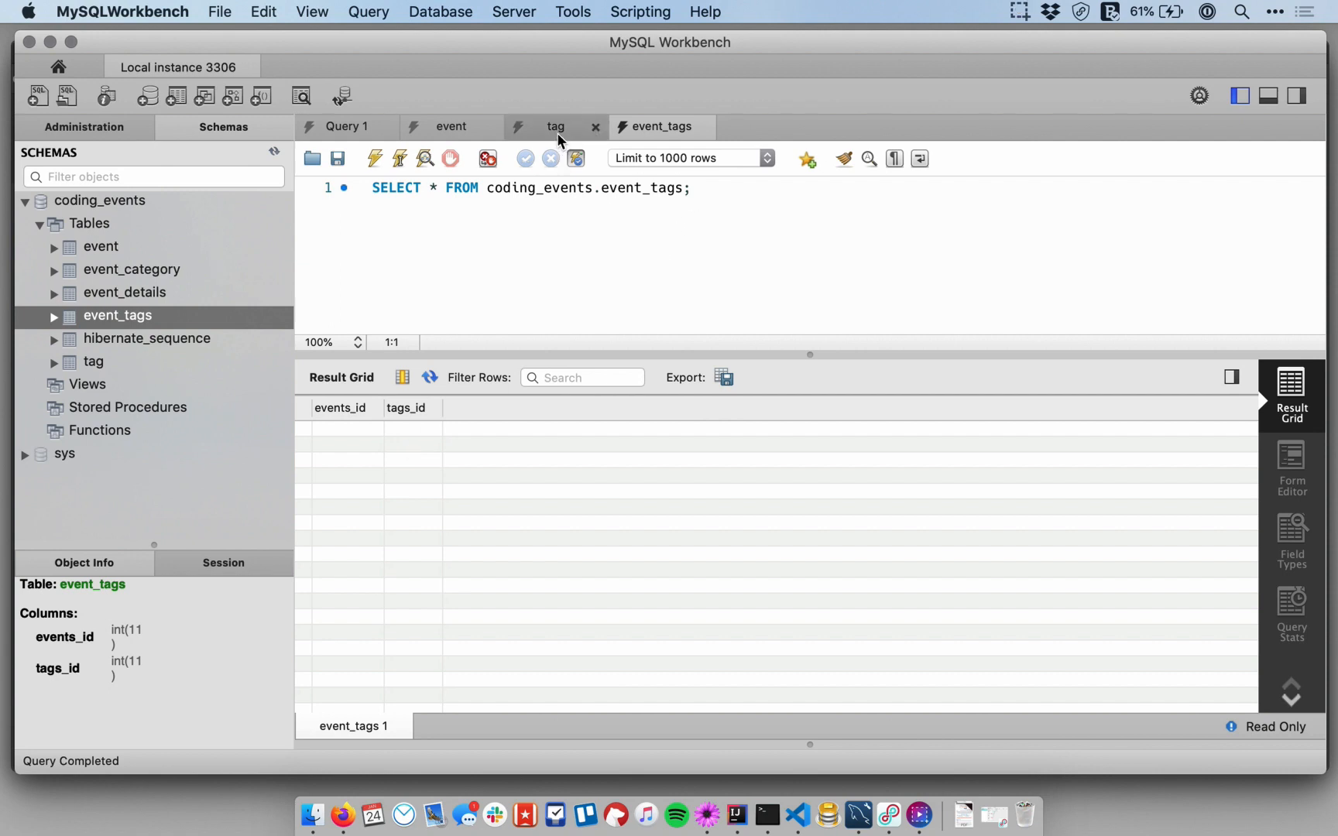
click(556, 127)
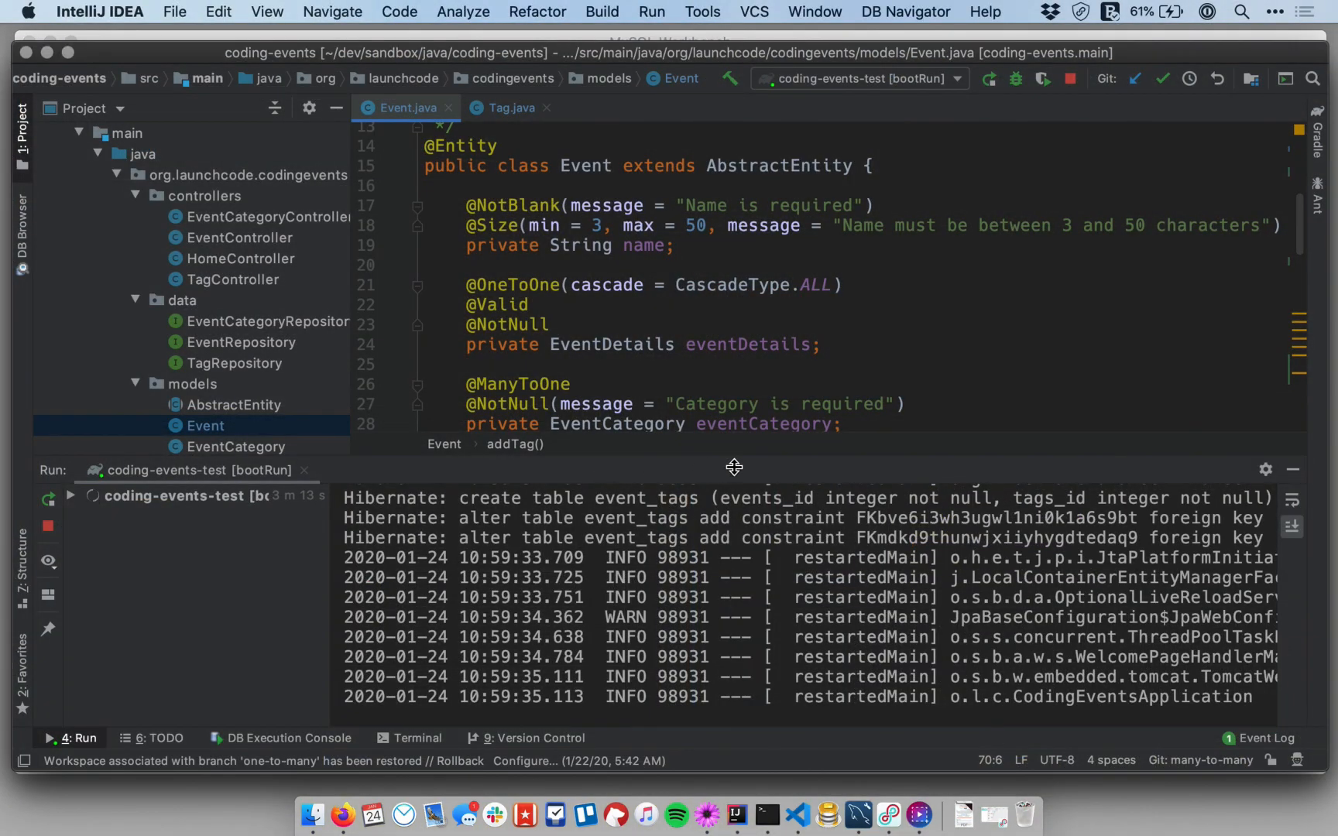
mouse_move(539, 359)
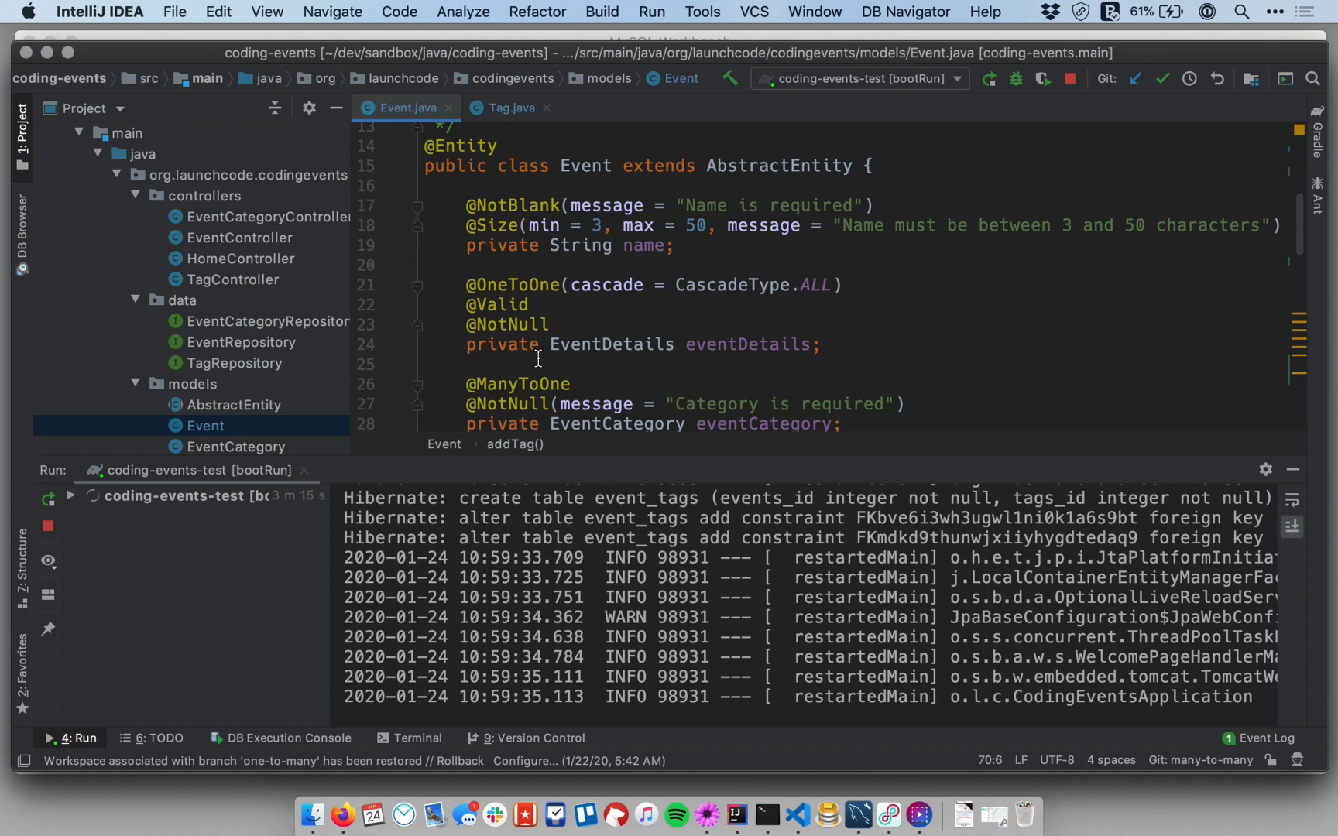